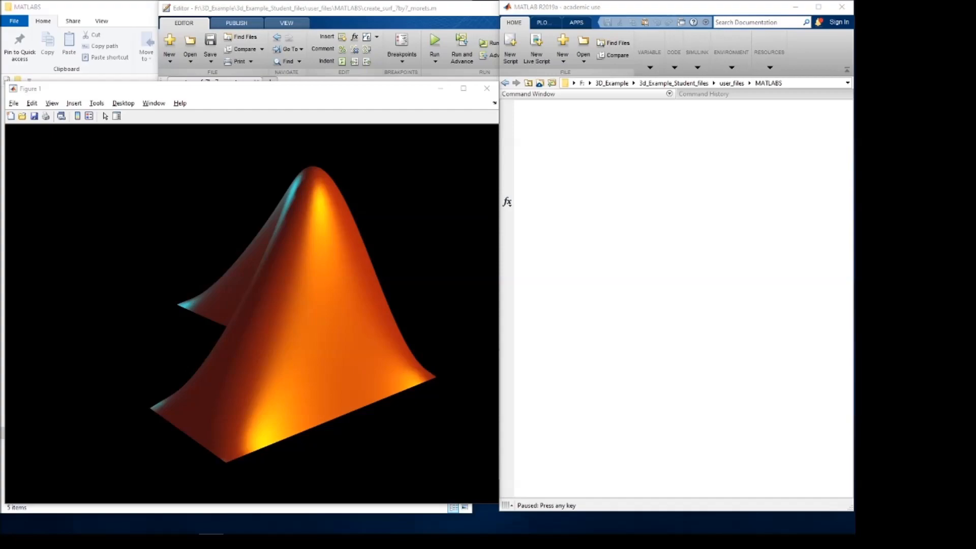
{"action": "mouse_move", "coordinate": [324, 218]}
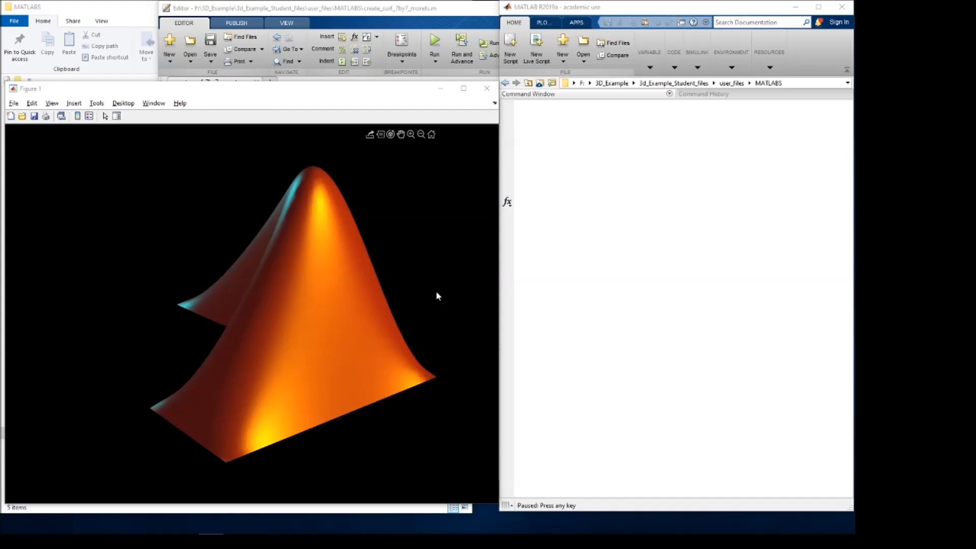
{"action": "mouse_move", "coordinate": [657, 197]}
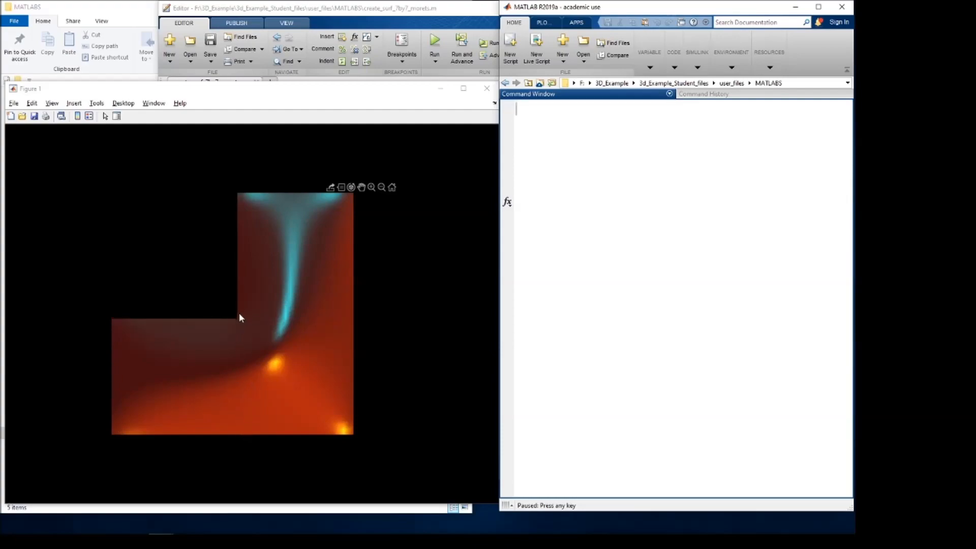
{"action": "mouse_move", "coordinate": [280, 201]}
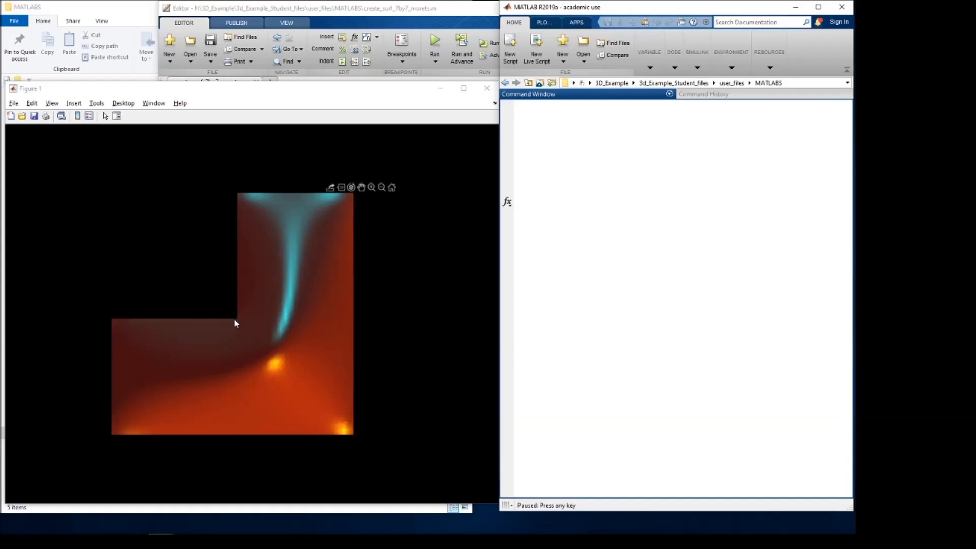
{"action": "mouse_move", "coordinate": [233, 435]}
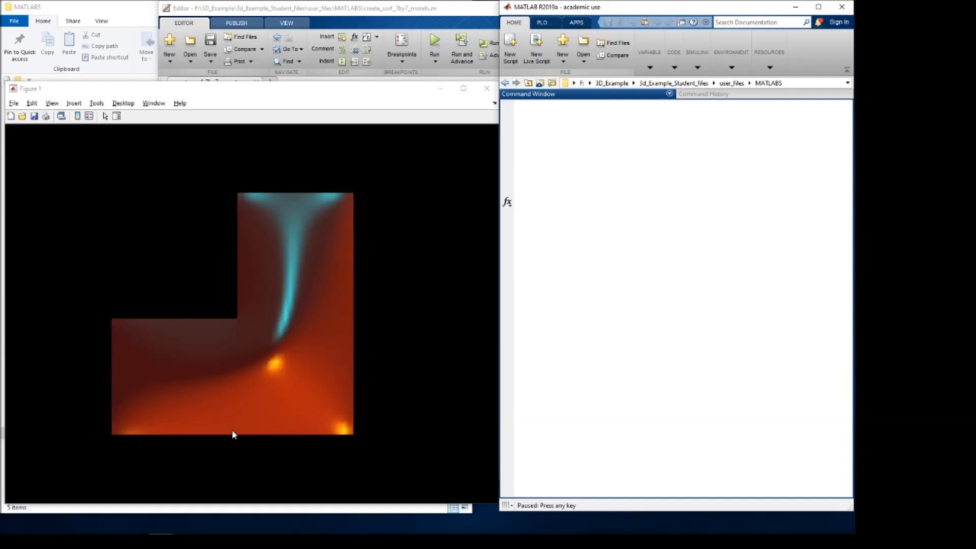
{"action": "mouse_move", "coordinate": [236, 325]}
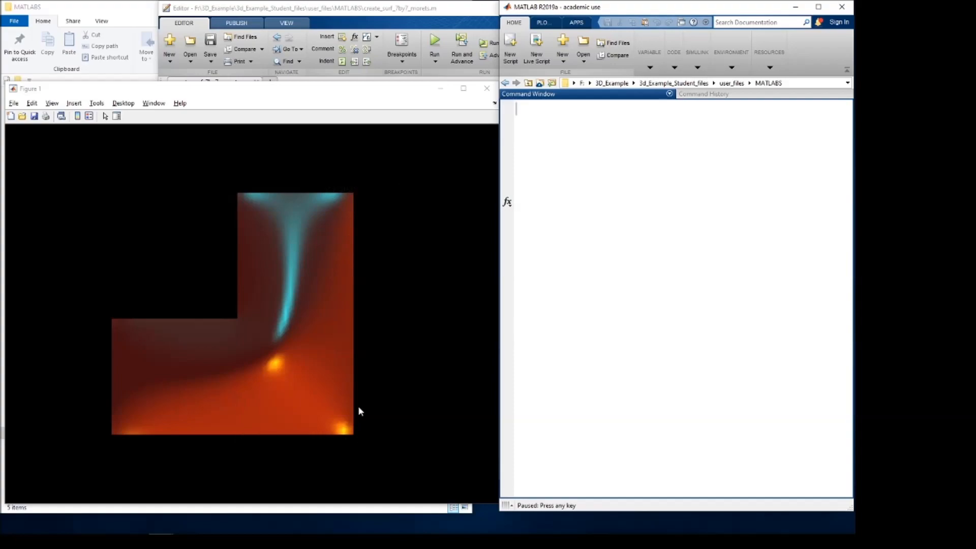
{"action": "mouse_move", "coordinate": [228, 325]}
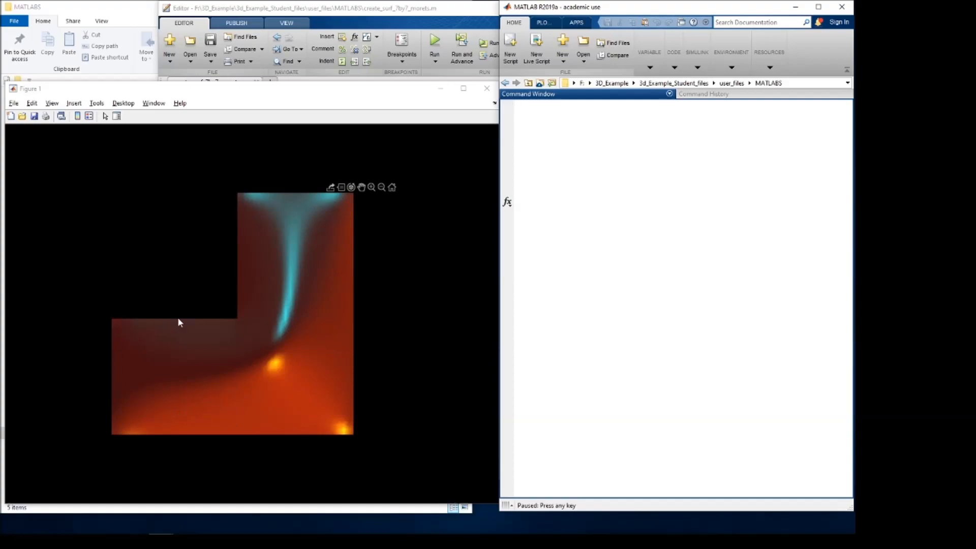
{"action": "mouse_move", "coordinate": [307, 275]}
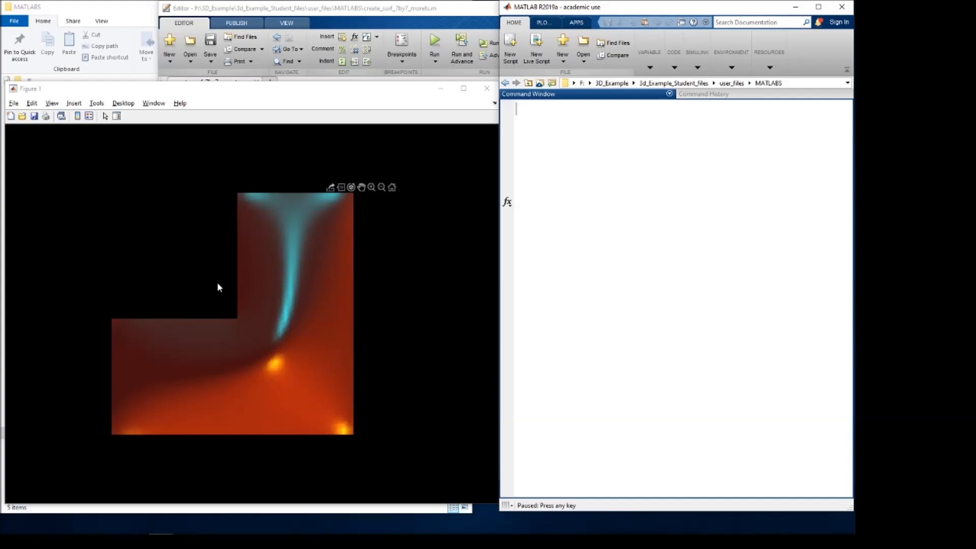
{"action": "mouse_move", "coordinate": [233, 286]}
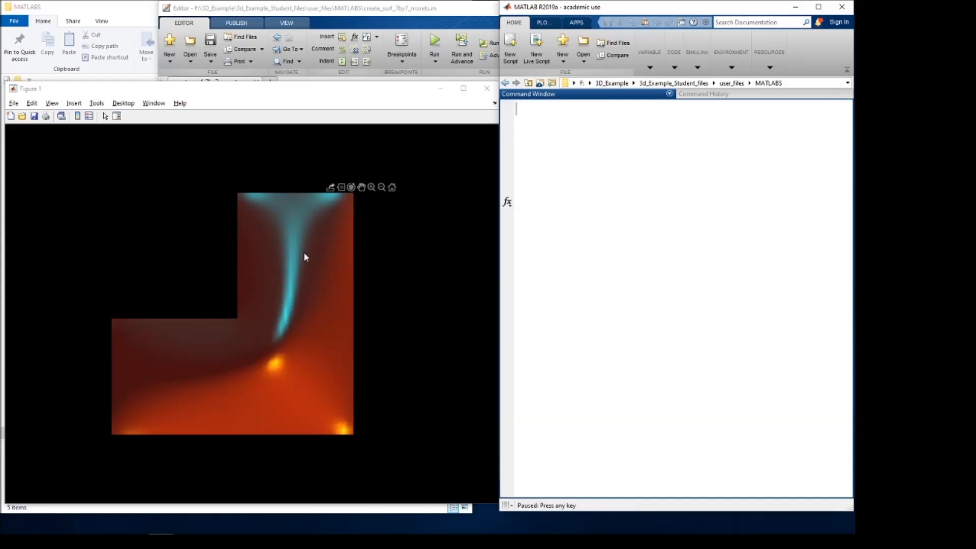
{"action": "mouse_move", "coordinate": [689, 258]}
{"action": "type", "text": "CLC,create_surf_7by7_morets"}
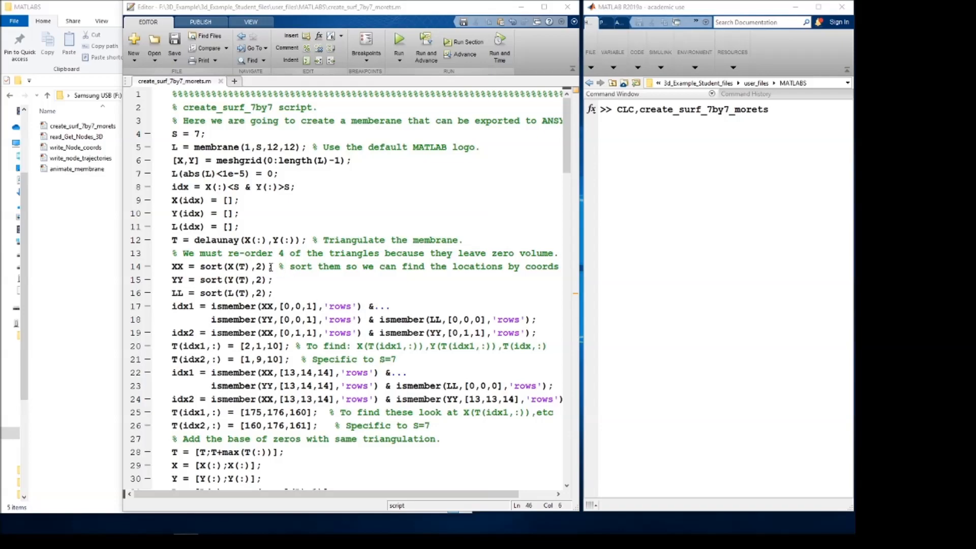
- Review the membrane call, S = 7 size and triangle reordering code, then run create_surf_7by7_morets
{"action": "double_click", "coordinate": [225, 147]}
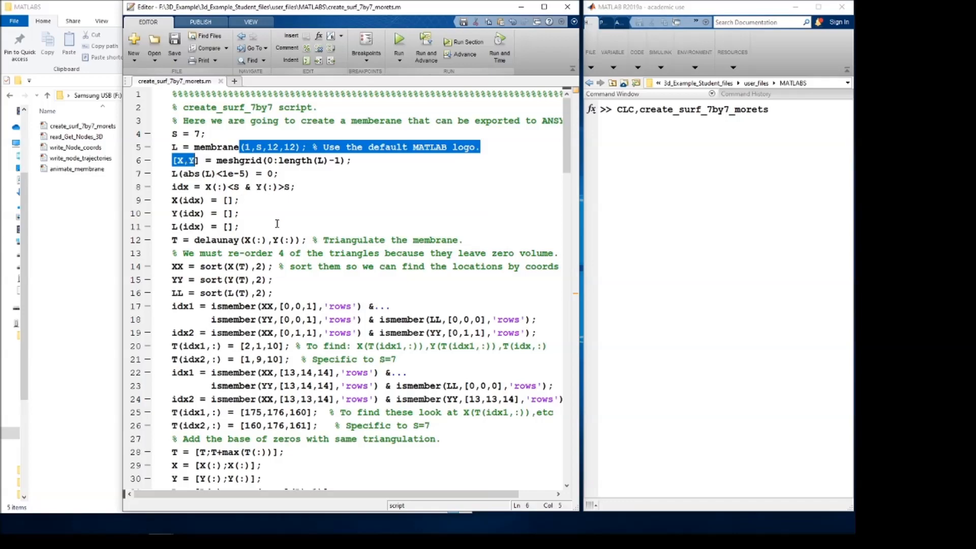
{"action": "mouse_move", "coordinate": [294, 274]}
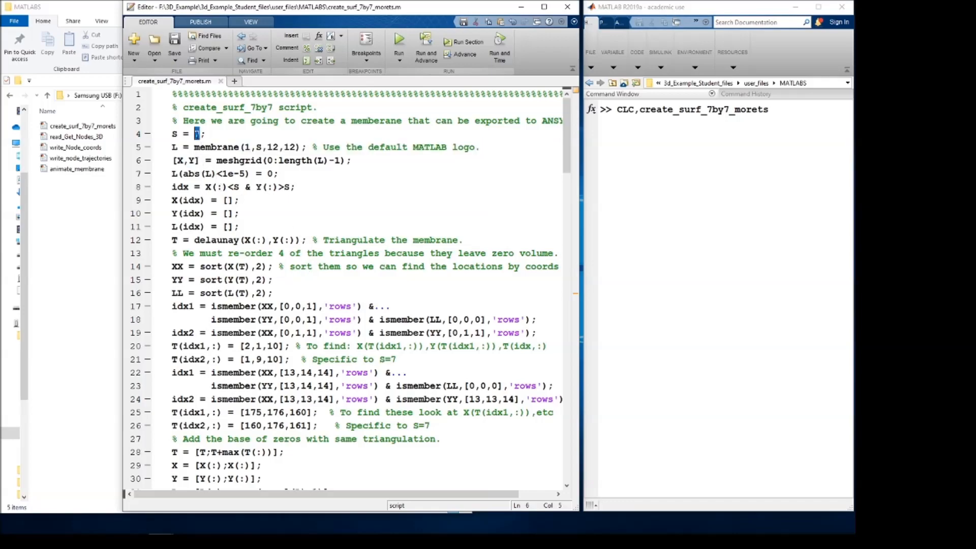
{"action": "left_click", "coordinate": [314, 280]}
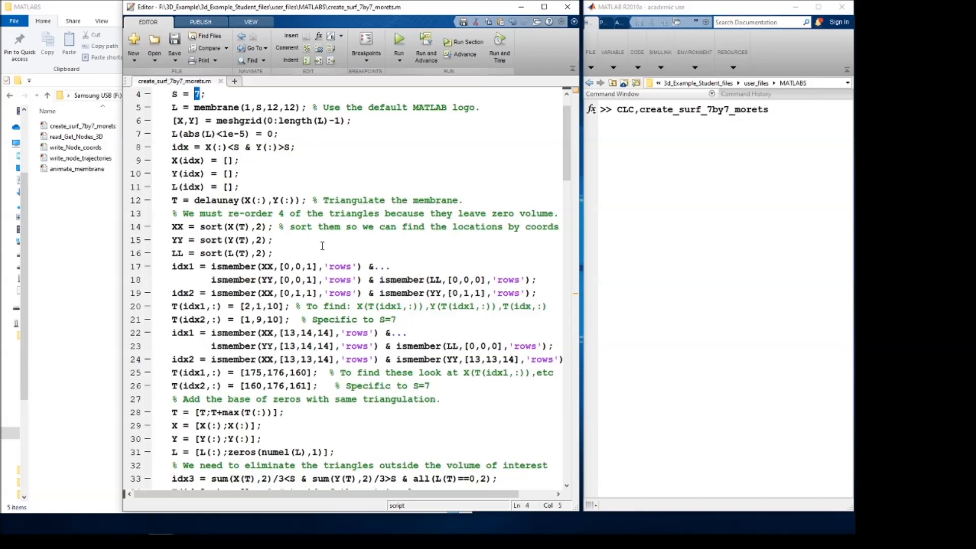
{"action": "left_click", "coordinate": [386, 267]}
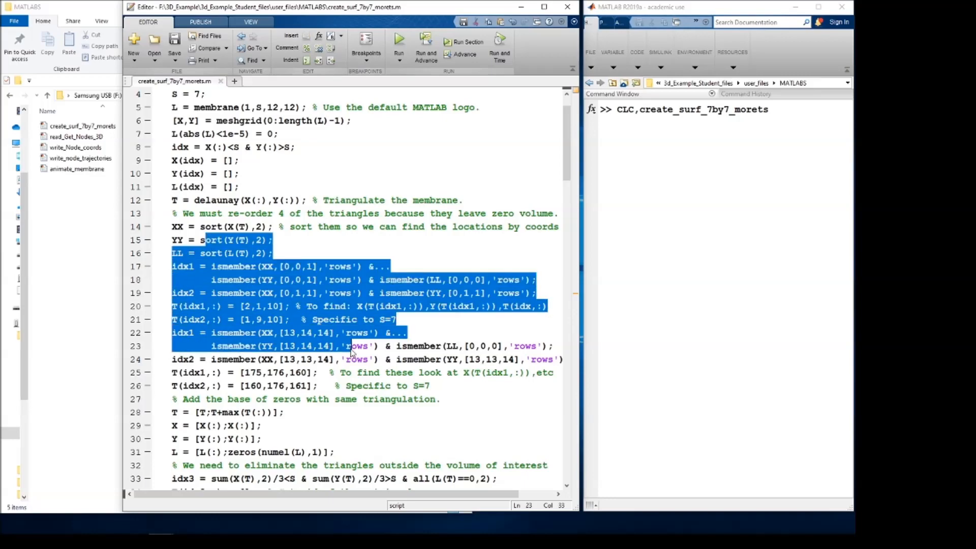
{"action": "mouse_move", "coordinate": [313, 363]}
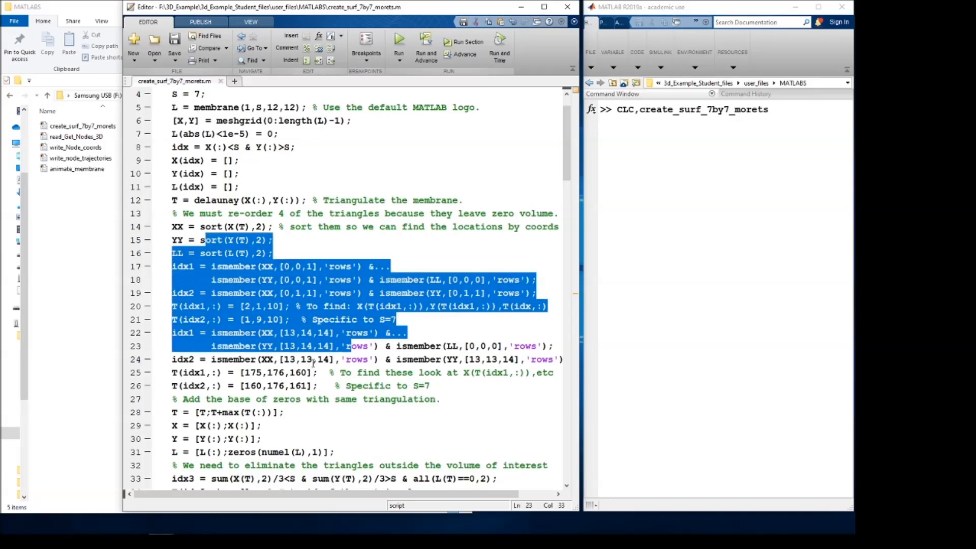
{"action": "left_click", "coordinate": [313, 359]}
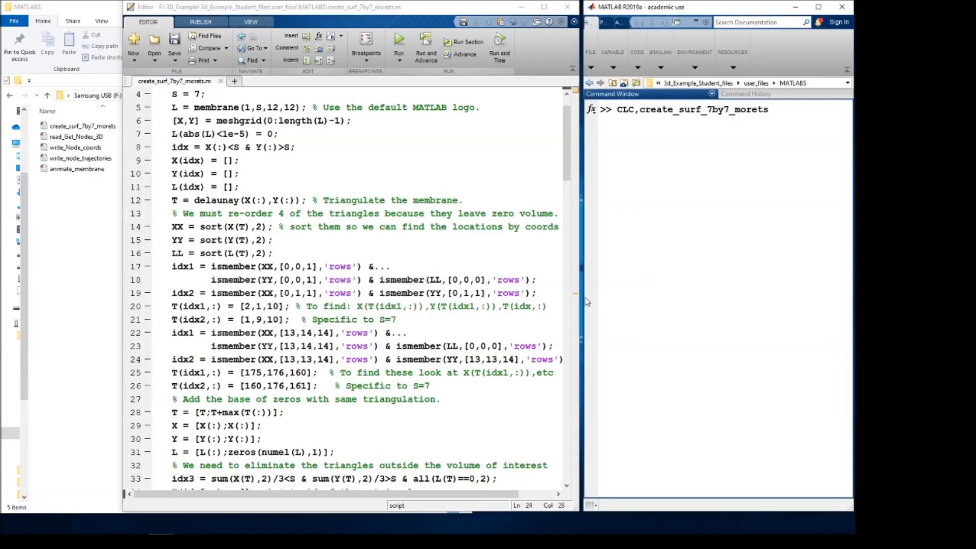
{"action": "left_click", "coordinate": [399, 42]}
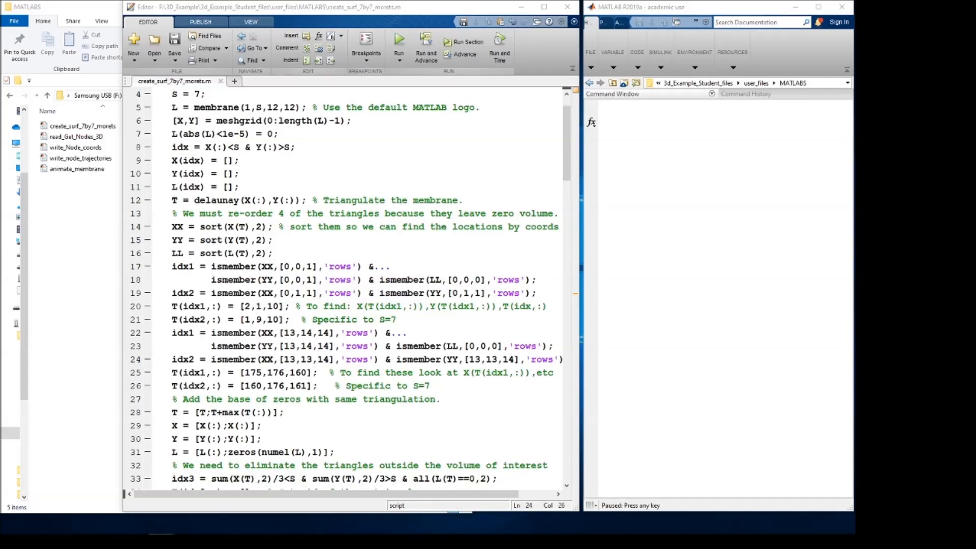
- Dismiss the triangulated membrane plot to continue the script, then scroll to the STL-writing code
{"action": "left_click", "coordinate": [399, 42]}
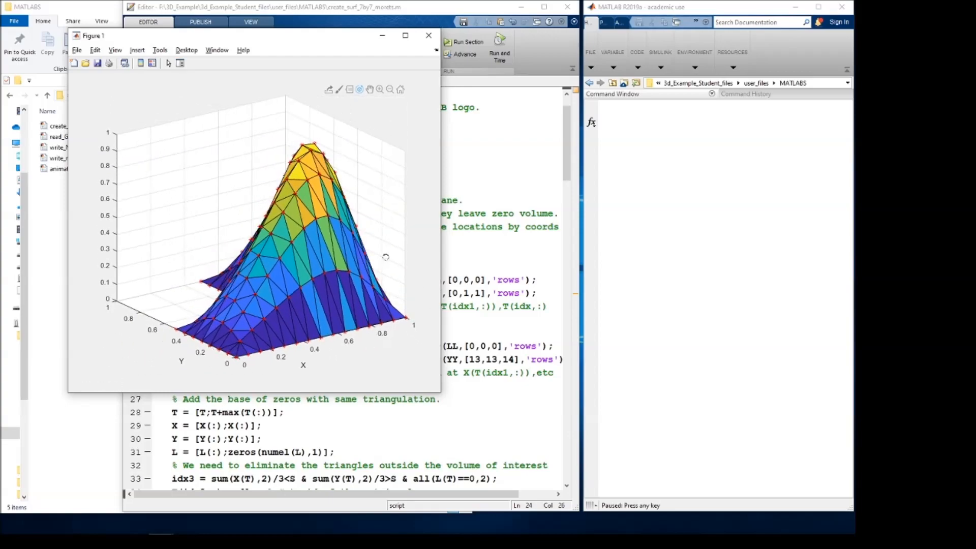
{"action": "left_click", "coordinate": [428, 35]}
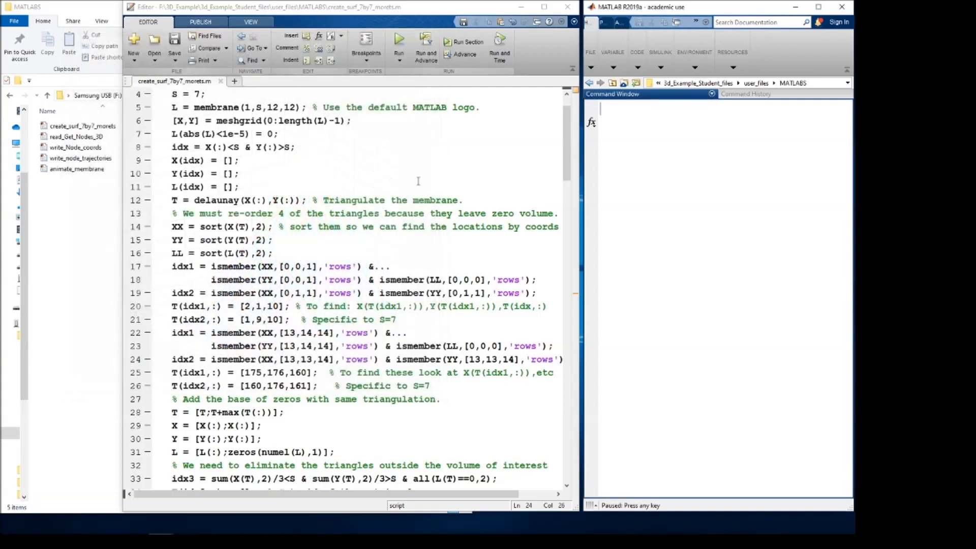
{"action": "scroll", "scroll_direction": "down", "scroll_amount": 3}
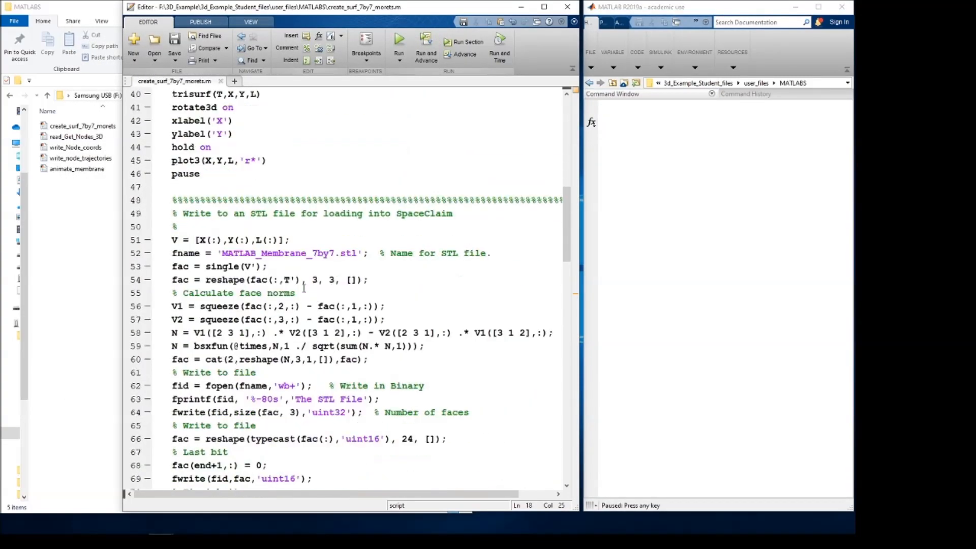
{"action": "scroll", "scroll_direction": "down", "scroll_amount": 3}
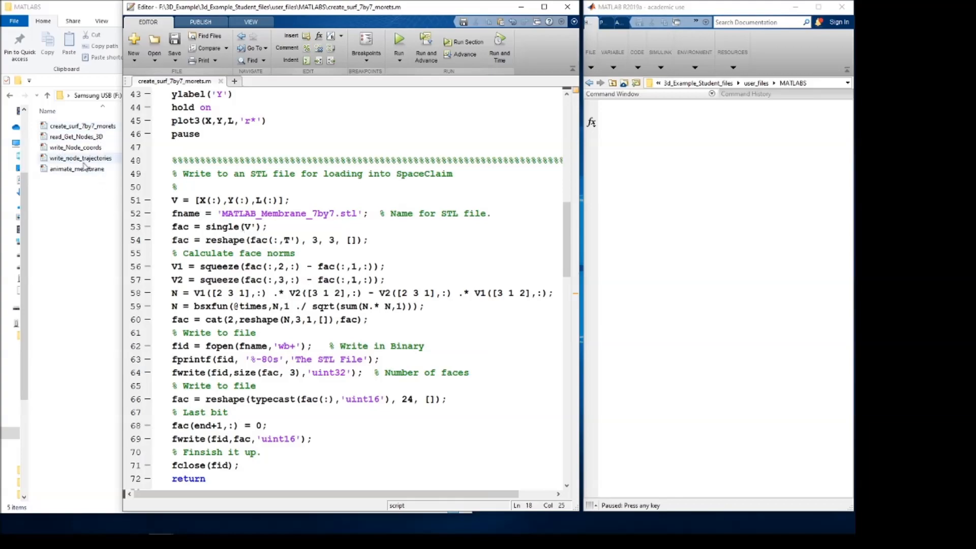
{"action": "left_click", "coordinate": [614, 213]}
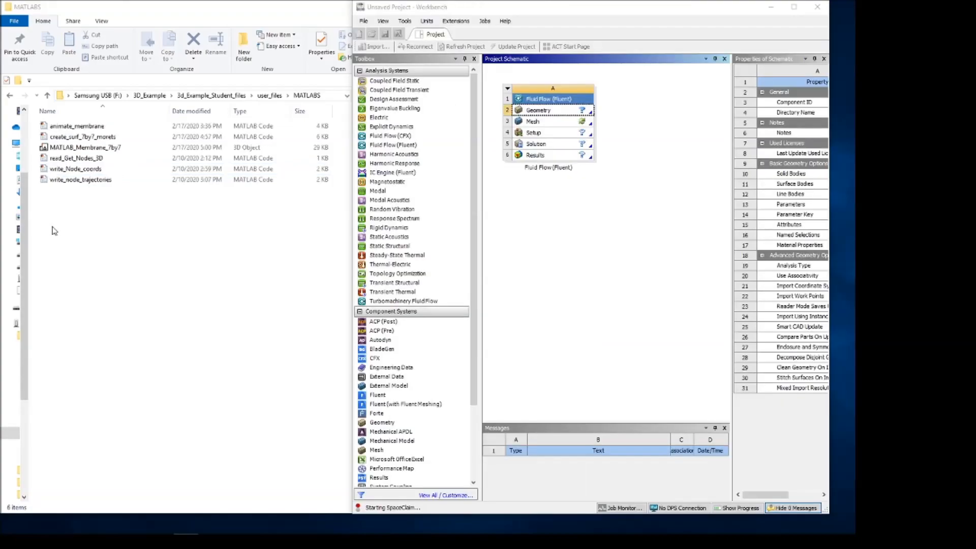
{"action": "mouse_move", "coordinate": [272, 274]}
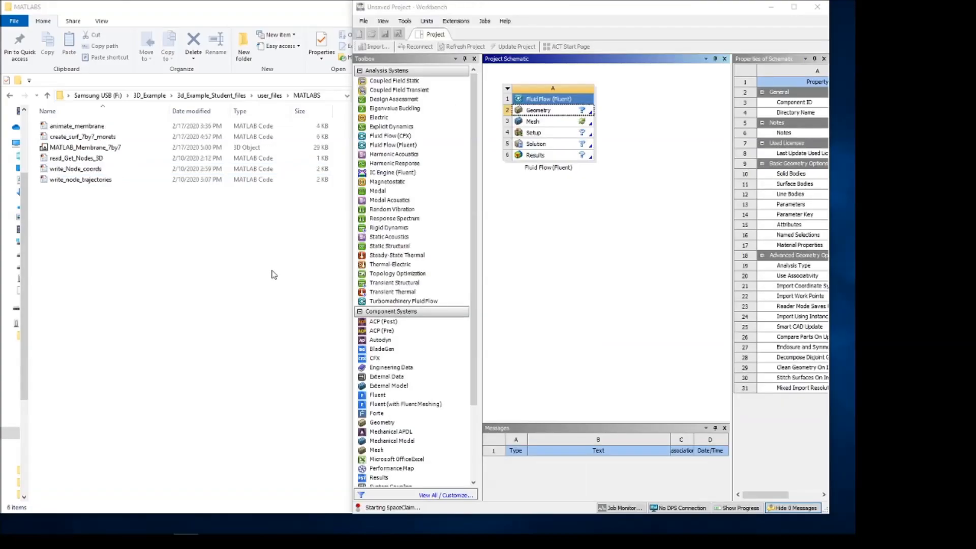
{"action": "mouse_move", "coordinate": [336, 205]}
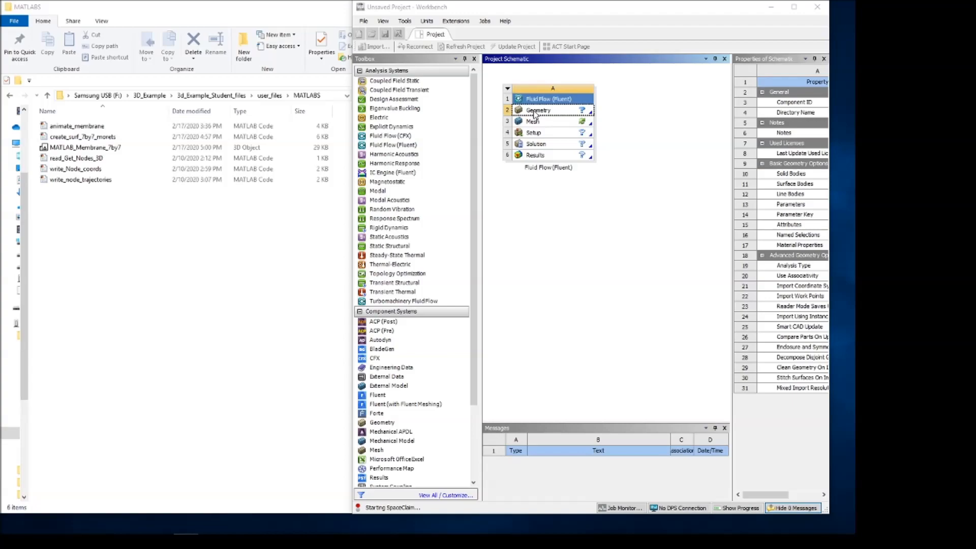
- Open the Fluid Flow (Fluent) Geometry cell in SpaceClaim
{"action": "double_click", "coordinate": [537, 110]}
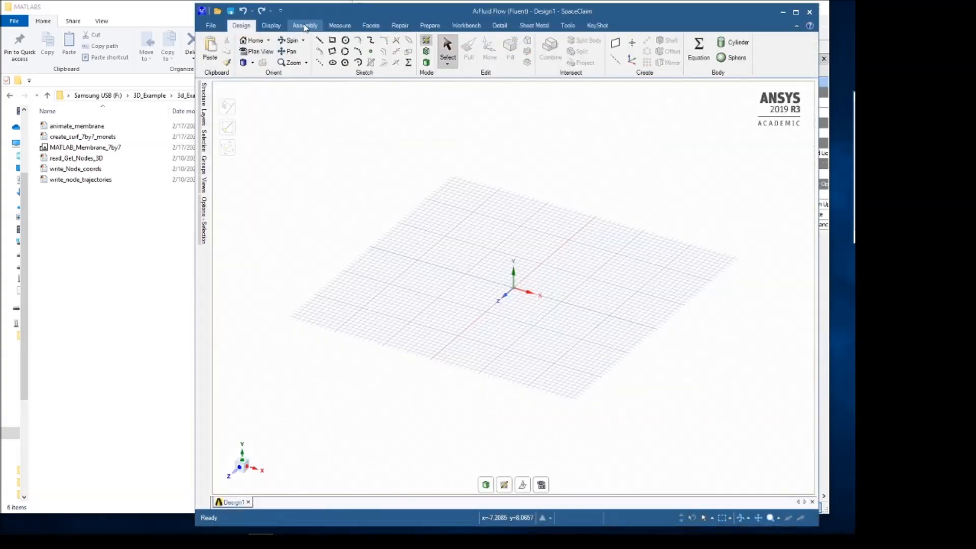
- Insert MATLAB_Membrane_7by7 from the MATLABS folder, showing all file types, and expand it
{"action": "left_click", "coordinate": [304, 25]}
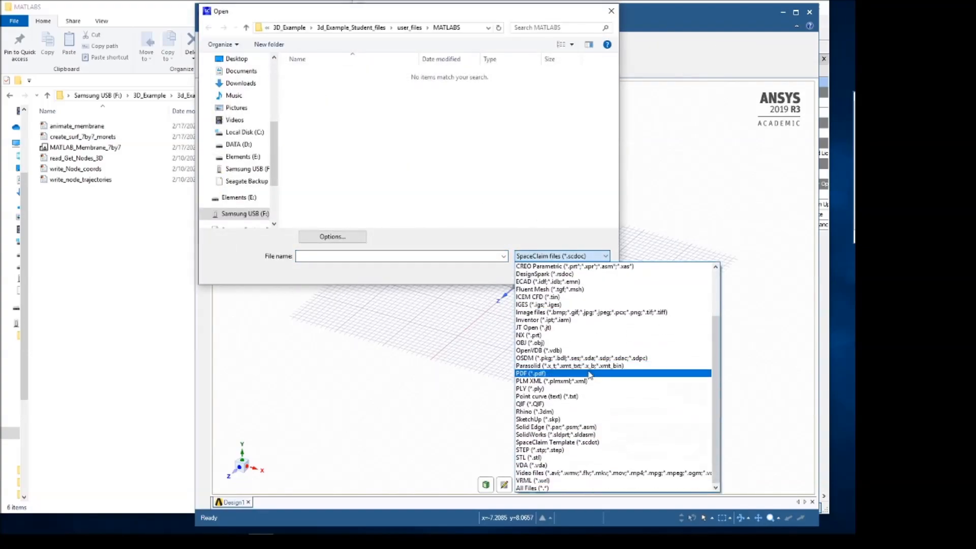
{"action": "left_click", "coordinate": [531, 487]}
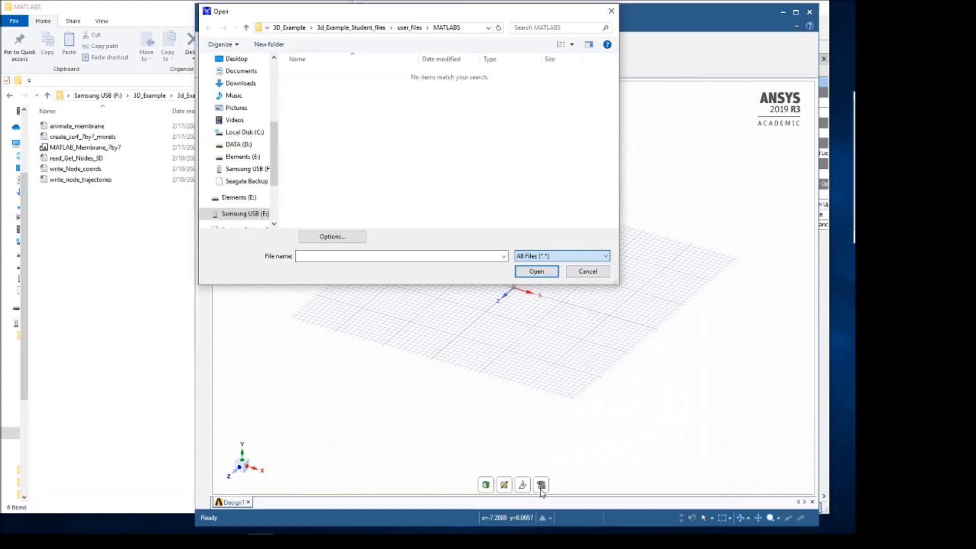
{"action": "left_click", "coordinate": [335, 95]}
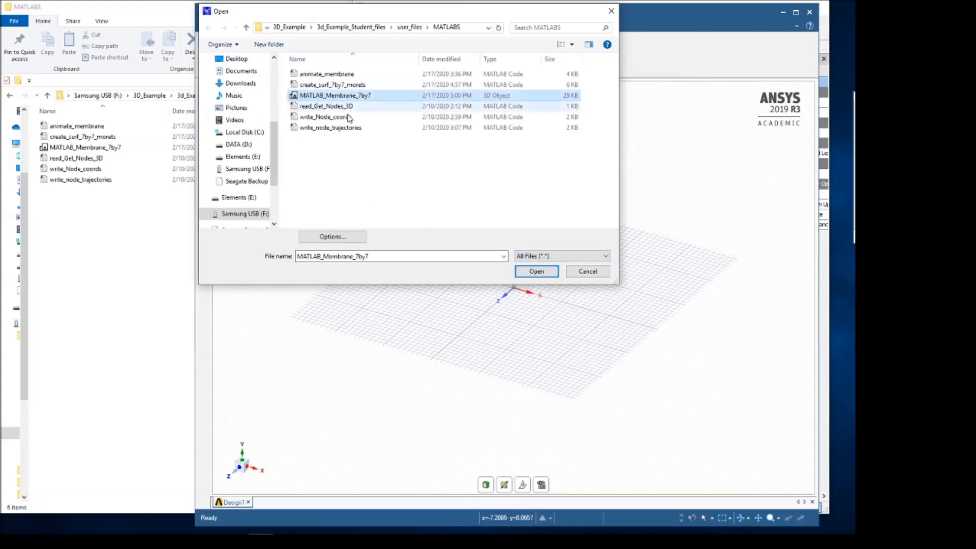
{"action": "left_click", "coordinate": [536, 271]}
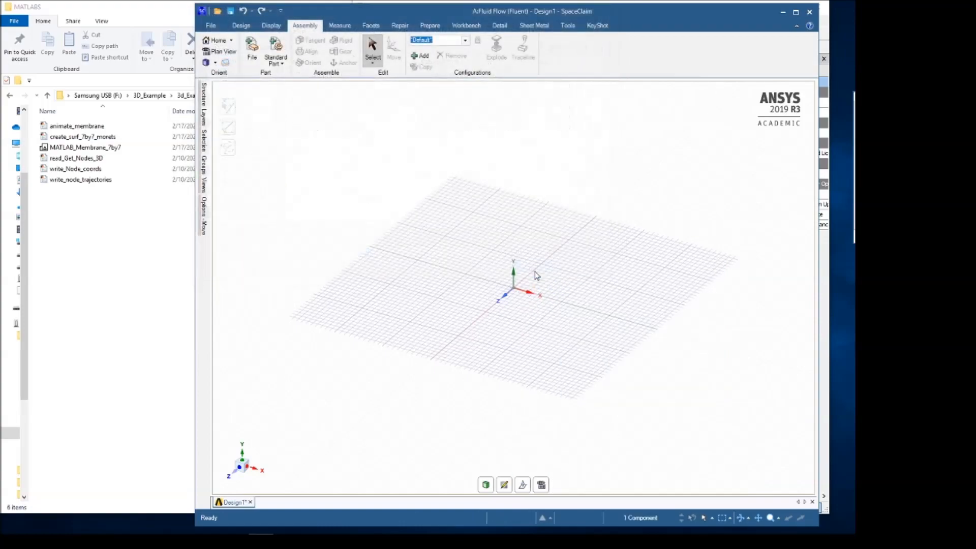
{"action": "left_click", "coordinate": [393, 47]}
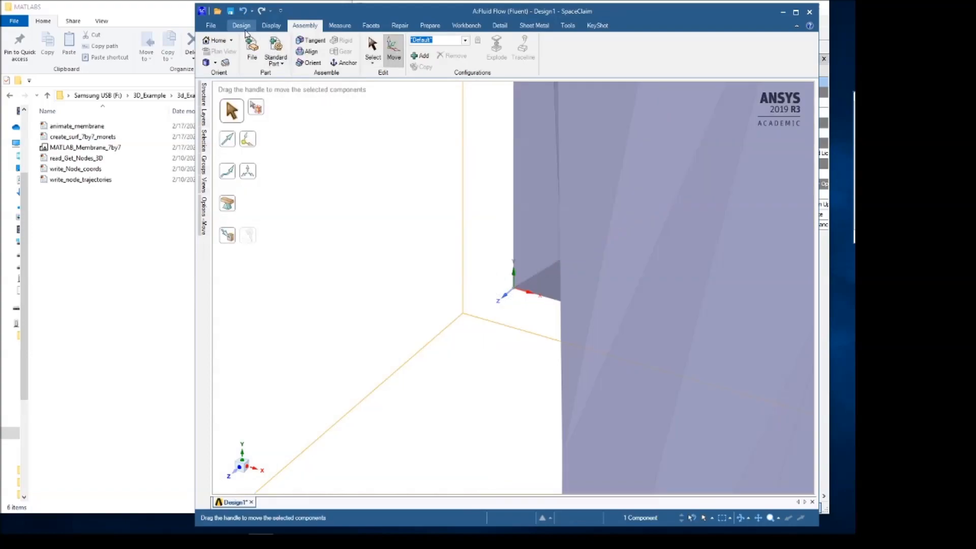
{"action": "left_click", "coordinate": [241, 25]}
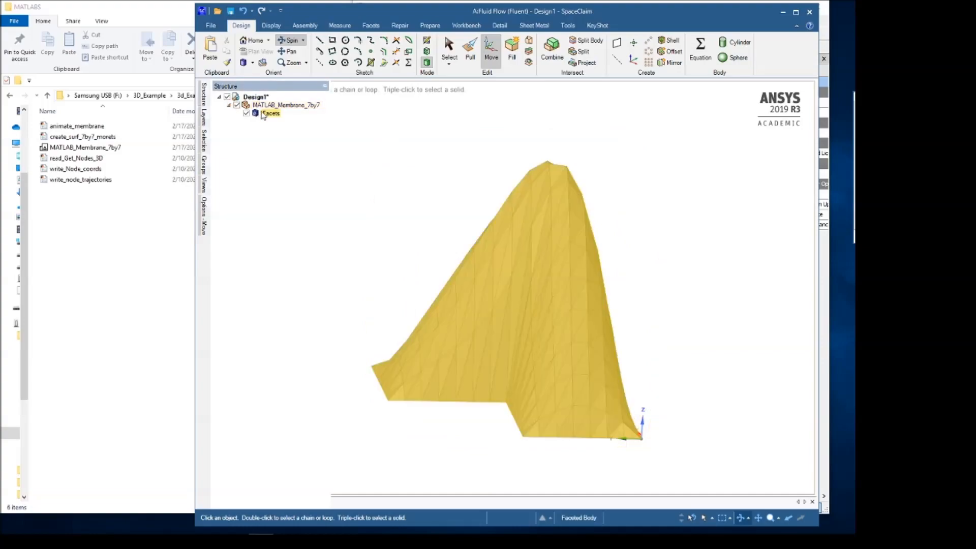
- Convert the membrane Facets body via its right-click menu
{"action": "right_click", "coordinate": [271, 113]}
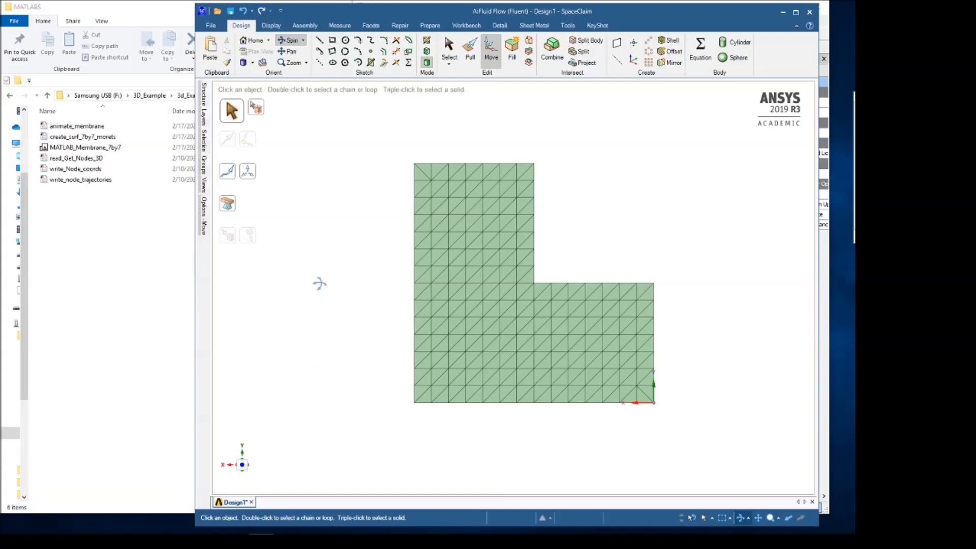
- Start the Repair Merge Faces tool with box selection limited to Visible faces
{"action": "left_click", "coordinate": [400, 25]}
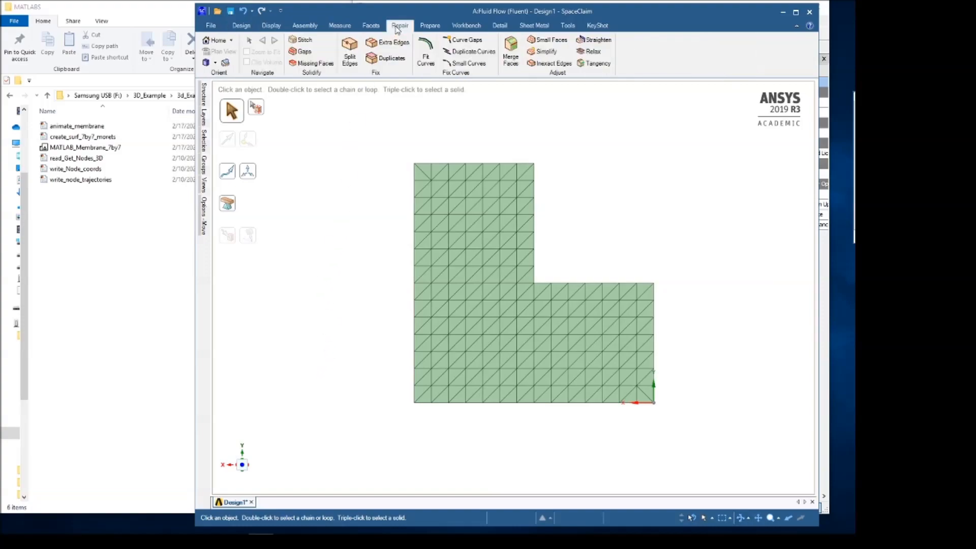
{"action": "left_click", "coordinate": [510, 51]}
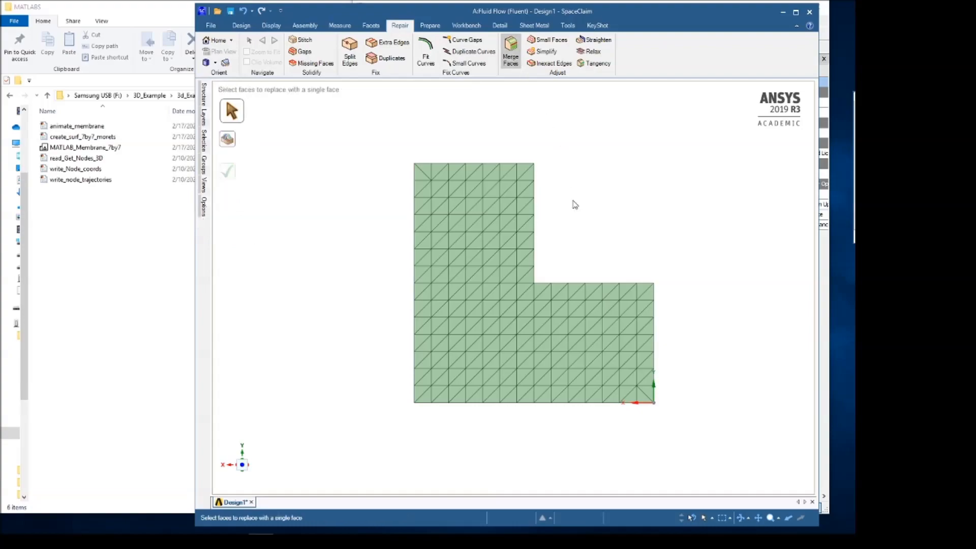
{"action": "left_click", "coordinate": [704, 518]}
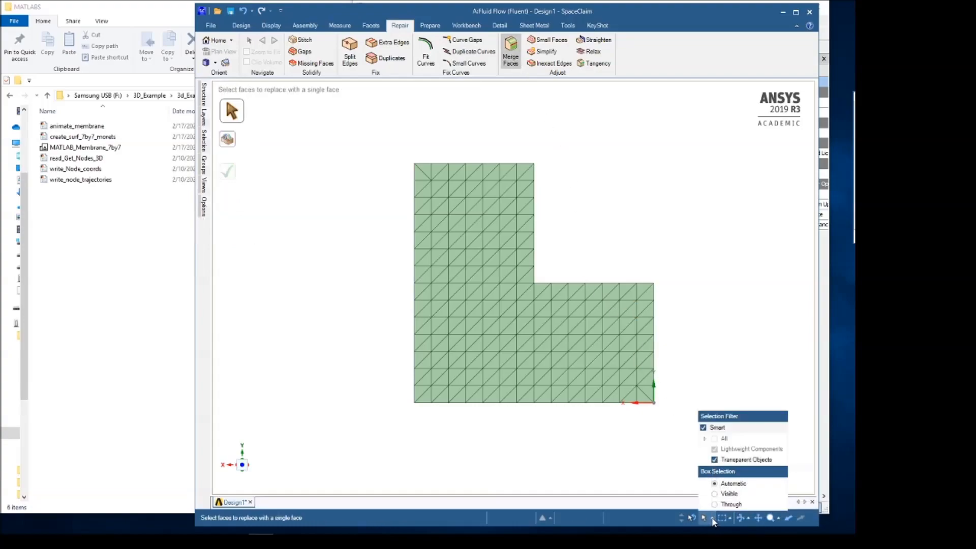
{"action": "left_click", "coordinate": [715, 494]}
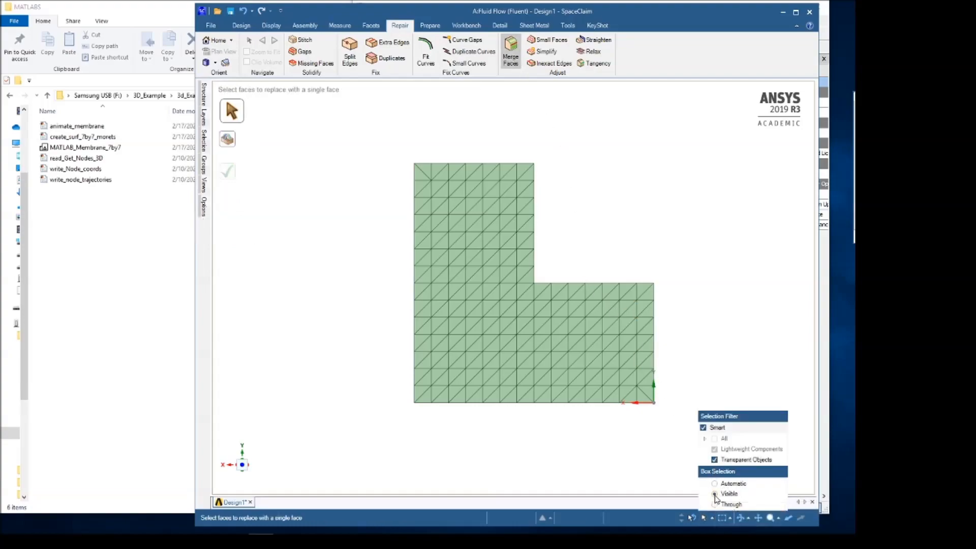
{"action": "left_click", "coordinate": [715, 493]}
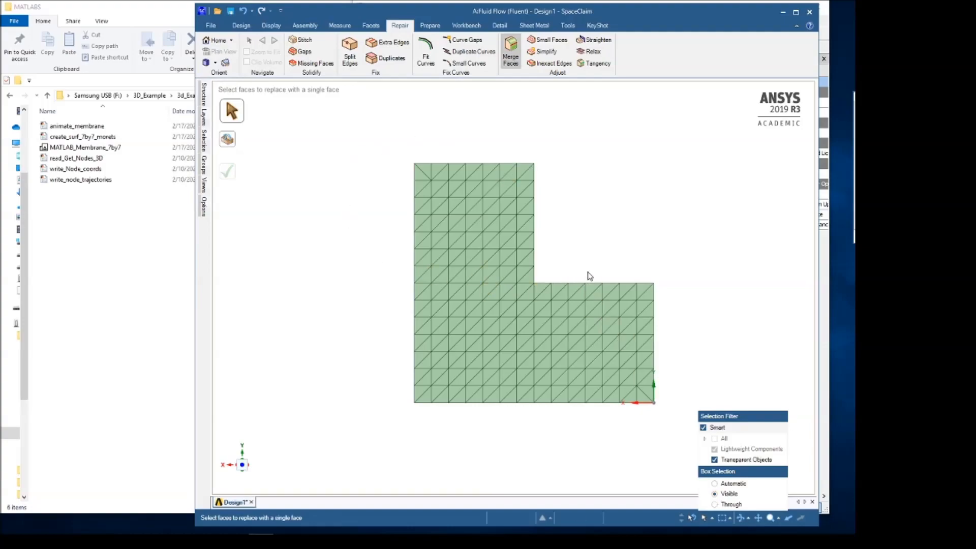
- Merge the upper, right and lower-left facet blocks each into a single face
{"action": "left_click", "coordinate": [473, 224]}
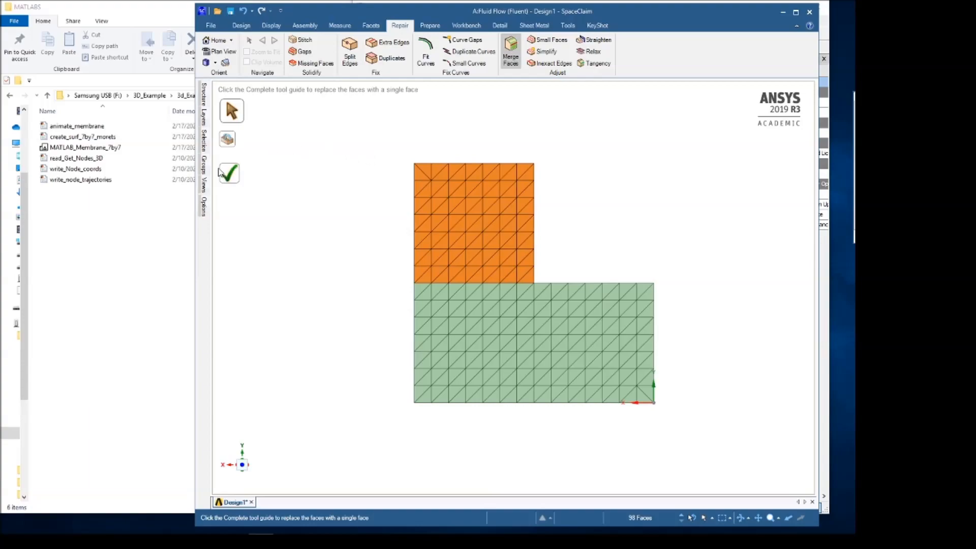
{"action": "left_click", "coordinate": [228, 172]}
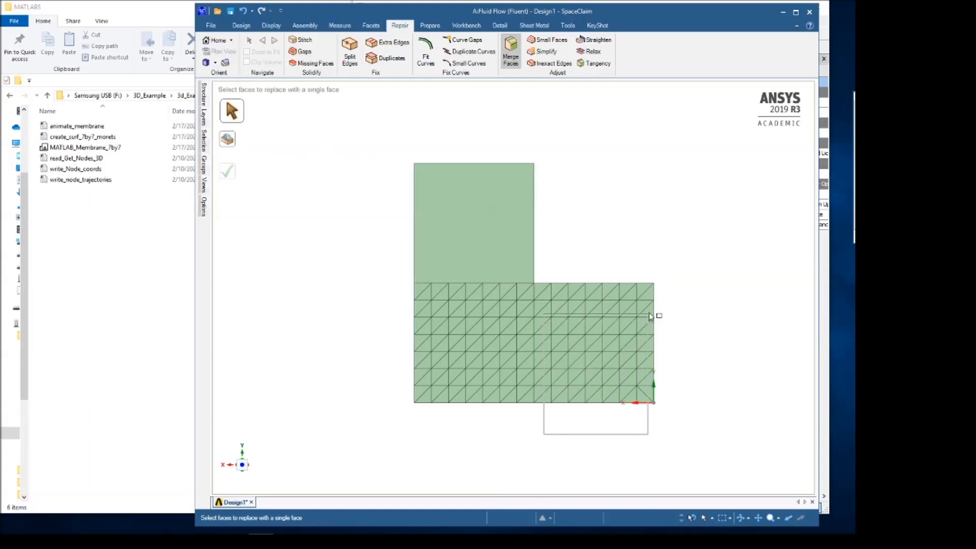
{"action": "left_click", "coordinate": [600, 342]}
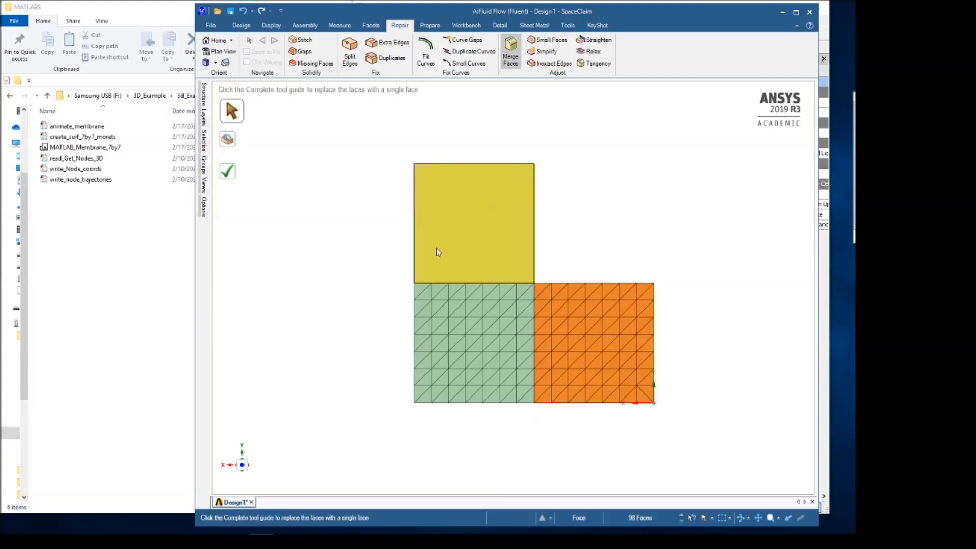
{"action": "left_click", "coordinate": [227, 171]}
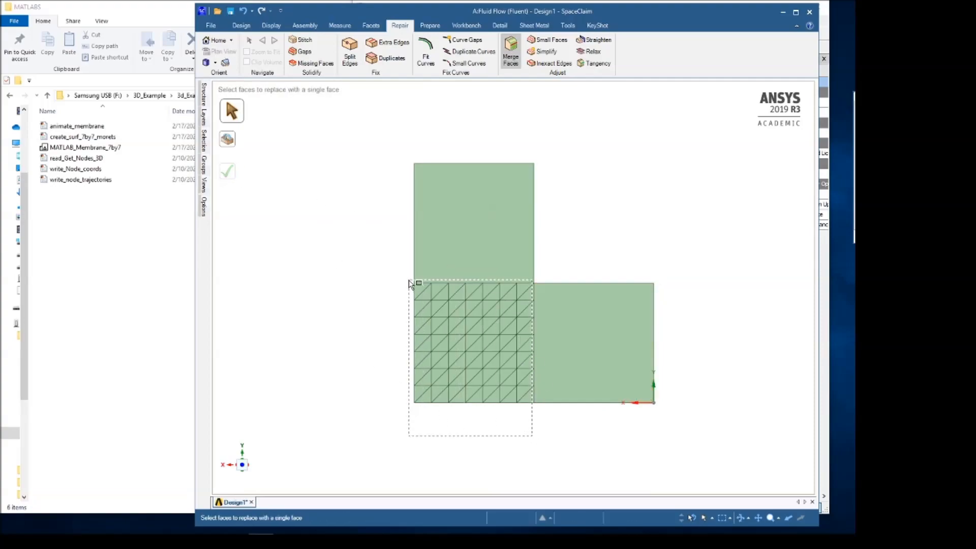
{"action": "left_click", "coordinate": [422, 341]}
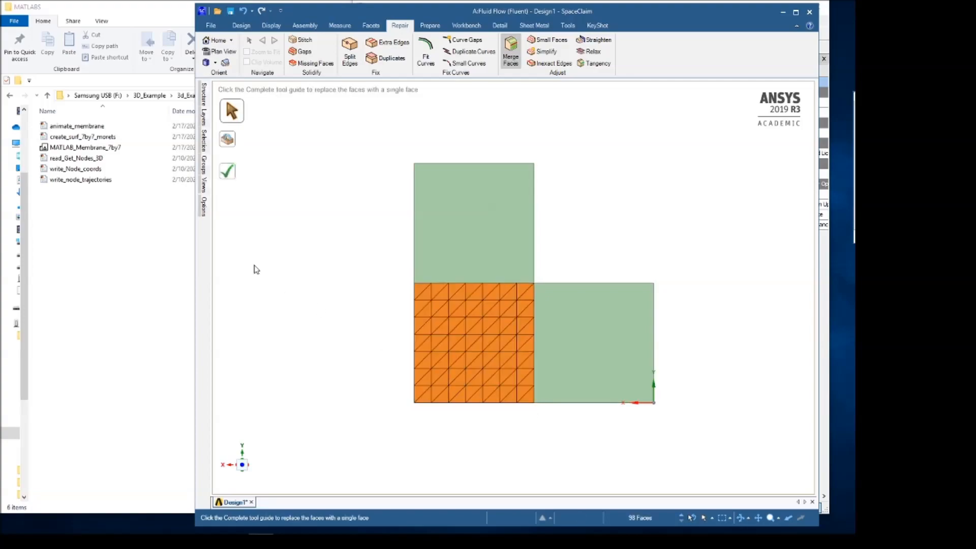
{"action": "left_click", "coordinate": [226, 171]}
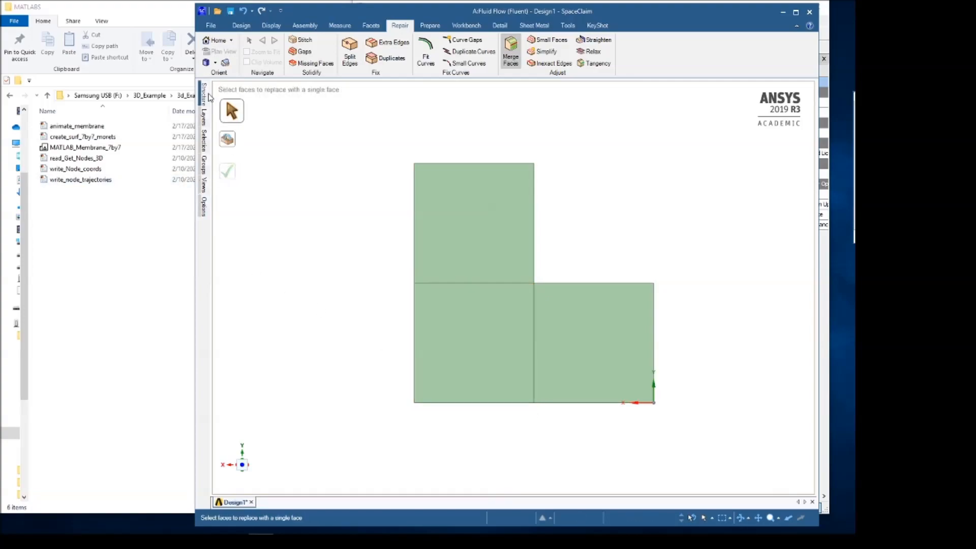
{"action": "left_click", "coordinate": [241, 25]}
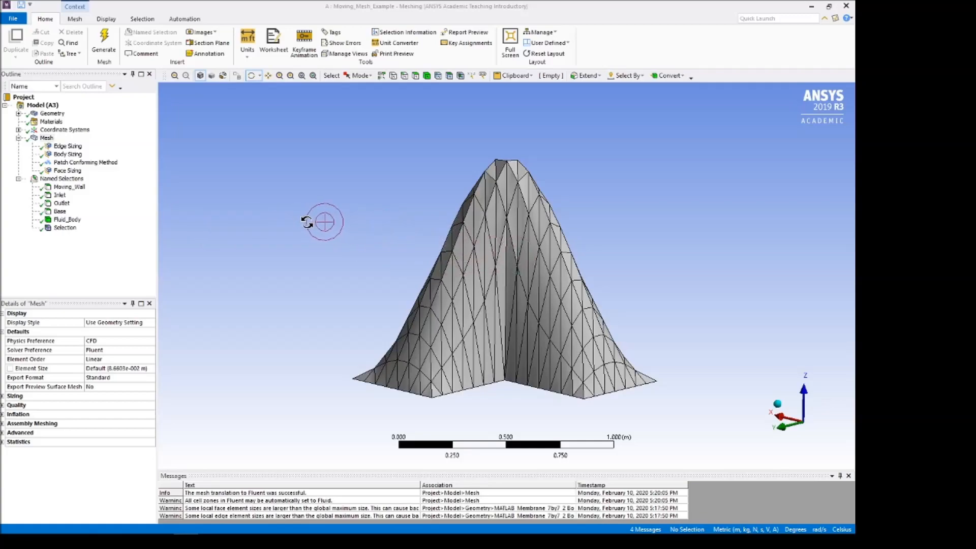
{"action": "mouse_move", "coordinate": [277, 223]}
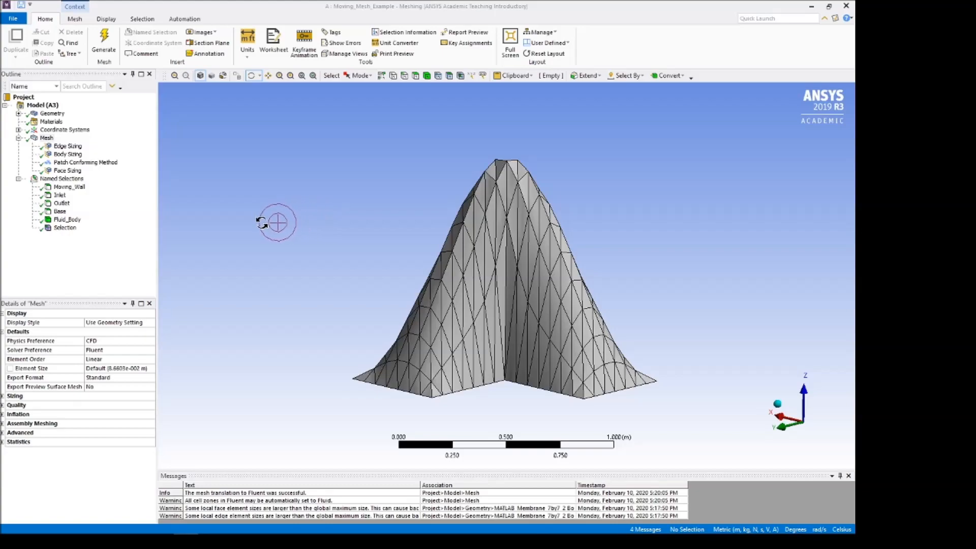
{"action": "mouse_move", "coordinate": [504, 164]}
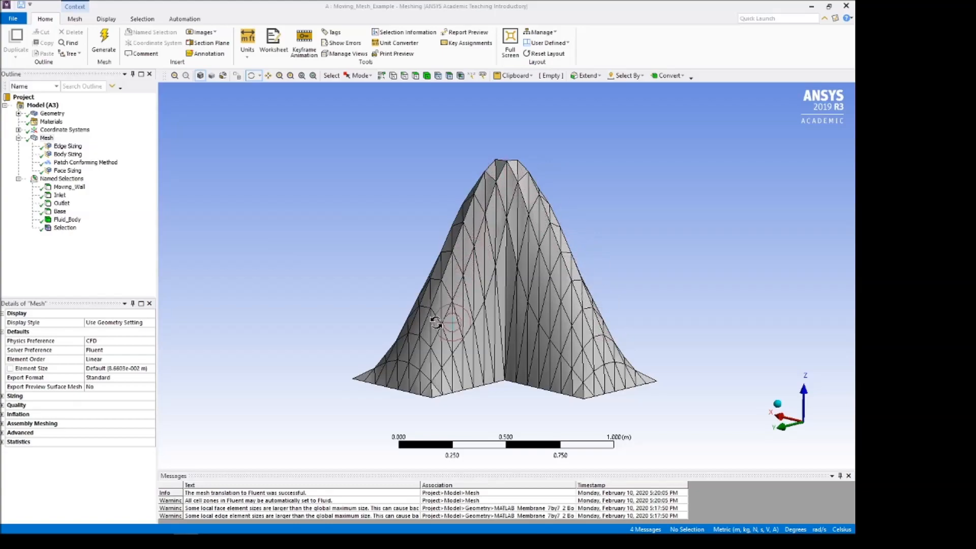
{"action": "mouse_move", "coordinate": [316, 241]}
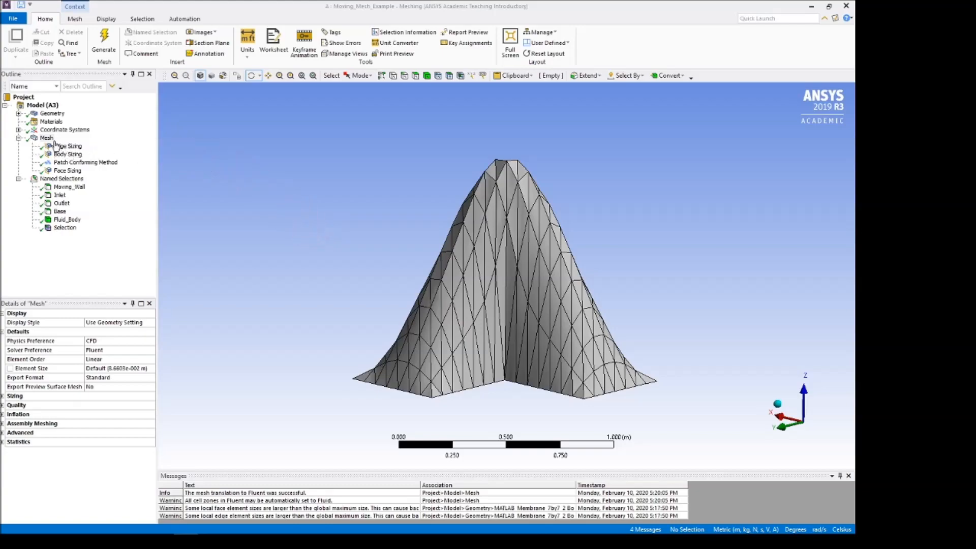
- Inspect Edge Sizing, Body Sizing, Patch Conforming Method and Face Sizing details, then reselect Edge Sizing
{"action": "left_click", "coordinate": [67, 146]}
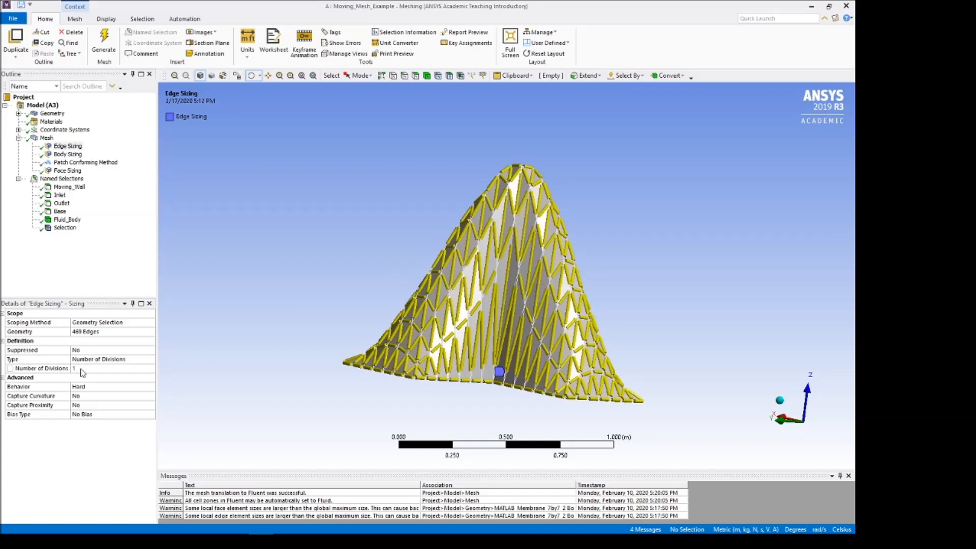
{"action": "mouse_move", "coordinate": [82, 391]}
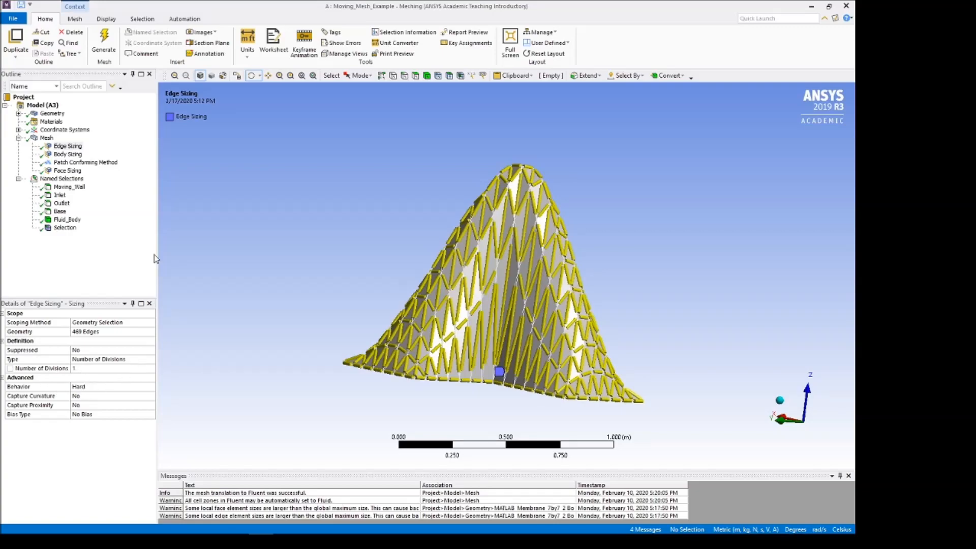
{"action": "left_click", "coordinate": [67, 154]}
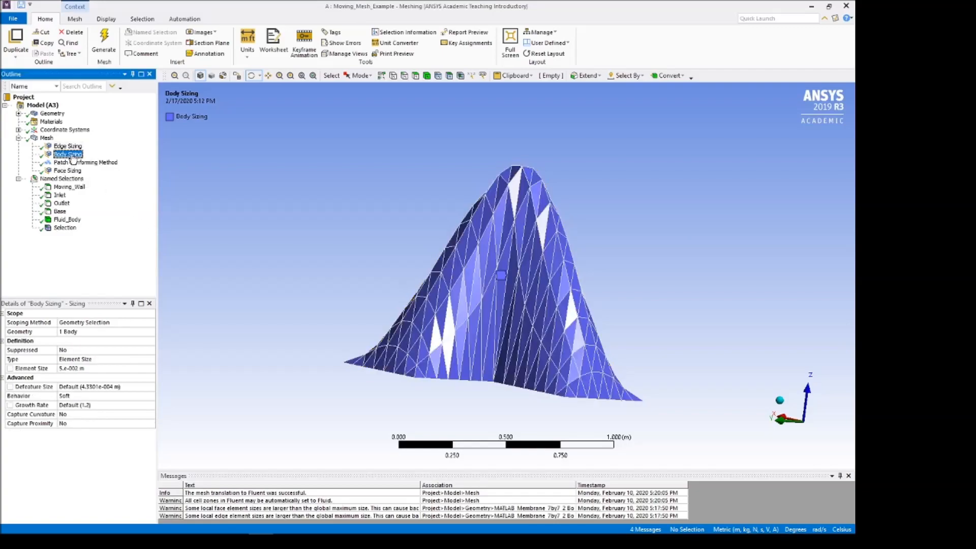
{"action": "left_click", "coordinate": [86, 162]}
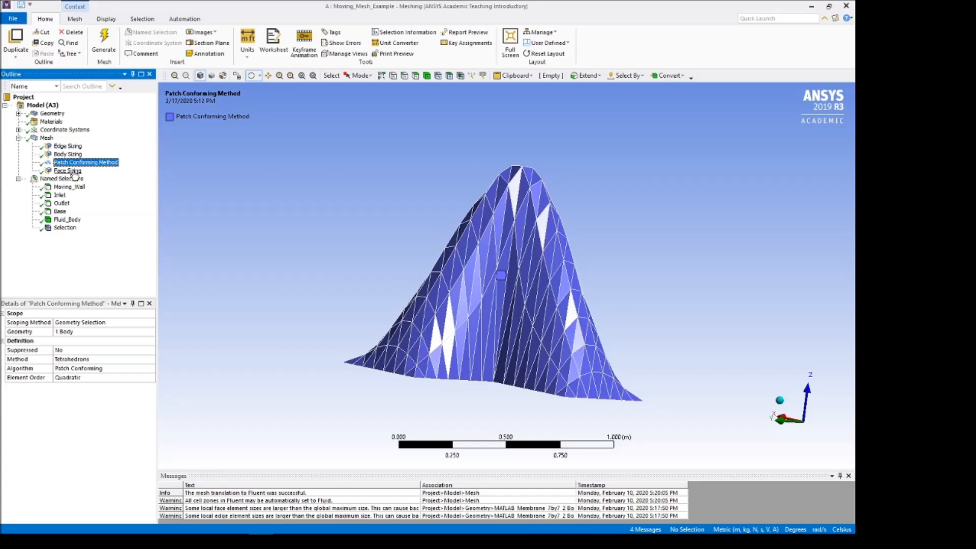
{"action": "left_click", "coordinate": [67, 170]}
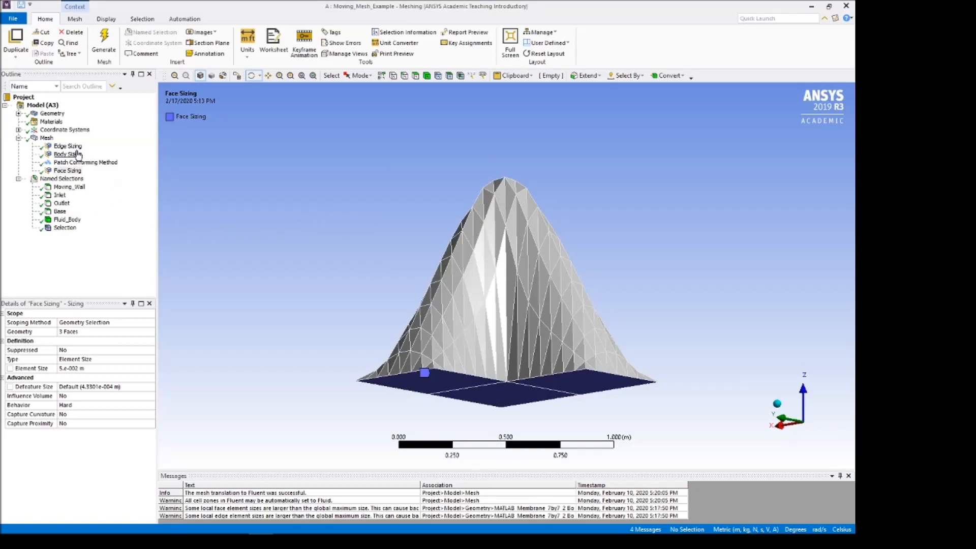
{"action": "left_click", "coordinate": [67, 146]}
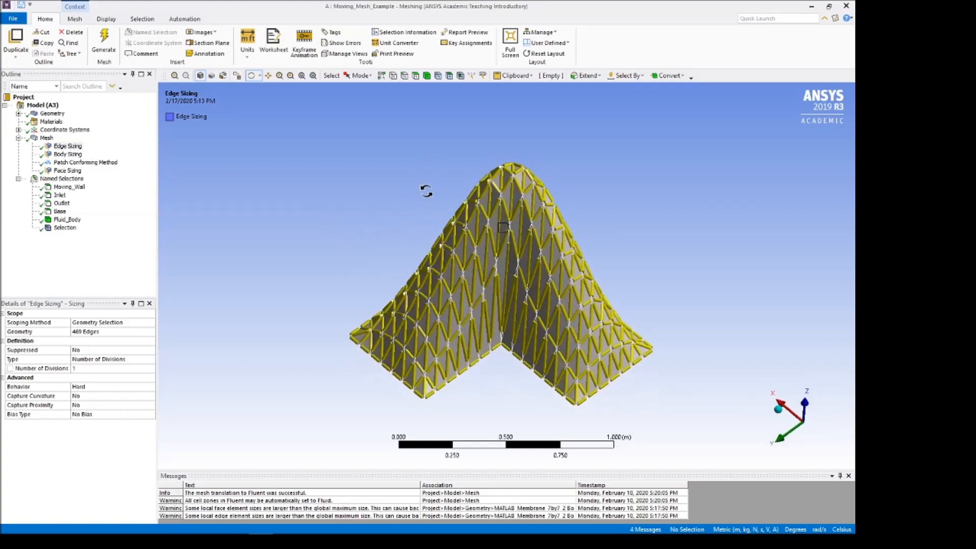
{"action": "left_click", "coordinate": [65, 227]}
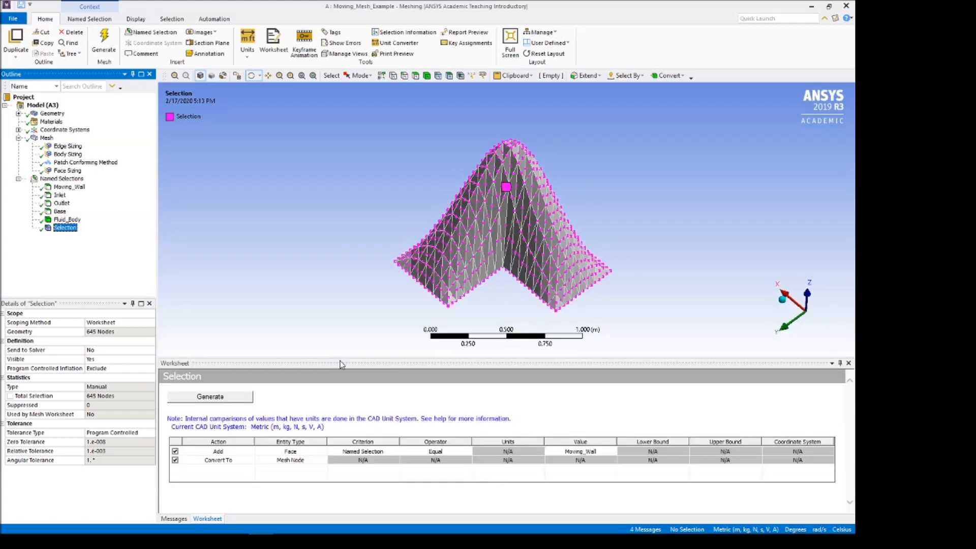
{"action": "mouse_move", "coordinate": [367, 453]}
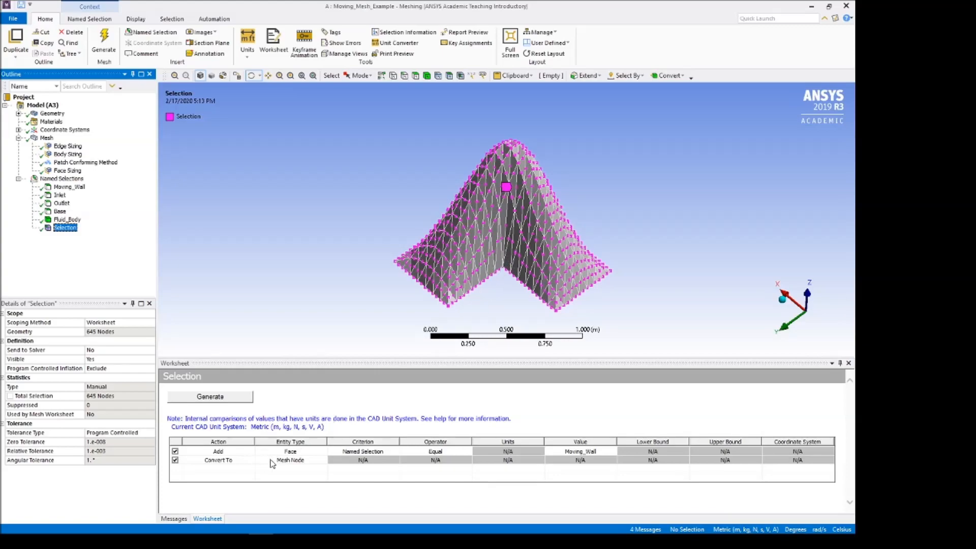
{"action": "mouse_move", "coordinate": [121, 270]}
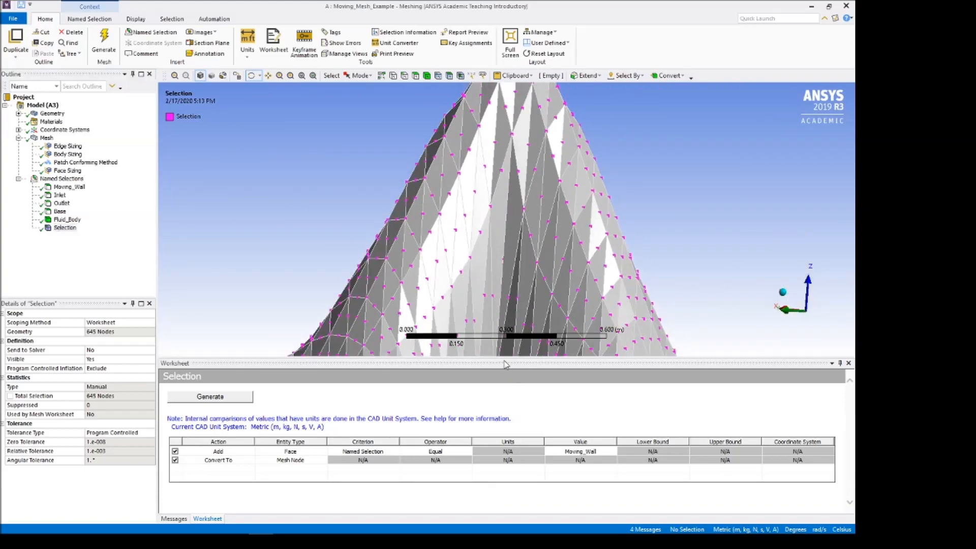
{"action": "left_click", "coordinate": [85, 162]}
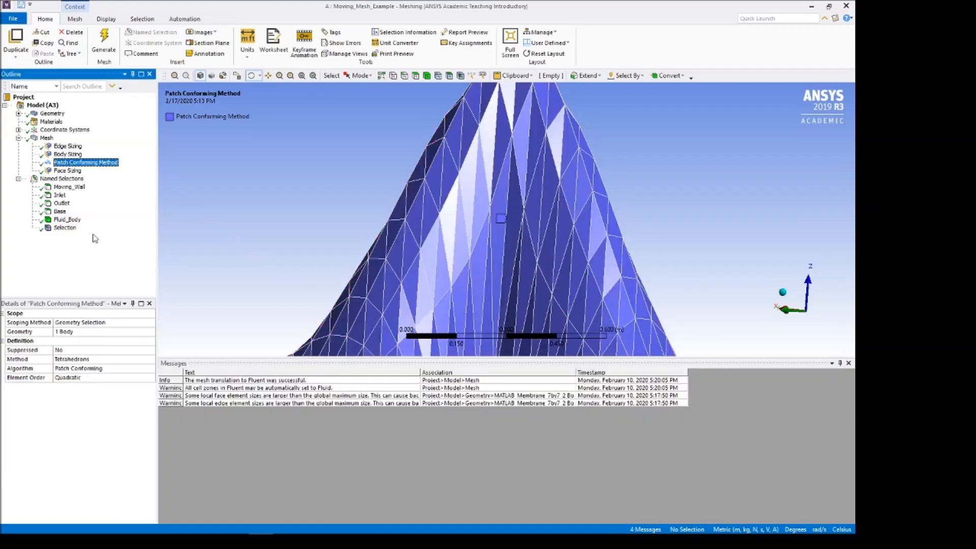
{"action": "left_click", "coordinate": [68, 146]}
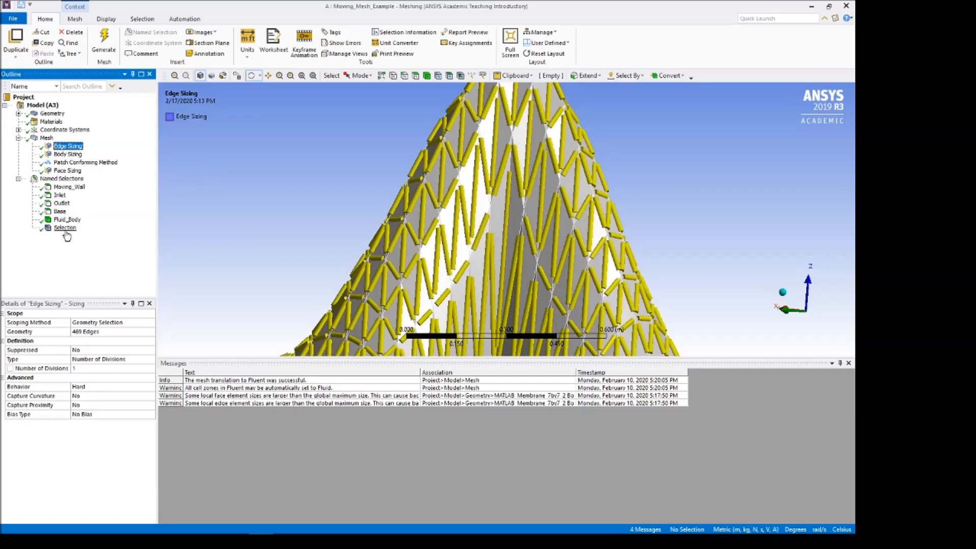
{"action": "left_click", "coordinate": [65, 228]}
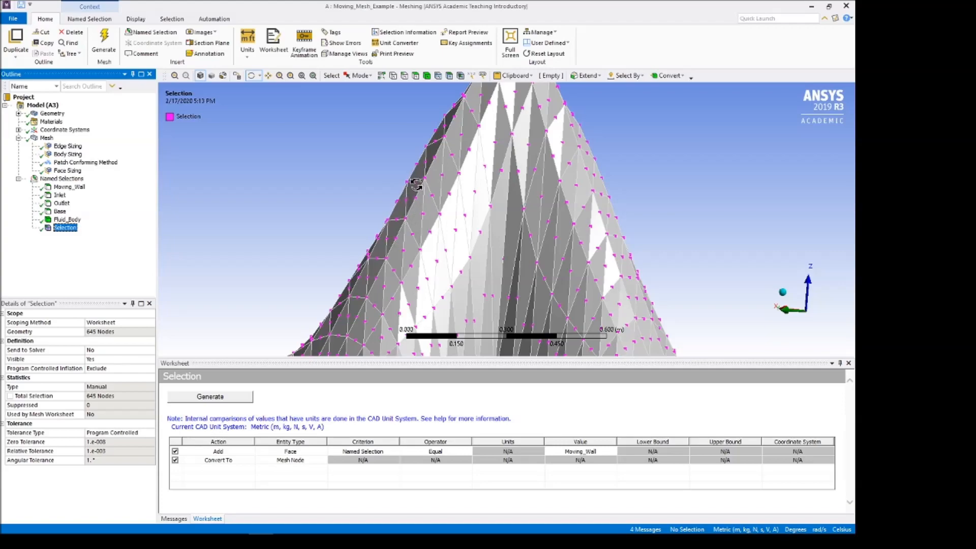
{"action": "mouse_move", "coordinate": [485, 367]}
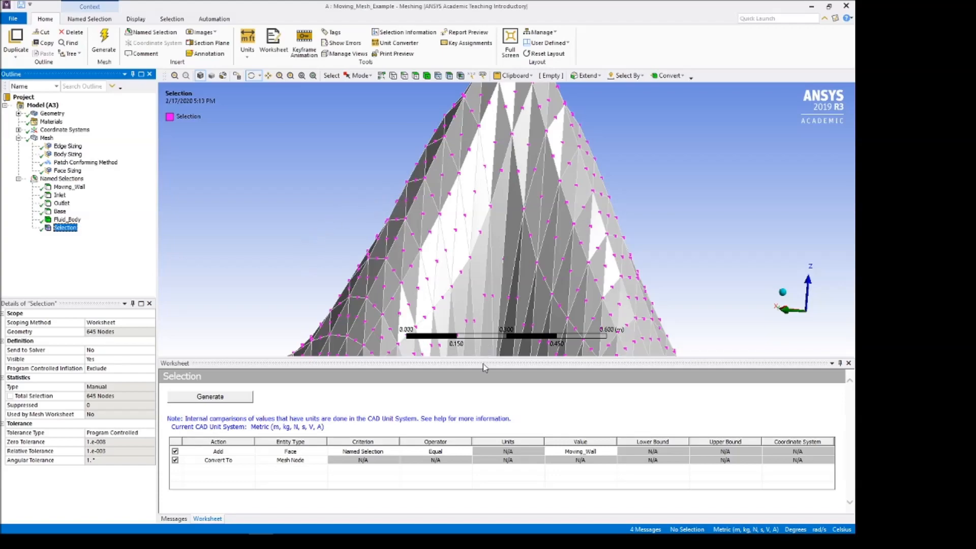
{"action": "mouse_move", "coordinate": [491, 368]}
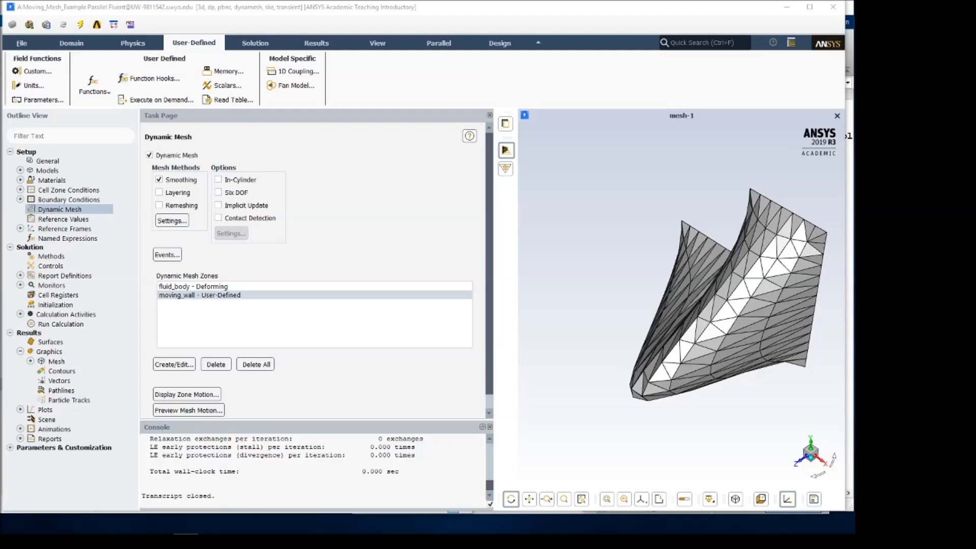
{"action": "mouse_move", "coordinate": [88, 76]}
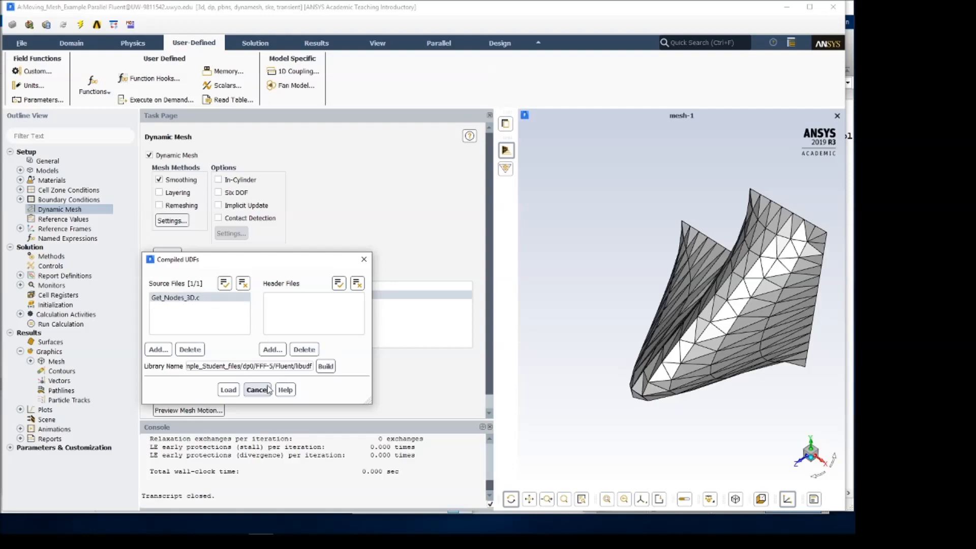
{"action": "left_click", "coordinate": [257, 389]}
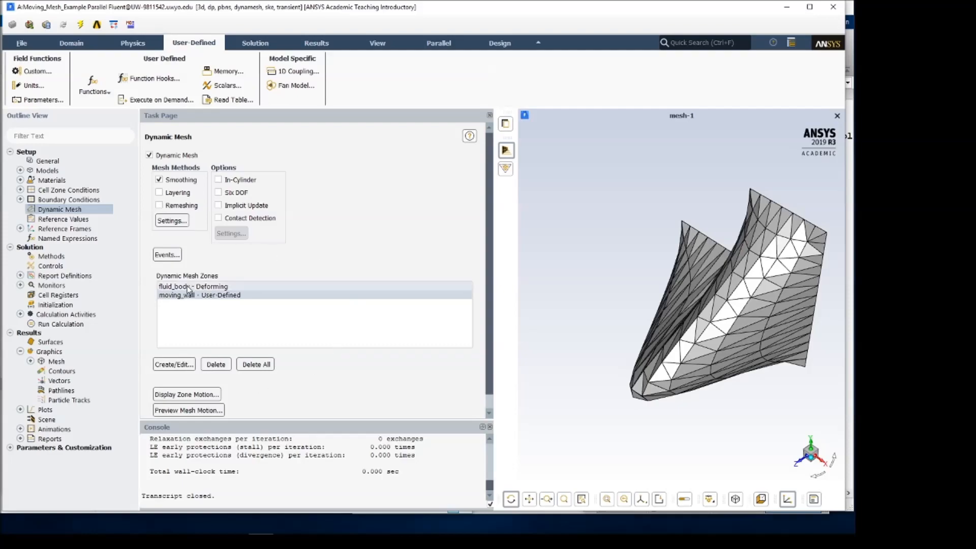
{"action": "left_click", "coordinate": [174, 364]}
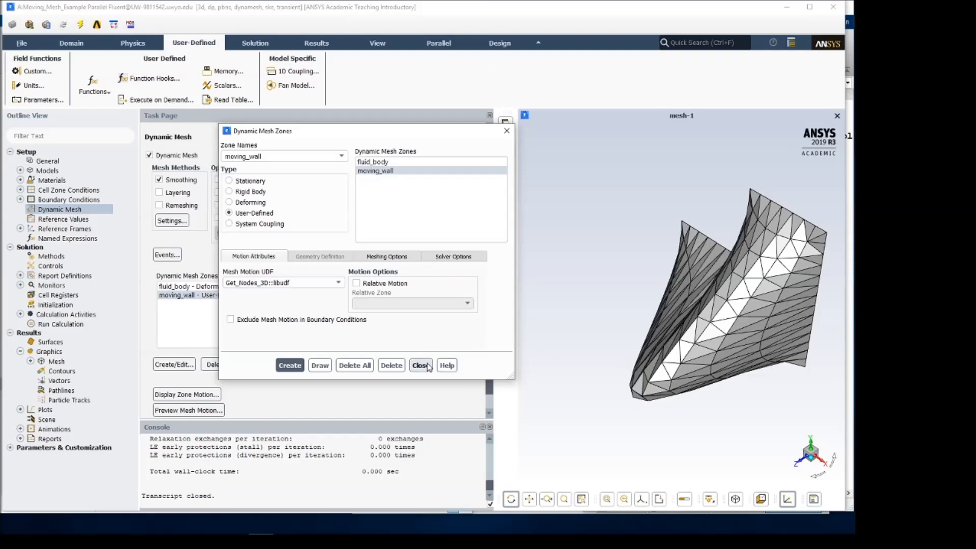
{"action": "left_click", "coordinate": [420, 365]}
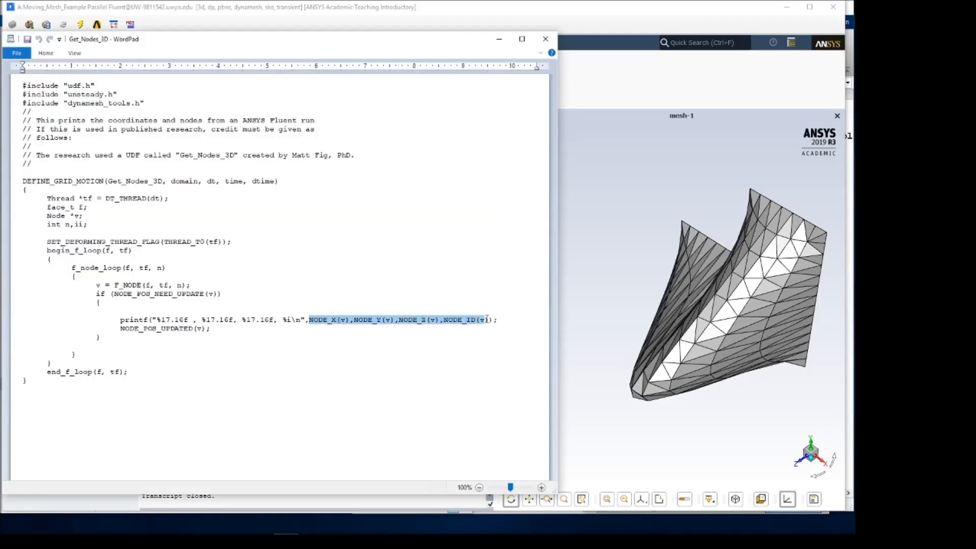
{"action": "left_click", "coordinate": [493, 343]}
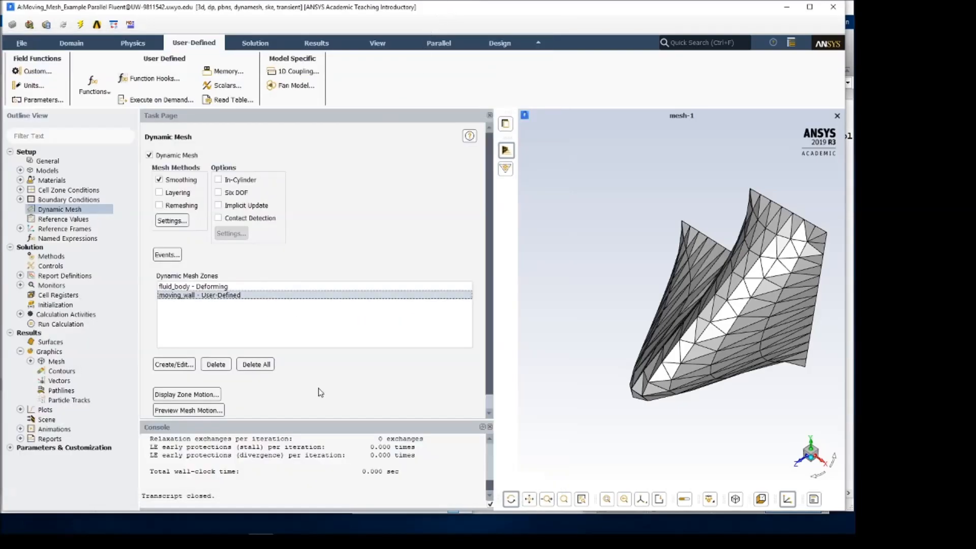
{"action": "mouse_move", "coordinate": [324, 408]}
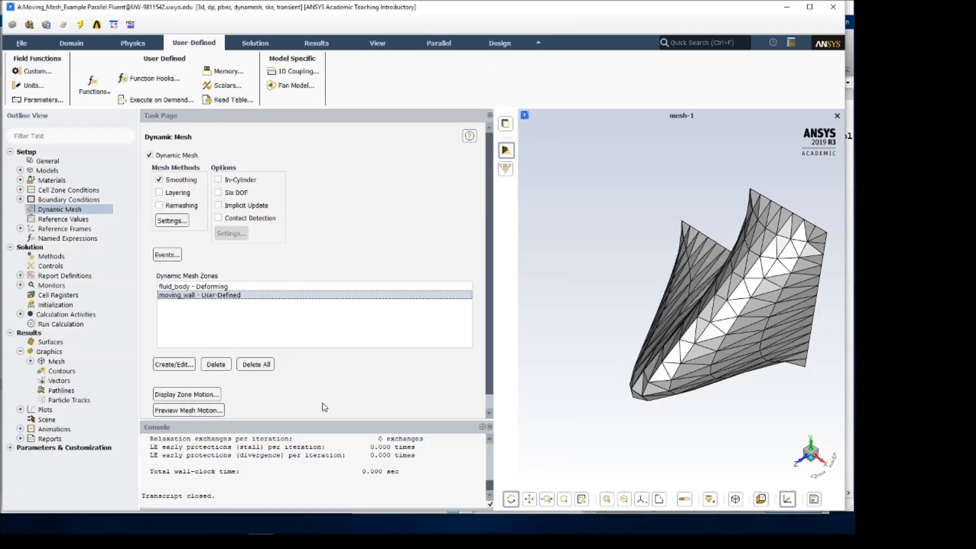
{"action": "mouse_move", "coordinate": [64, 229]}
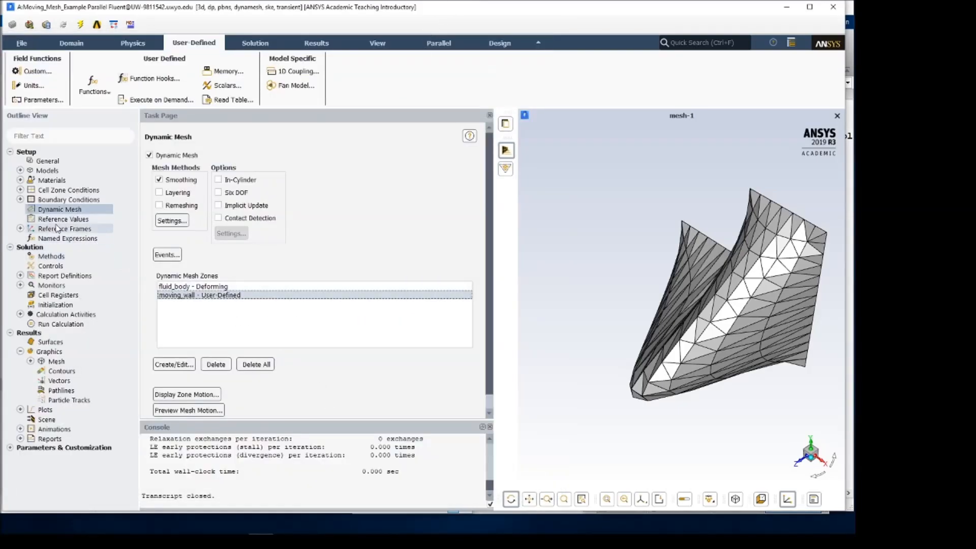
- Initialize the solution, discarding unsaved data
{"action": "left_click", "coordinate": [55, 304]}
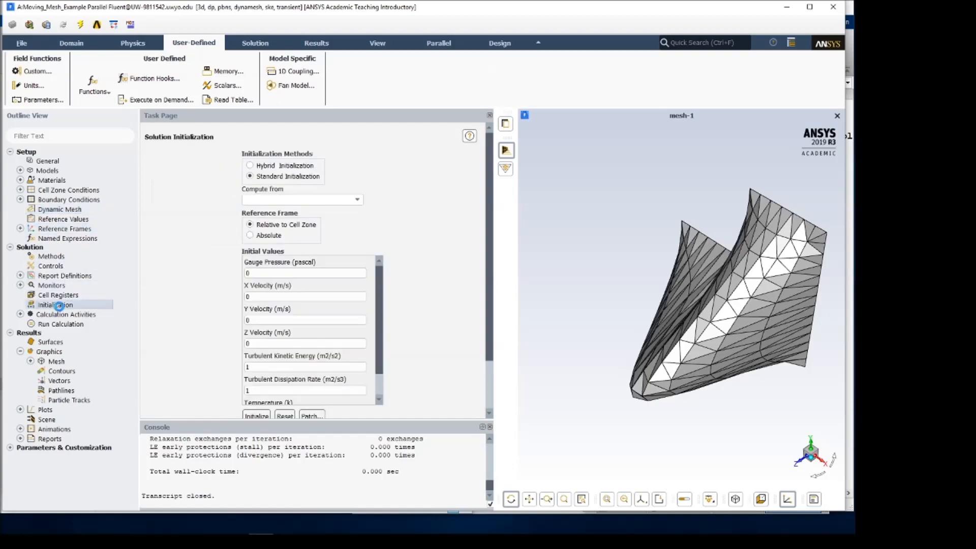
{"action": "left_click", "coordinate": [256, 355]}
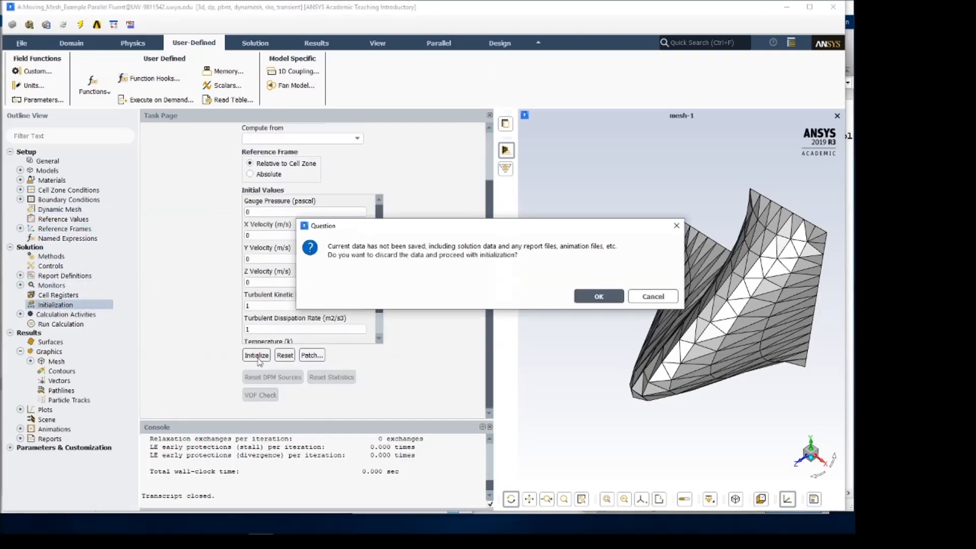
{"action": "left_click", "coordinate": [598, 295]}
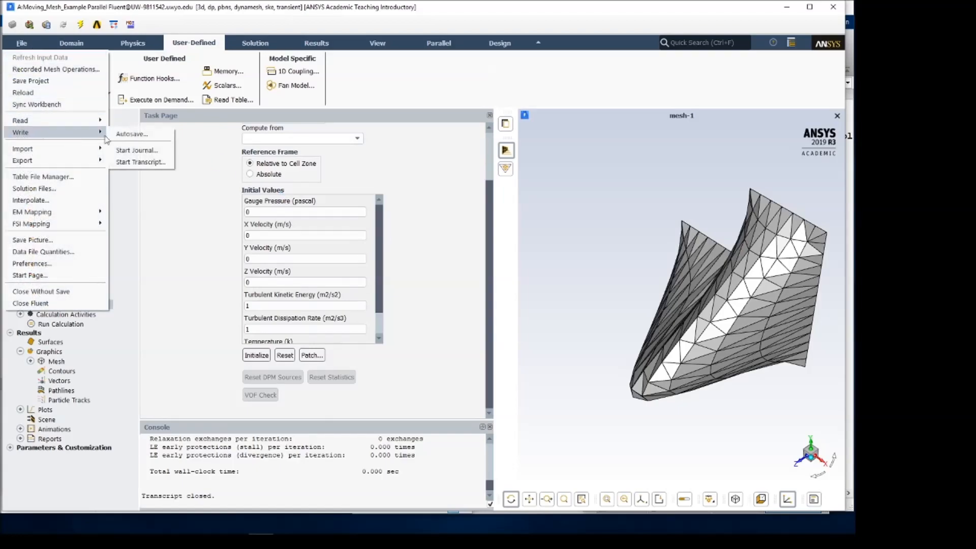
- Start a transcript named Output.out in the user_files\MATLABS folder
{"action": "left_click", "coordinate": [140, 162]}
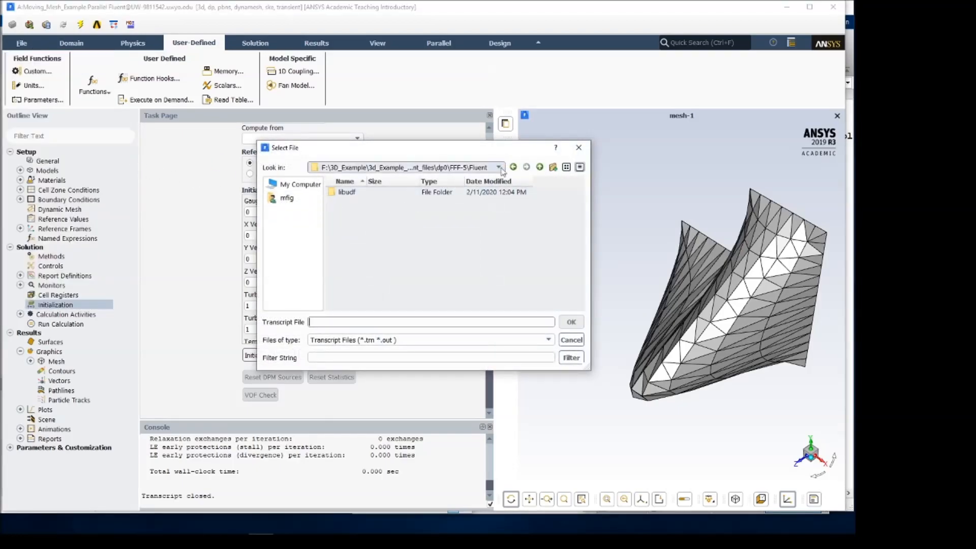
{"action": "left_click", "coordinate": [539, 167]}
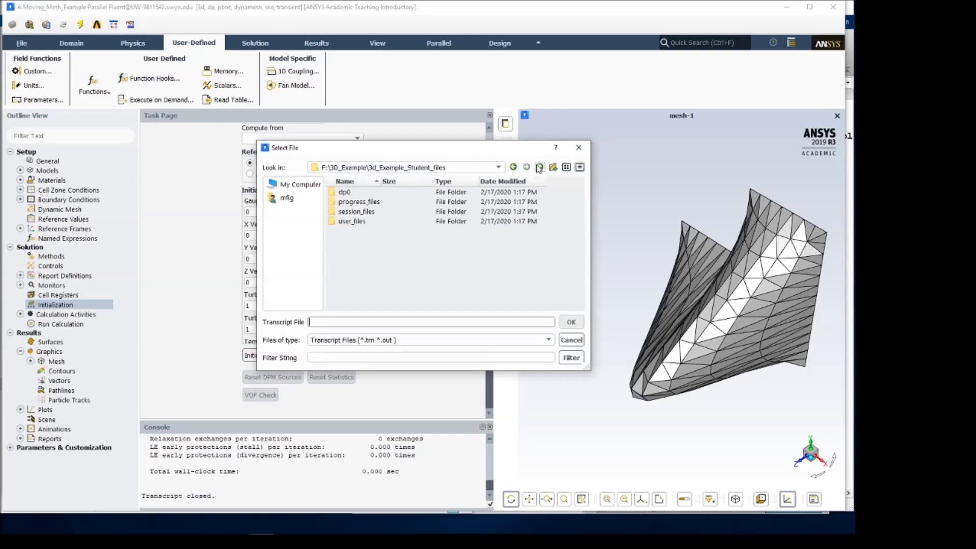
{"action": "left_click", "coordinate": [538, 167]}
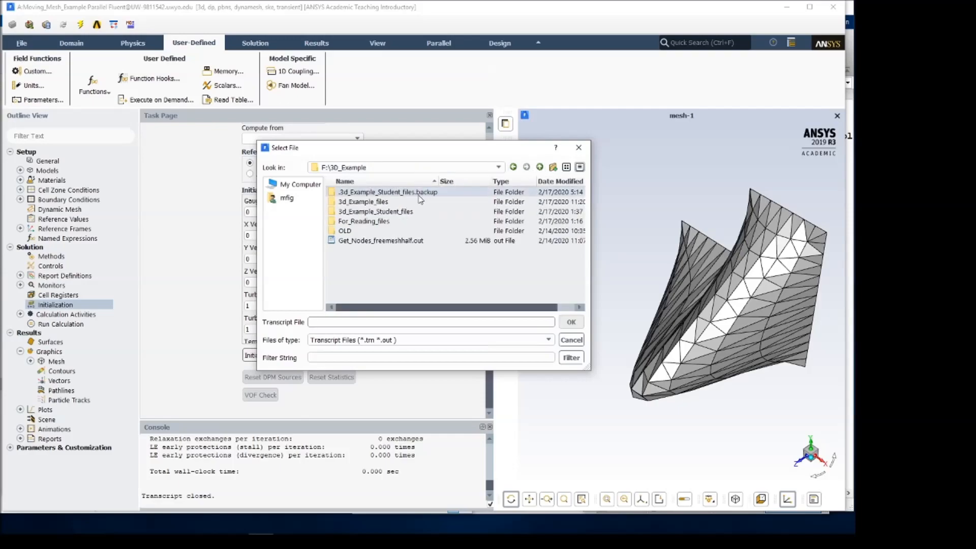
{"action": "double_click", "coordinate": [375, 211]}
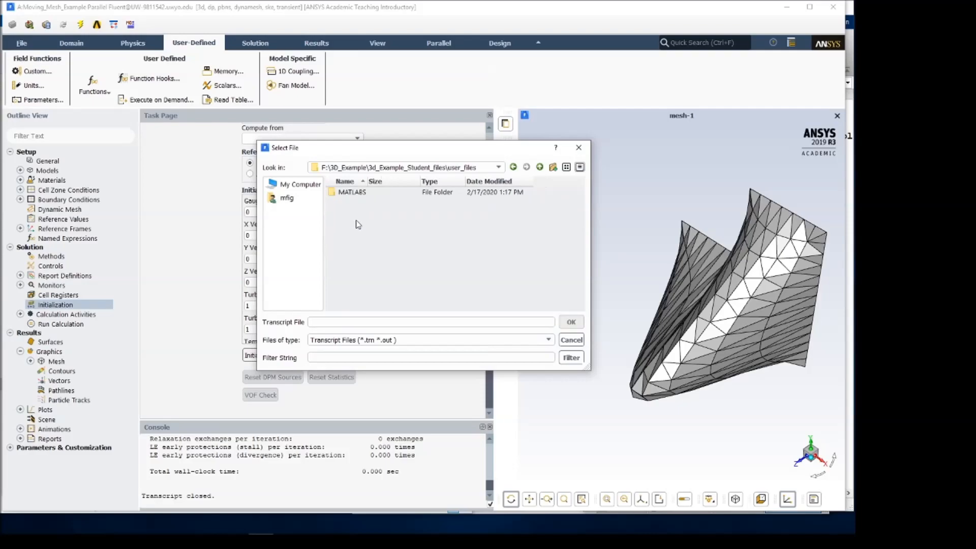
{"action": "double_click", "coordinate": [351, 192]}
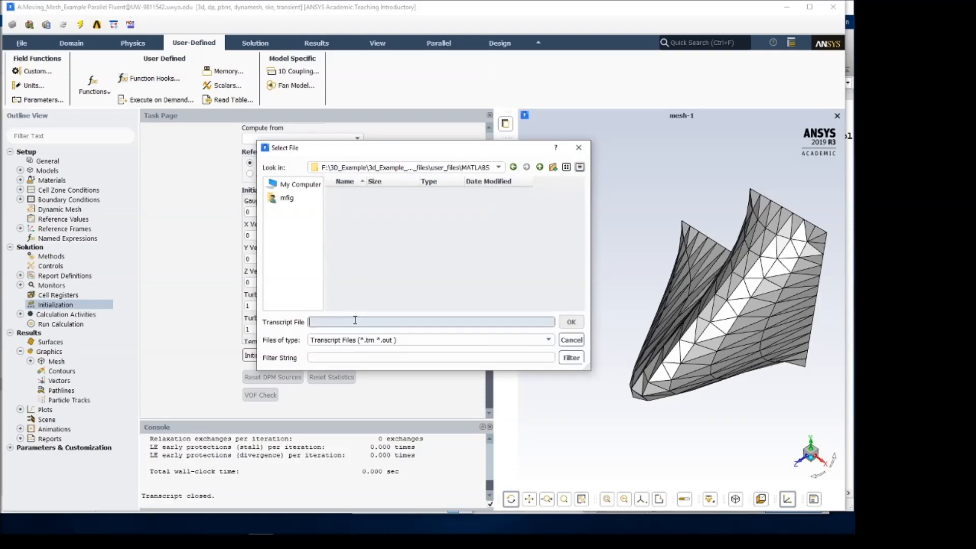
{"action": "type", "text": "Ou"}
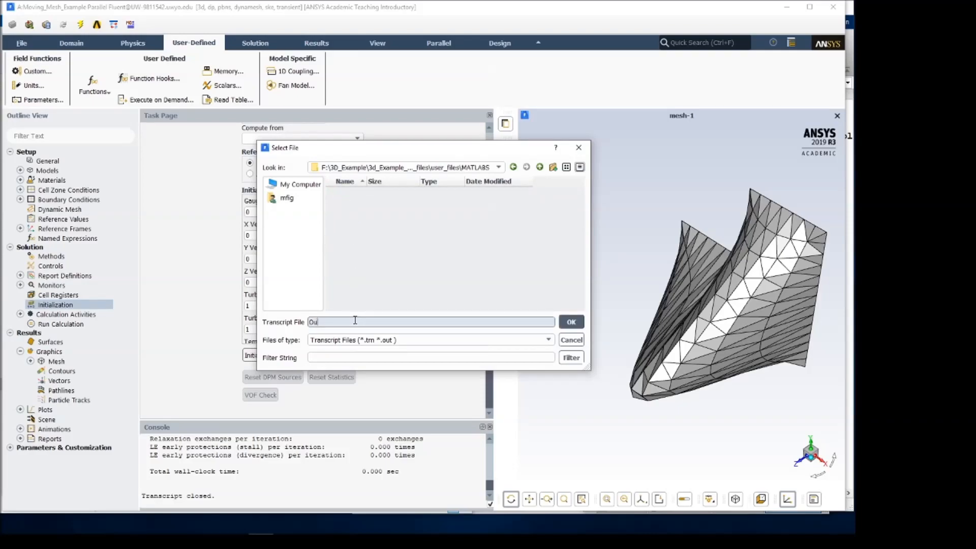
{"action": "type", "text": "tput"}
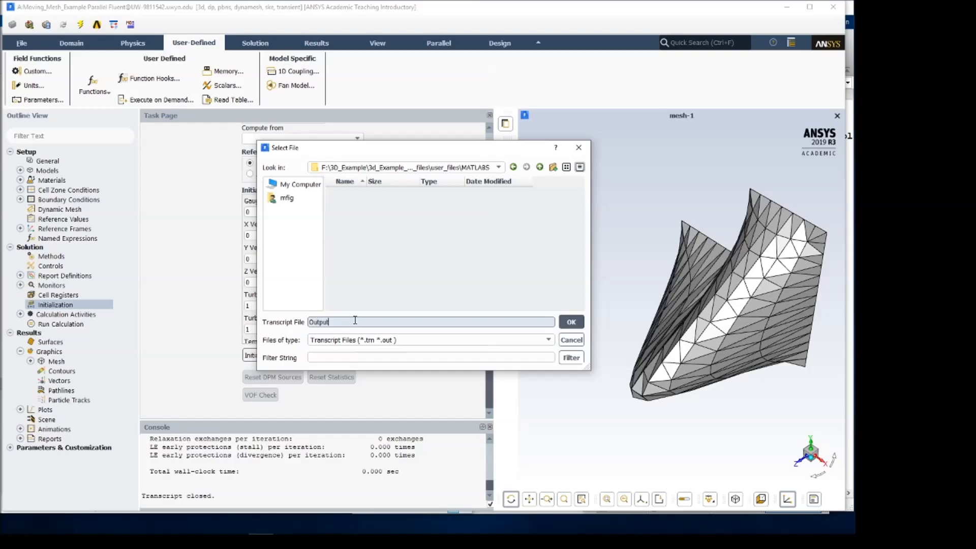
{"action": "type", "text": ".out"}
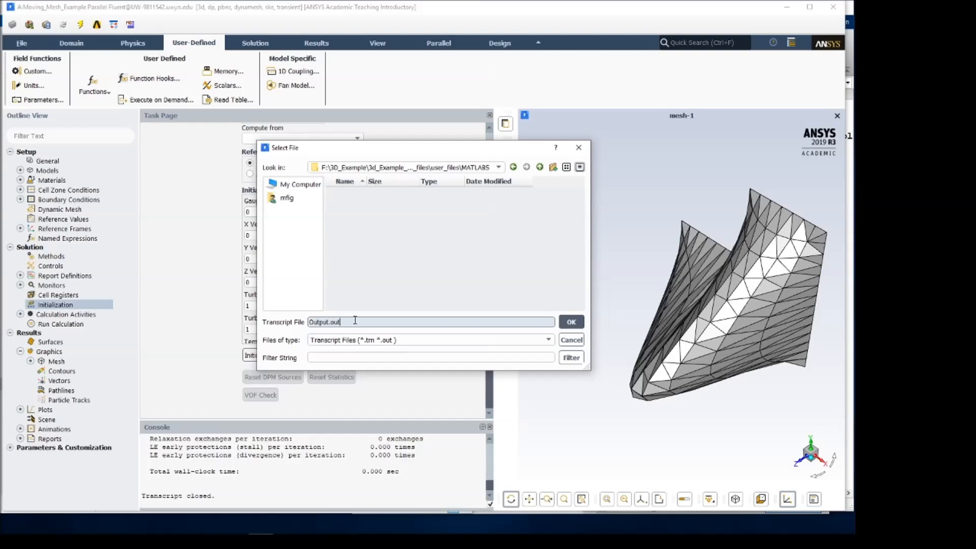
{"action": "left_click", "coordinate": [569, 322]}
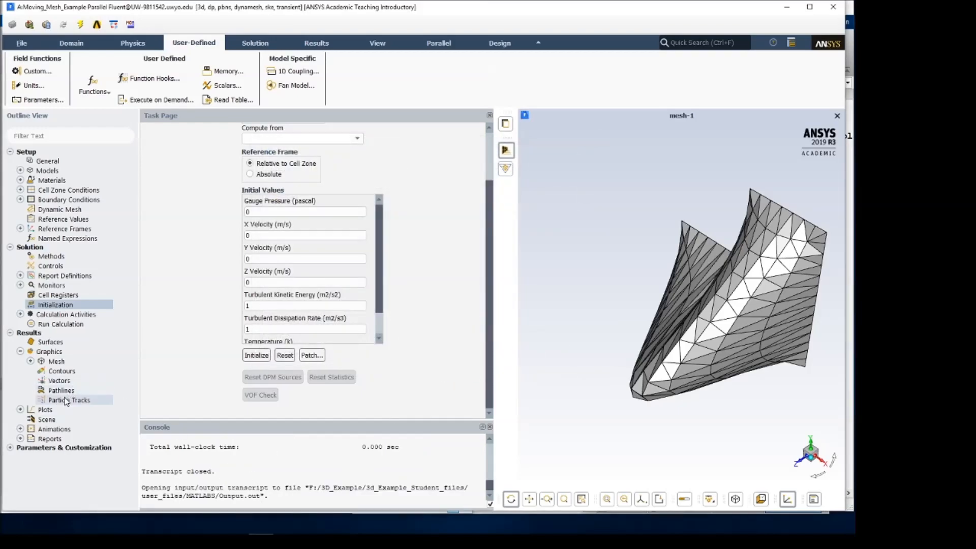
- Run the three-time-step calculation to completion, then stop the Output.out transcript
{"action": "left_click", "coordinate": [61, 323]}
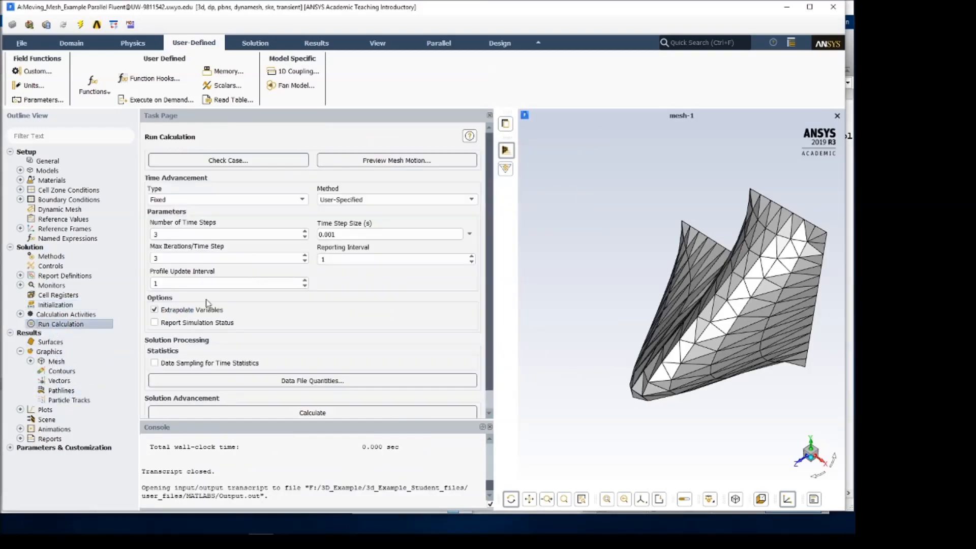
{"action": "mouse_move", "coordinate": [272, 354]}
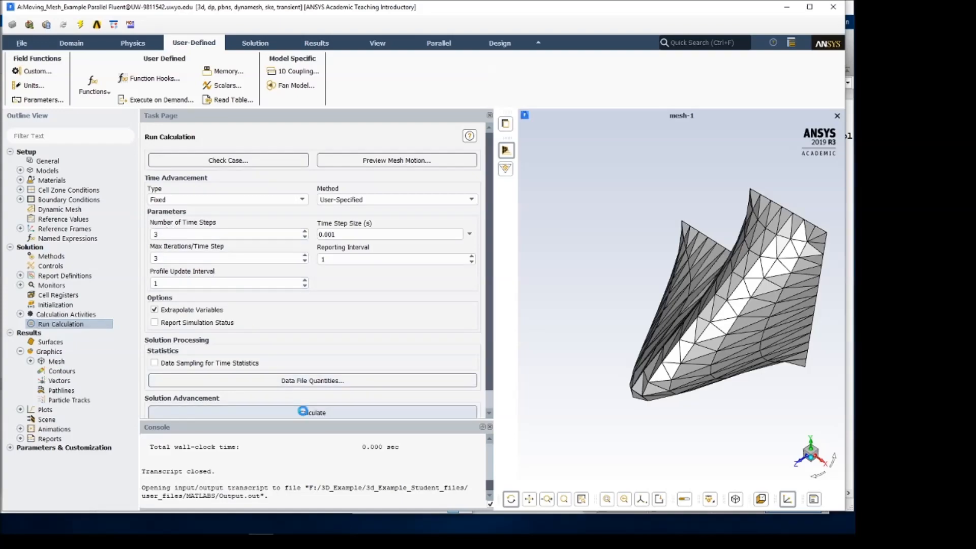
{"action": "left_click", "coordinate": [311, 413]}
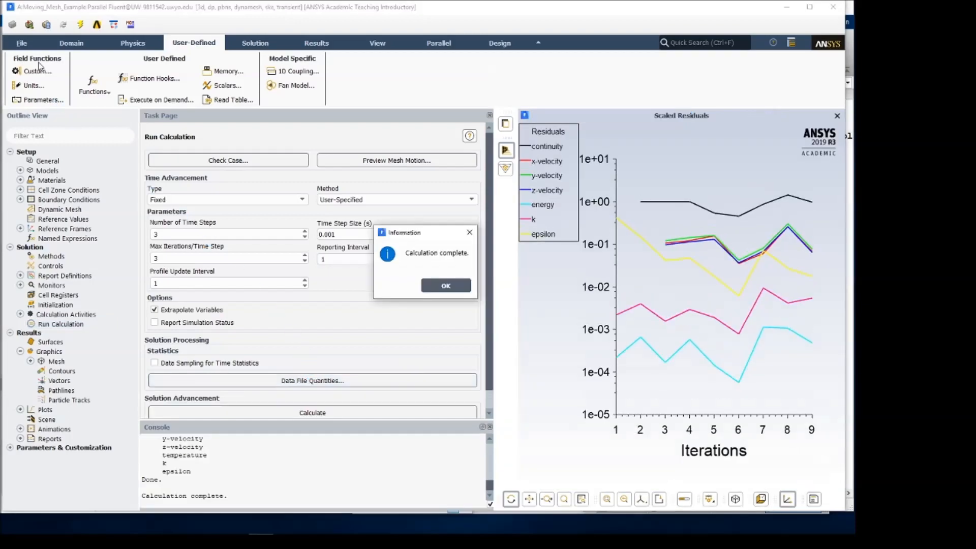
{"action": "left_click", "coordinate": [445, 285]}
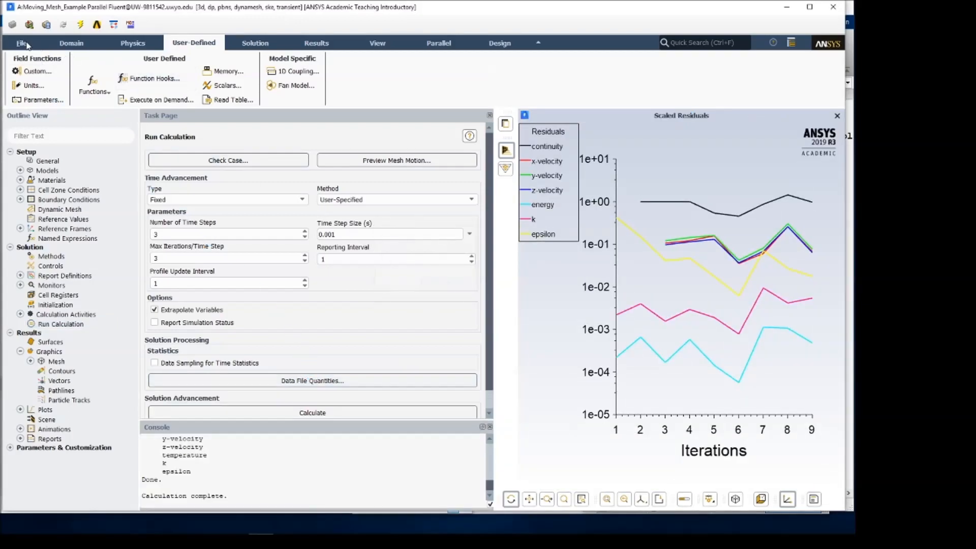
{"action": "left_click", "coordinate": [21, 42]}
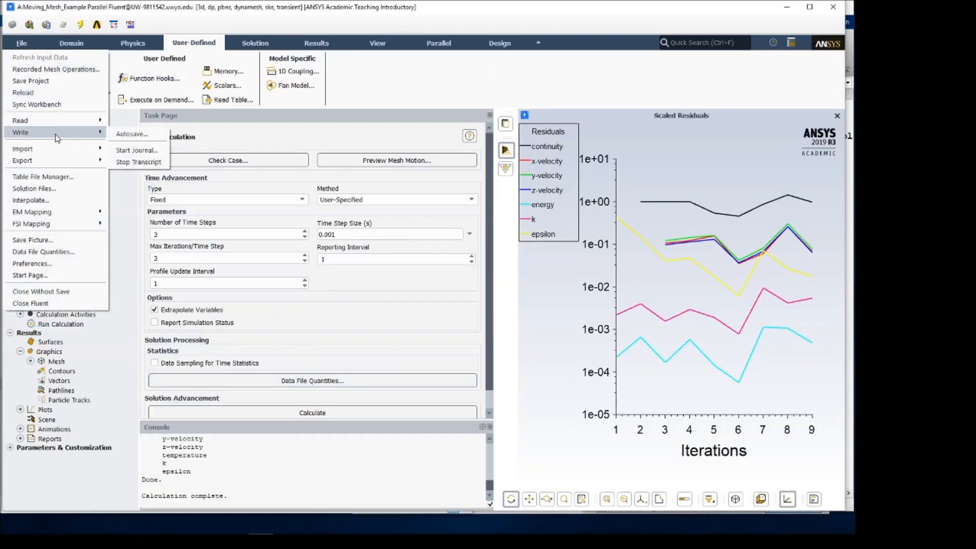
{"action": "left_click", "coordinate": [139, 161]}
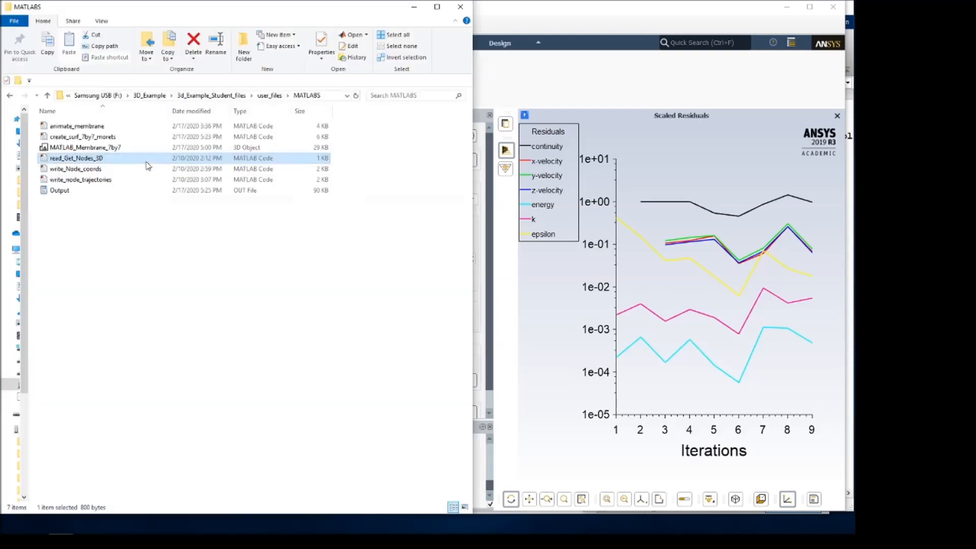
- Select read_Get_Nodes_3D in the MATLABS folder, then open the Output transcript file
{"action": "left_click", "coordinate": [59, 190]}
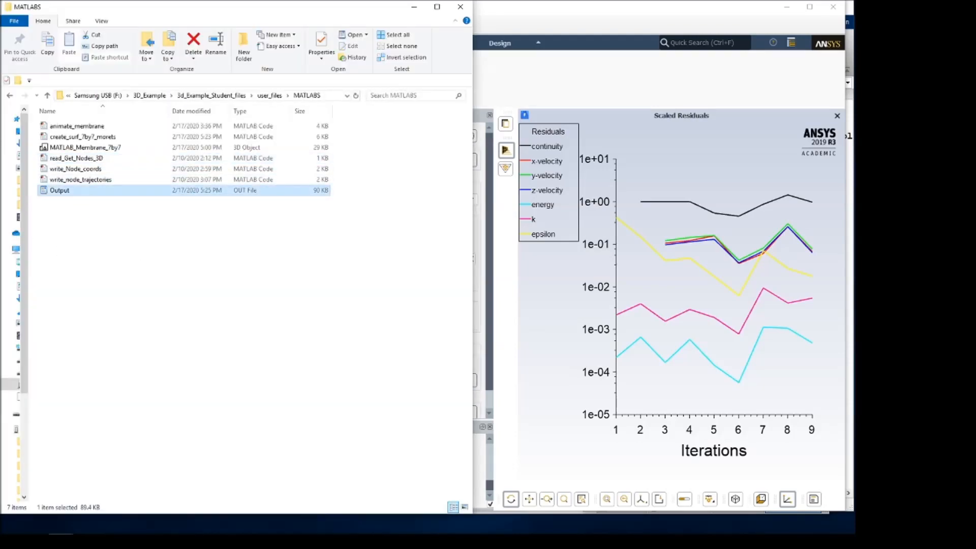
{"action": "double_click", "coordinate": [82, 136]}
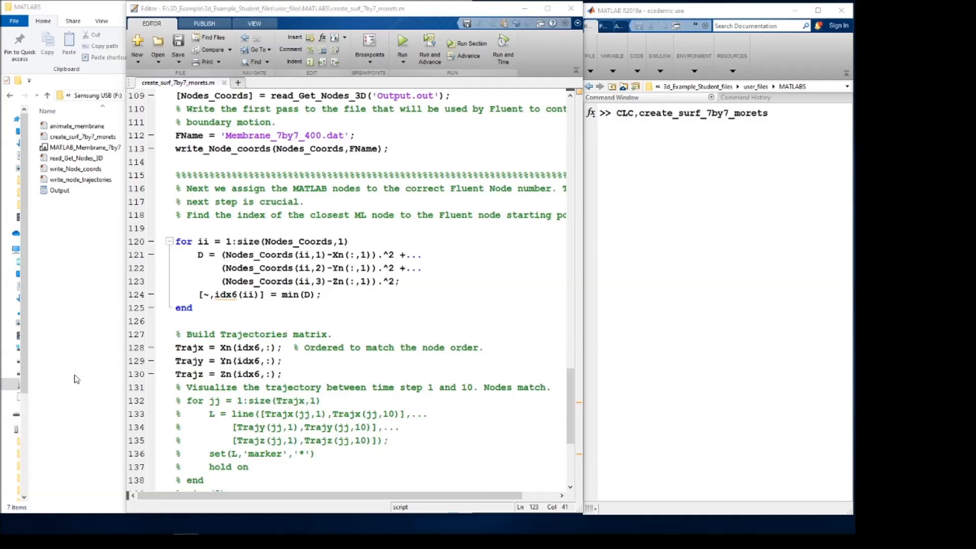
{"action": "mouse_move", "coordinate": [309, 331]}
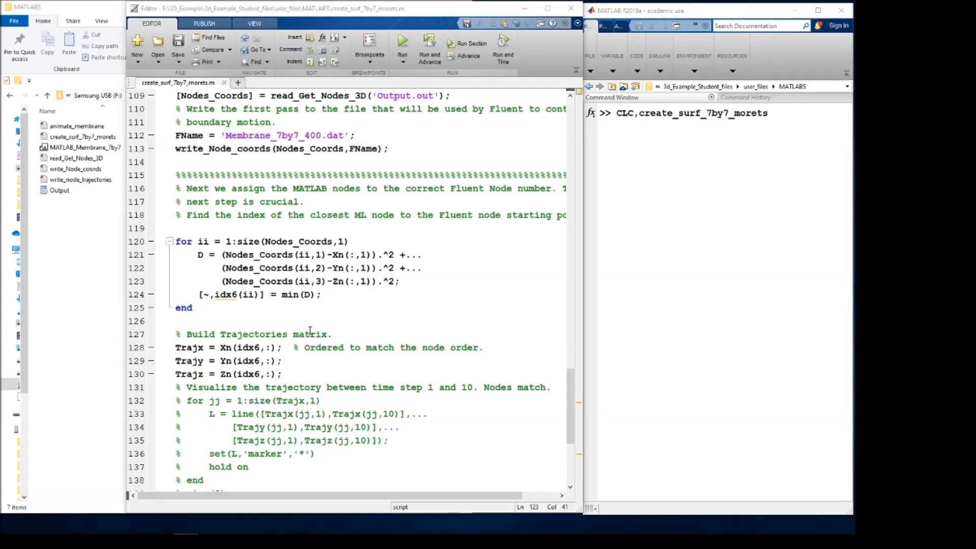
{"action": "scroll", "scroll_direction": "up", "scroll_amount": 3}
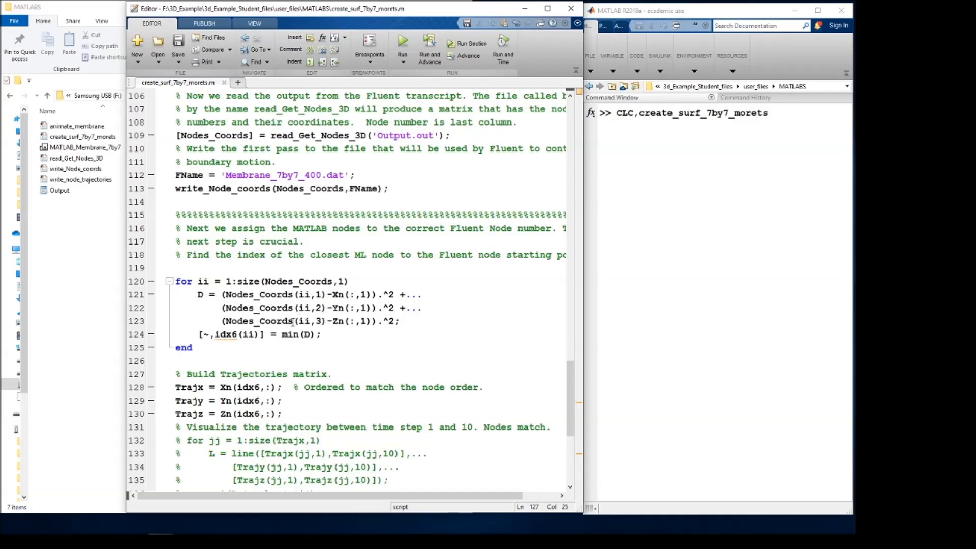
{"action": "scroll", "scroll_direction": "up", "scroll_amount": 3}
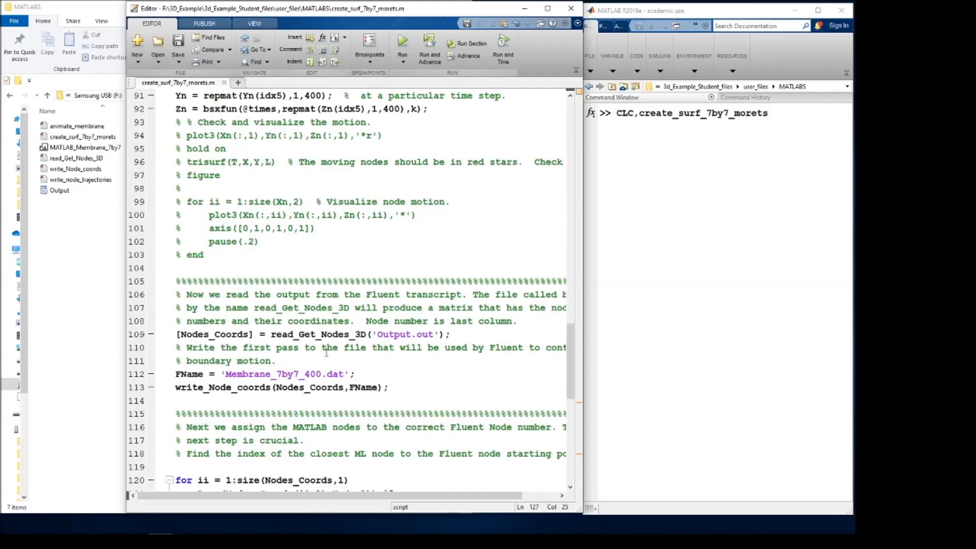
{"action": "scroll", "scroll_direction": "up", "scroll_amount": 3}
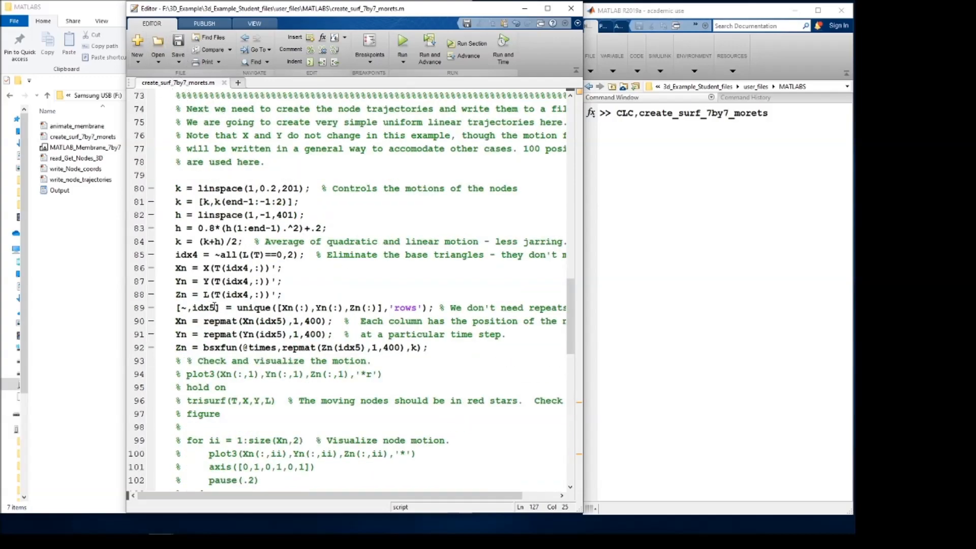
{"action": "scroll", "scroll_direction": "up", "scroll_amount": 3}
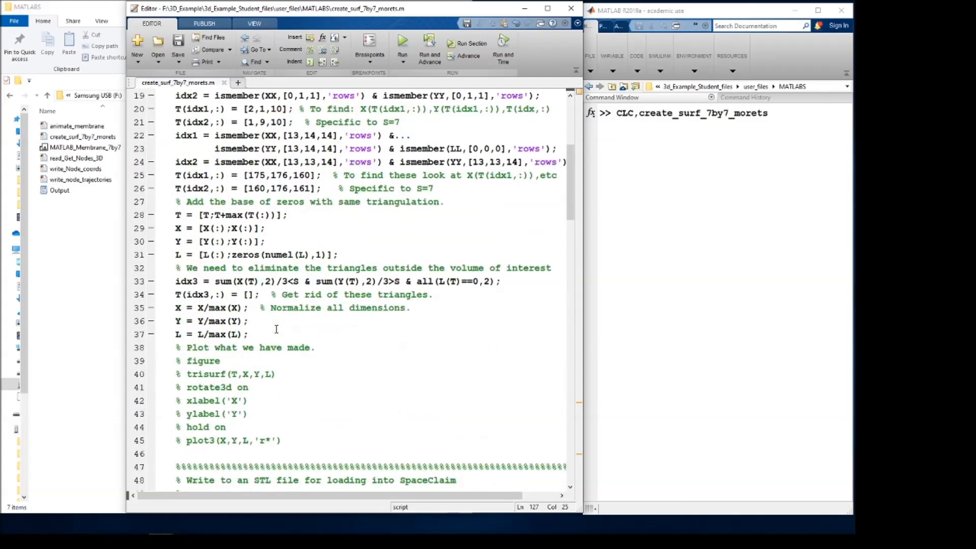
{"action": "scroll", "scroll_direction": "down", "scroll_amount": 3}
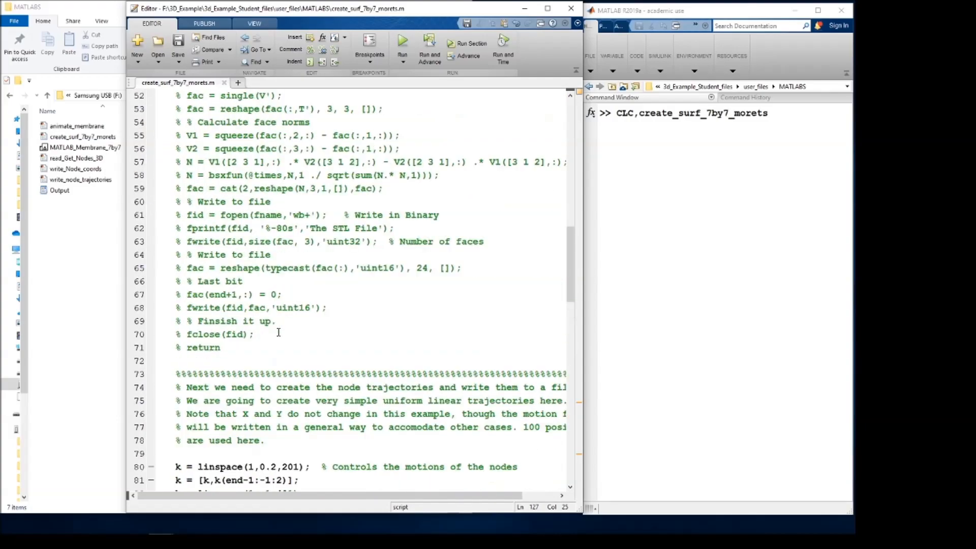
{"action": "scroll", "scroll_direction": "up", "scroll_amount": 3}
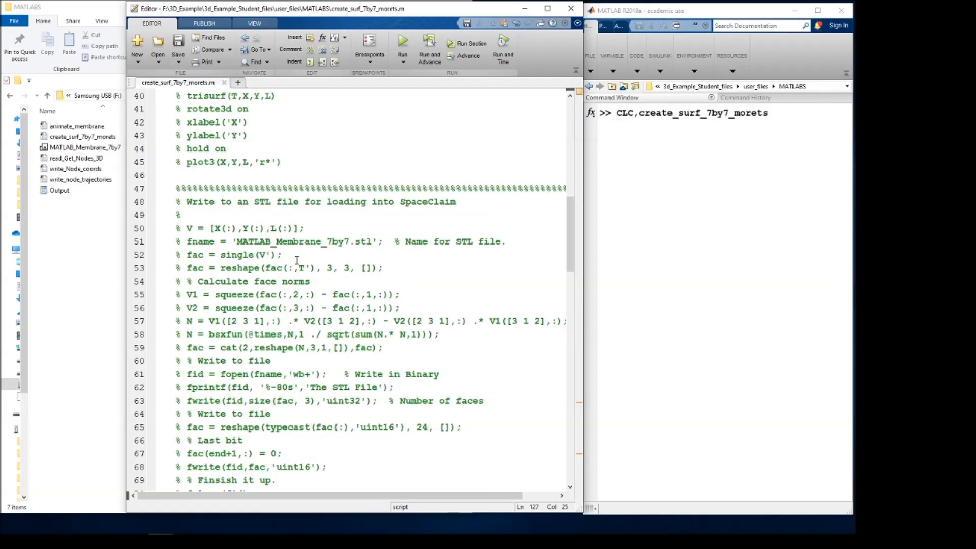
{"action": "scroll", "scroll_direction": "down", "scroll_amount": 3}
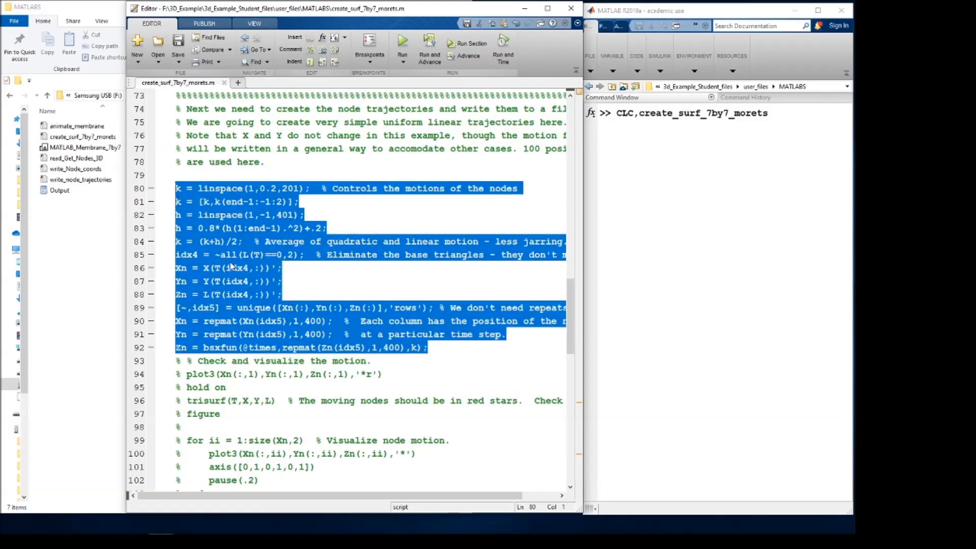
{"action": "mouse_move", "coordinate": [218, 297]}
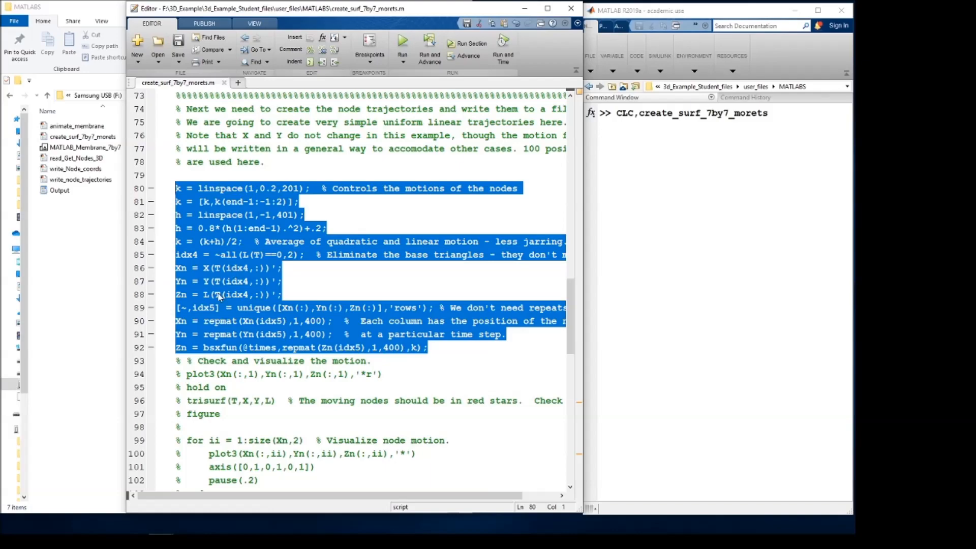
{"action": "scroll", "scroll_direction": "down", "scroll_amount": 3}
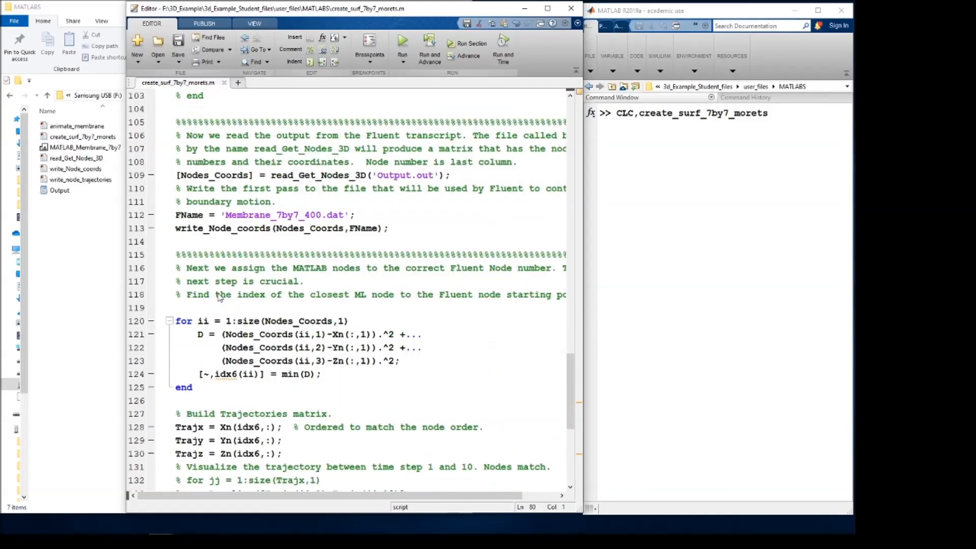
{"action": "mouse_move", "coordinate": [112, 180]}
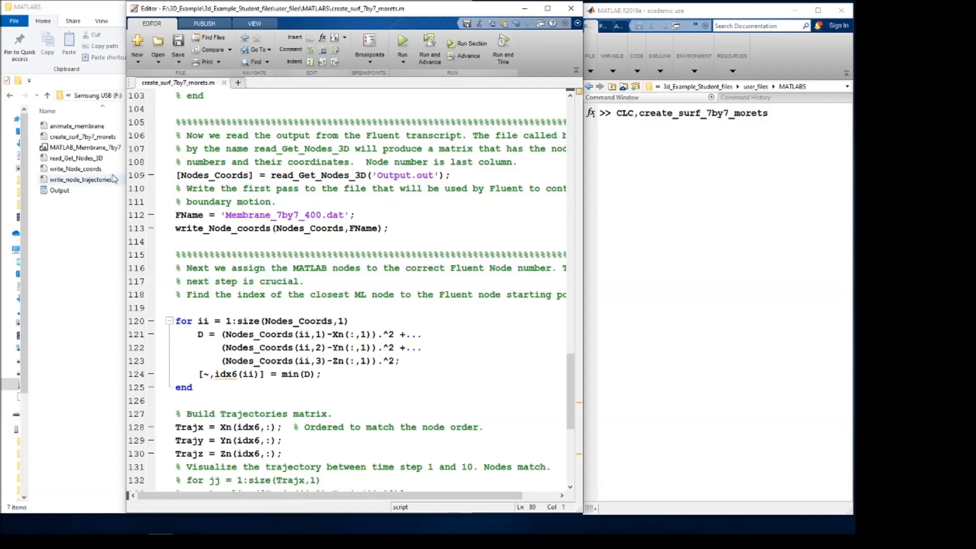
{"action": "mouse_move", "coordinate": [357, 175]}
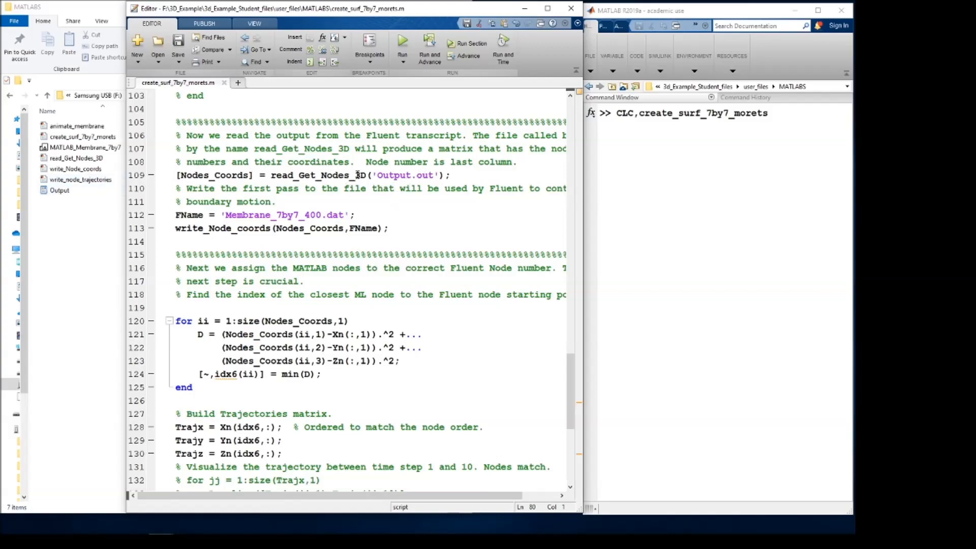
{"action": "double_click", "coordinate": [318, 175]}
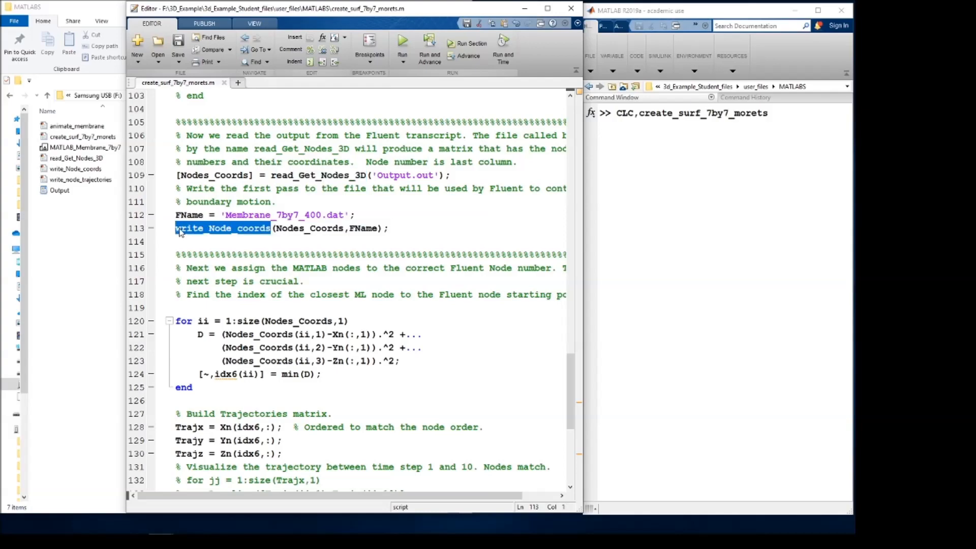
{"action": "mouse_move", "coordinate": [213, 266]}
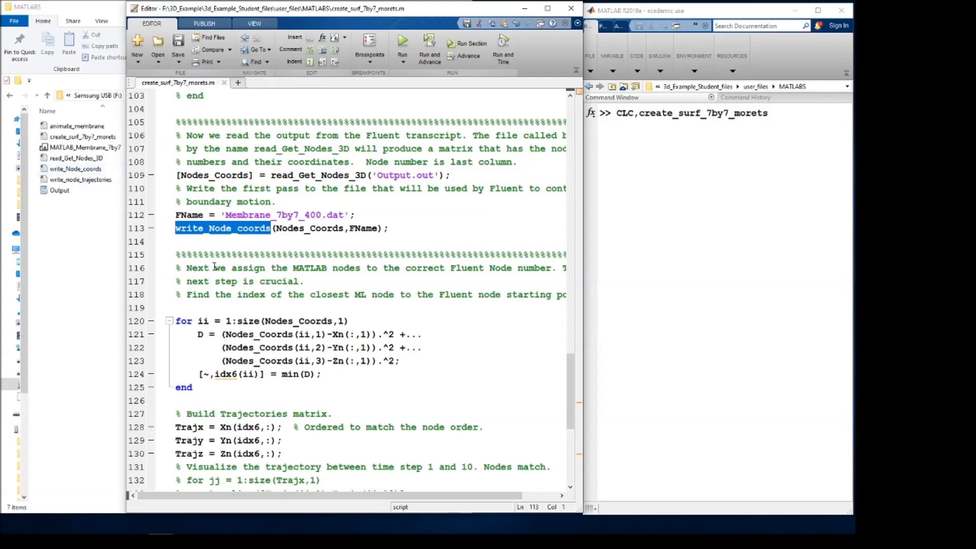
{"action": "scroll", "scroll_direction": "down", "scroll_amount": 3}
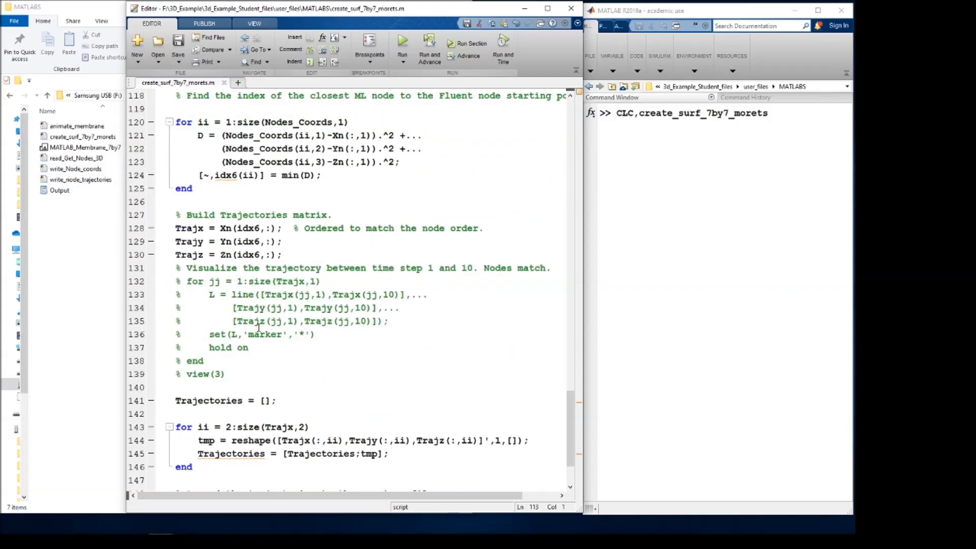
{"action": "scroll", "scroll_direction": "up", "scroll_amount": 3}
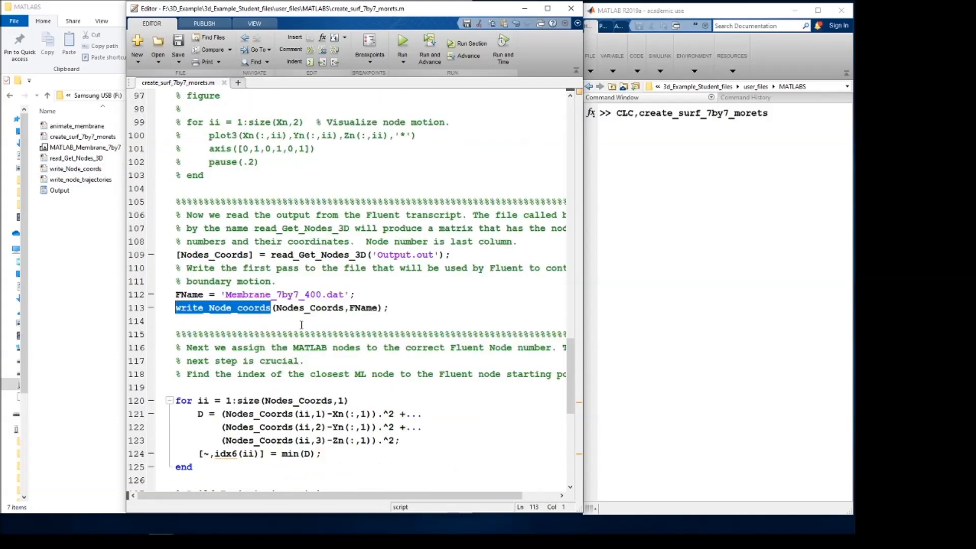
{"action": "scroll", "scroll_direction": "down", "scroll_amount": 3}
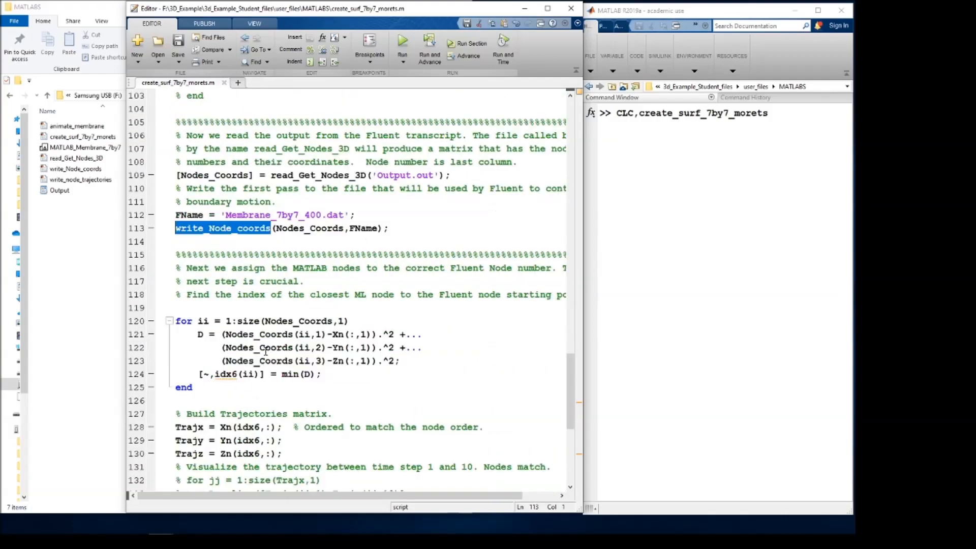
{"action": "scroll", "scroll_direction": "down", "scroll_amount": 3}
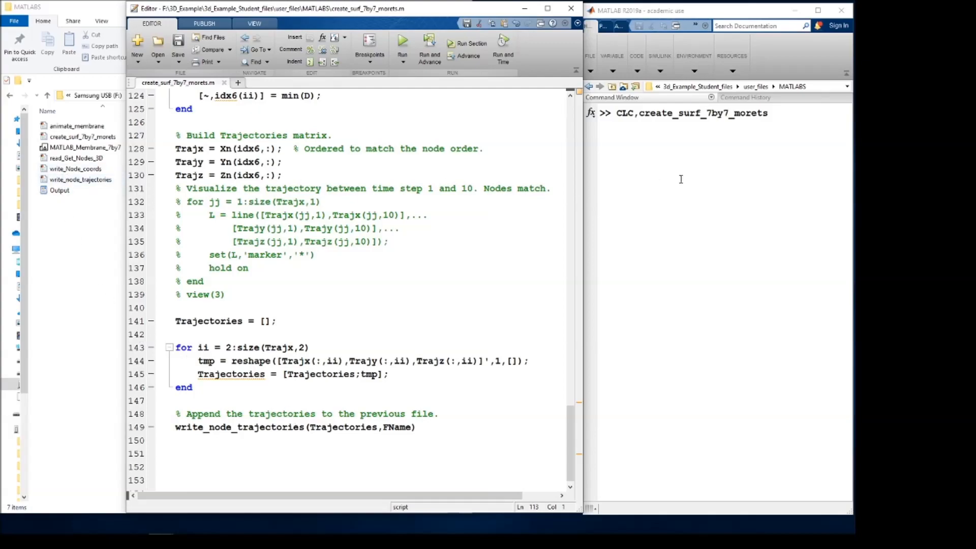
- Run create_surf_7by7_morets and check the folder for the new Membrane_7by7_400 file
{"action": "key", "text": "Return"}
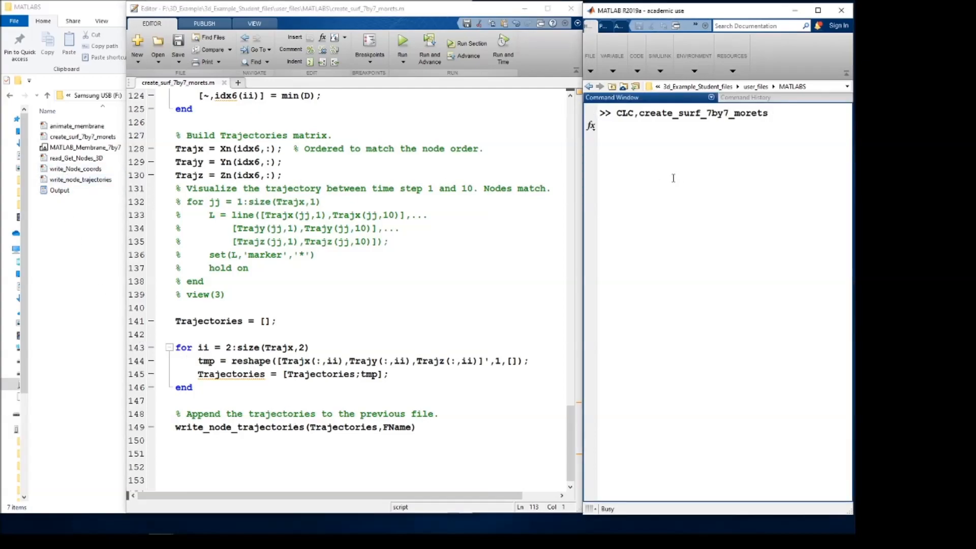
{"action": "left_click", "coordinate": [402, 42]}
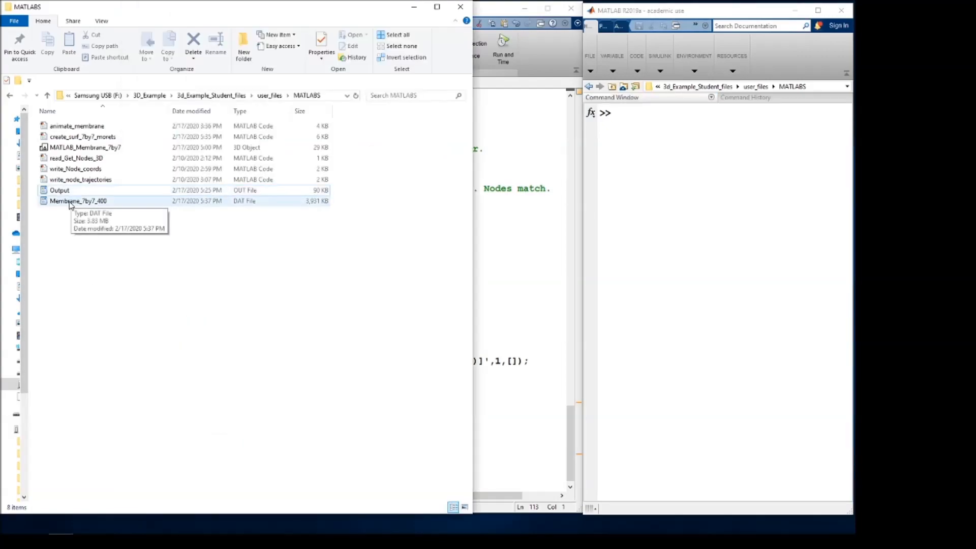
{"action": "double_click", "coordinate": [79, 200]}
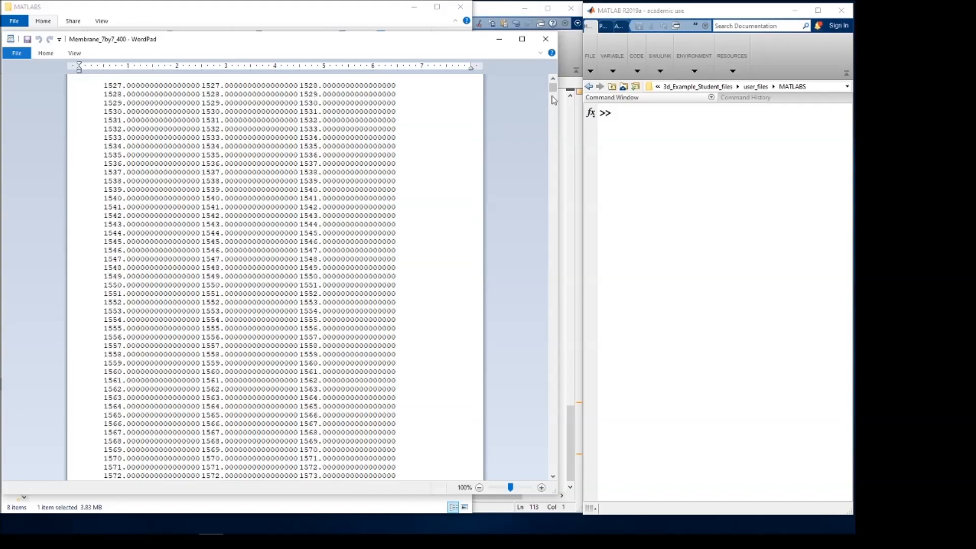
{"action": "scroll", "scroll_direction": "up", "scroll_amount": 3}
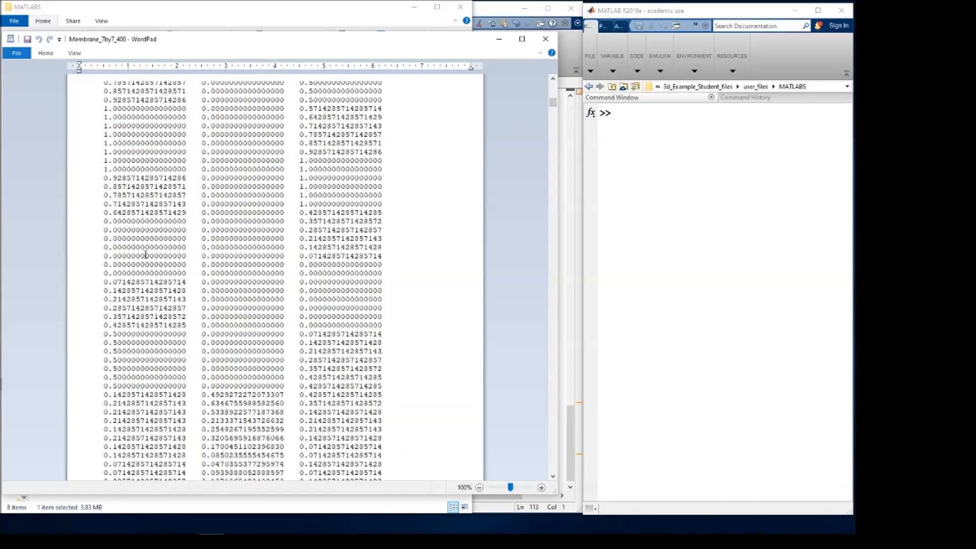
{"action": "scroll", "scroll_direction": "down", "scroll_amount": 3}
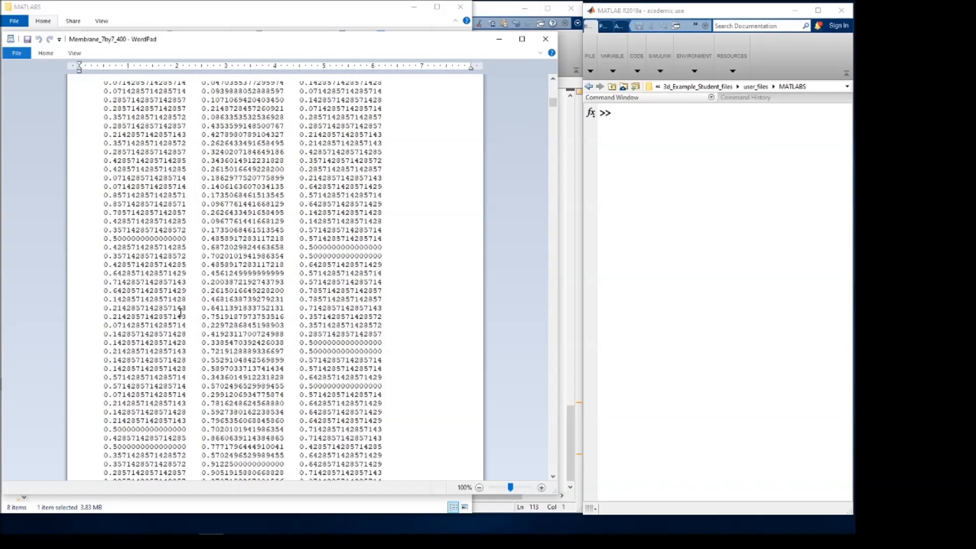
{"action": "scroll", "scroll_direction": "down", "scroll_amount": 3}
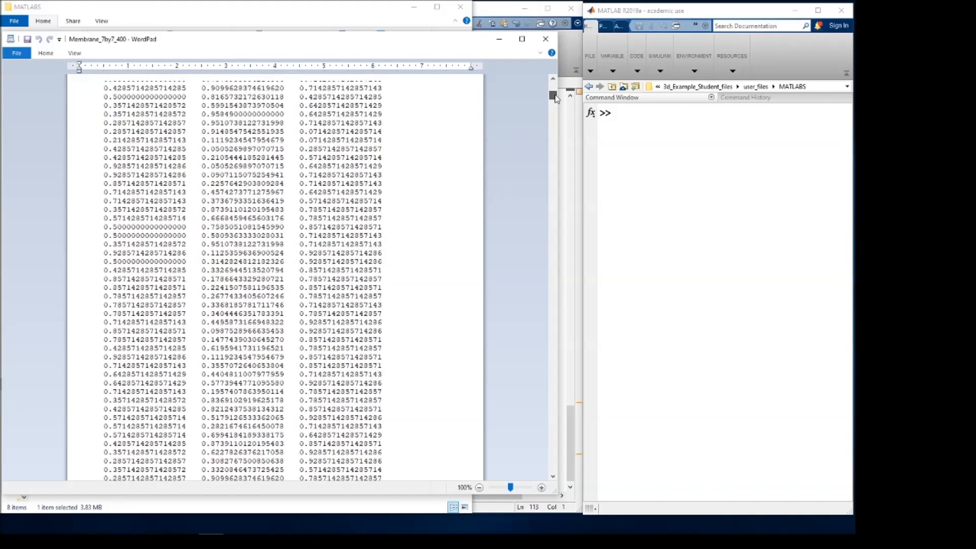
{"action": "scroll", "scroll_direction": "down", "scroll_amount": 3}
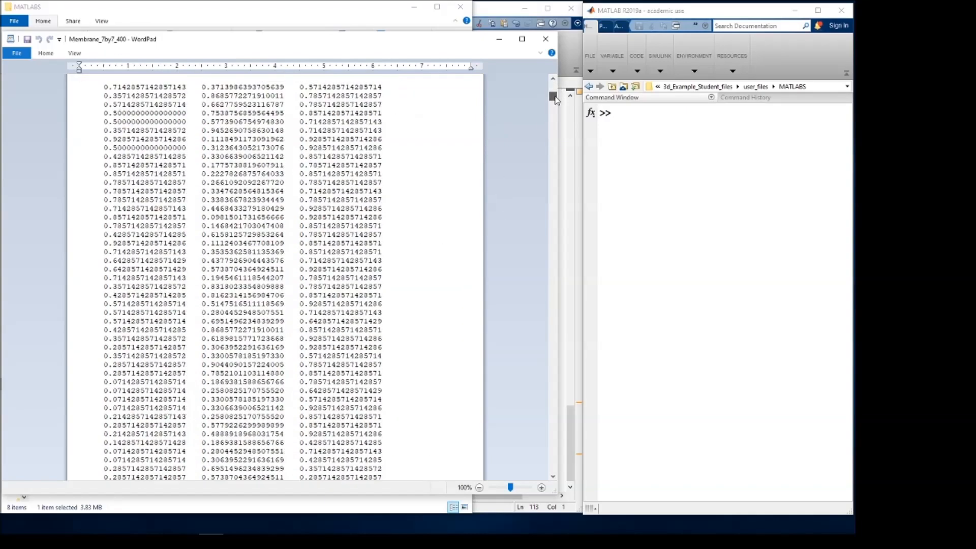
{"action": "scroll", "scroll_direction": "up", "scroll_amount": 3}
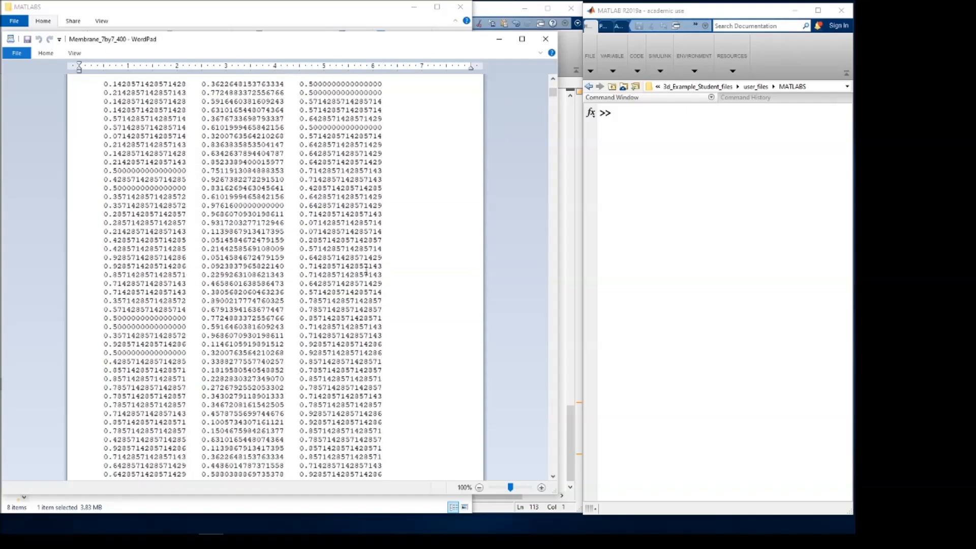
{"action": "scroll", "scroll_direction": "down", "scroll_amount": 3}
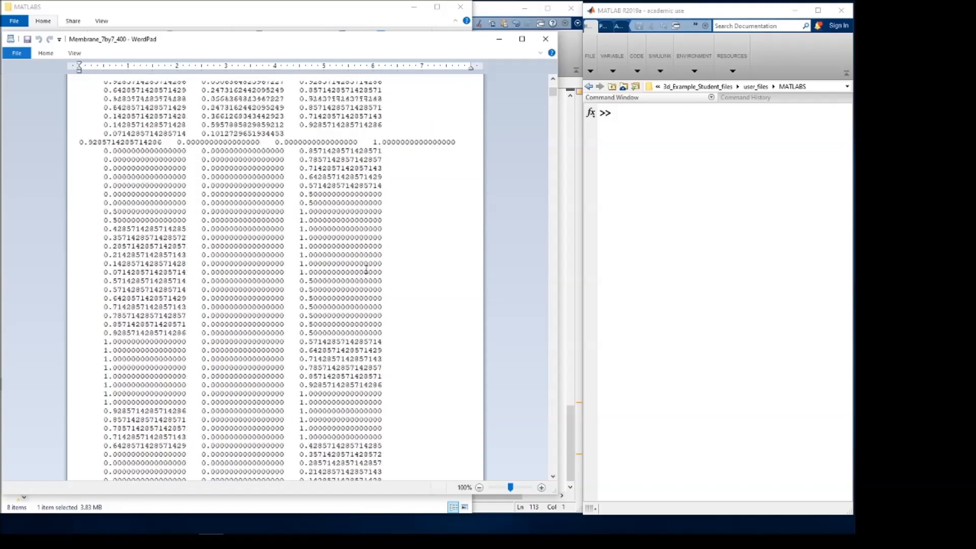
{"action": "scroll", "scroll_direction": "up", "scroll_amount": 3}
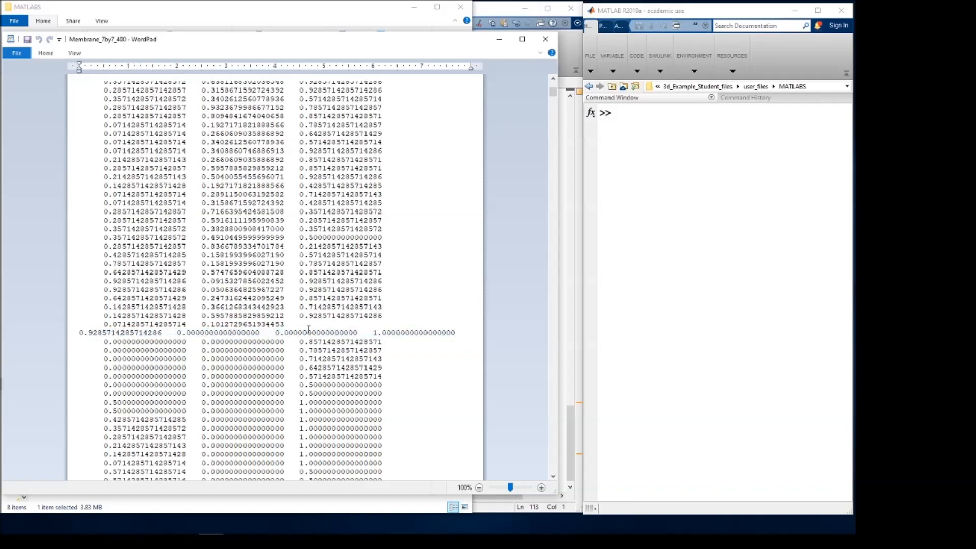
{"action": "mouse_move", "coordinate": [384, 330]}
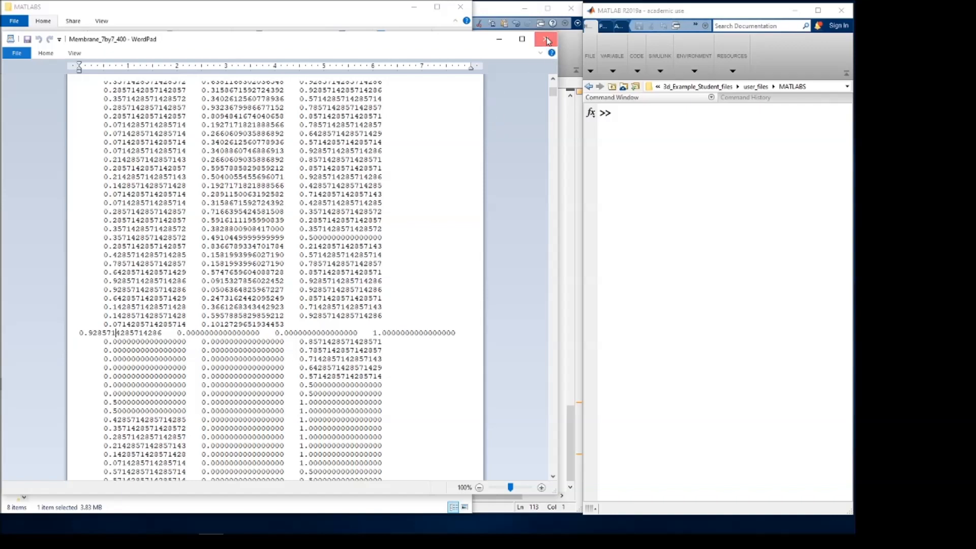
- Close the Membrane_7by7_400 trajectory data file in WordPad
{"action": "left_click", "coordinate": [546, 39]}
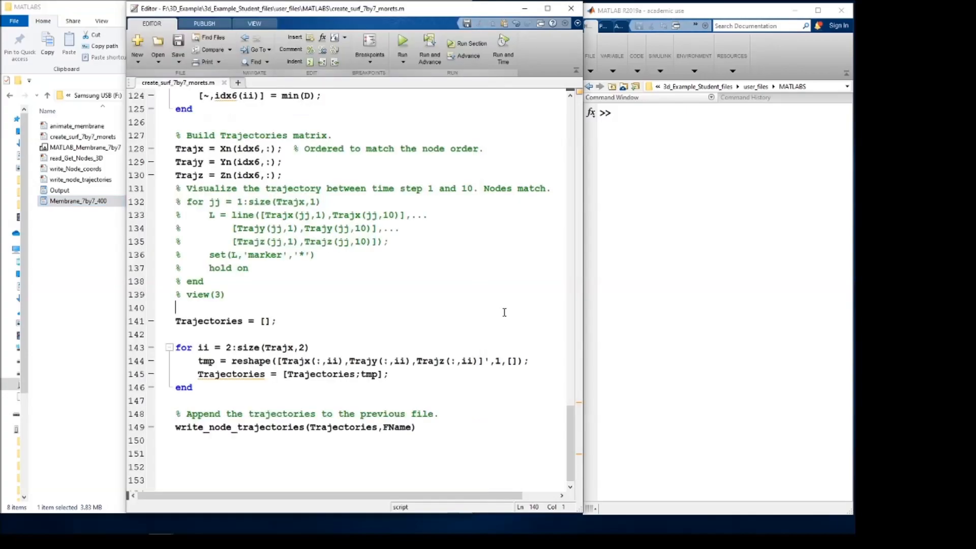
{"action": "mouse_move", "coordinate": [73, 350]}
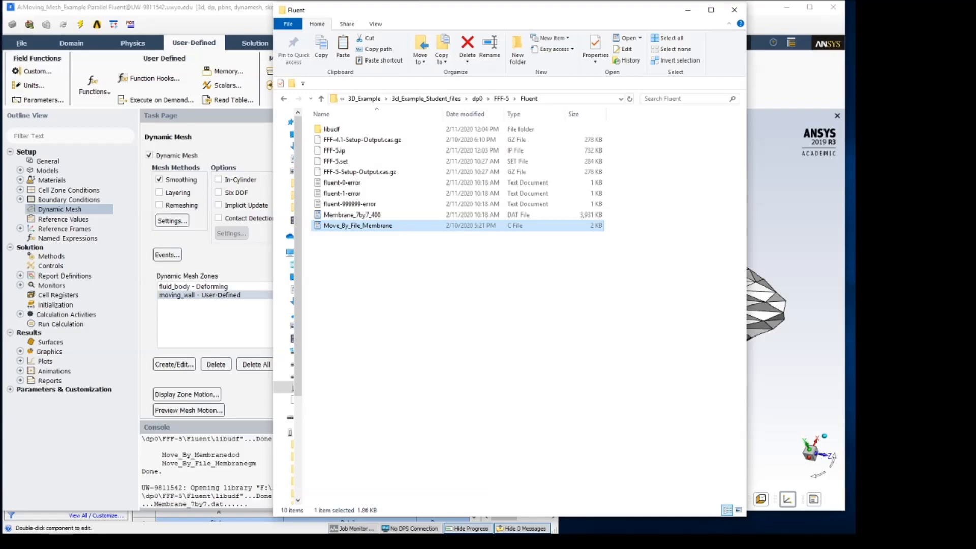
{"action": "mouse_move", "coordinate": [172, 12]}
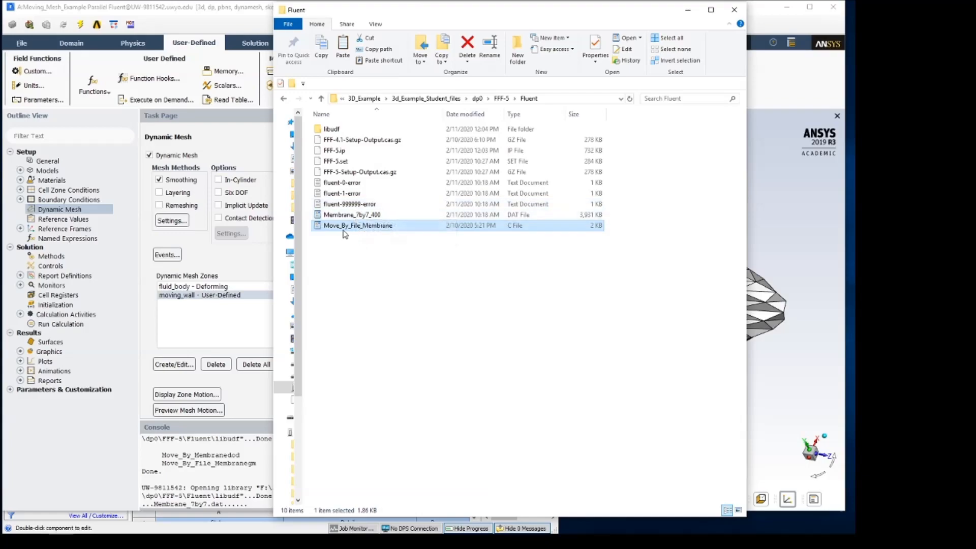
{"action": "mouse_move", "coordinate": [330, 235]}
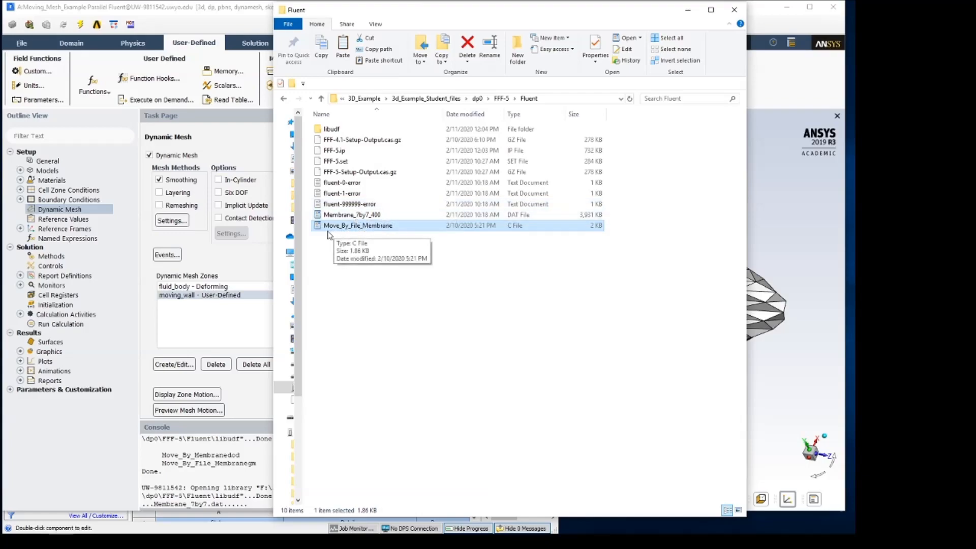
{"action": "mouse_move", "coordinate": [368, 229]}
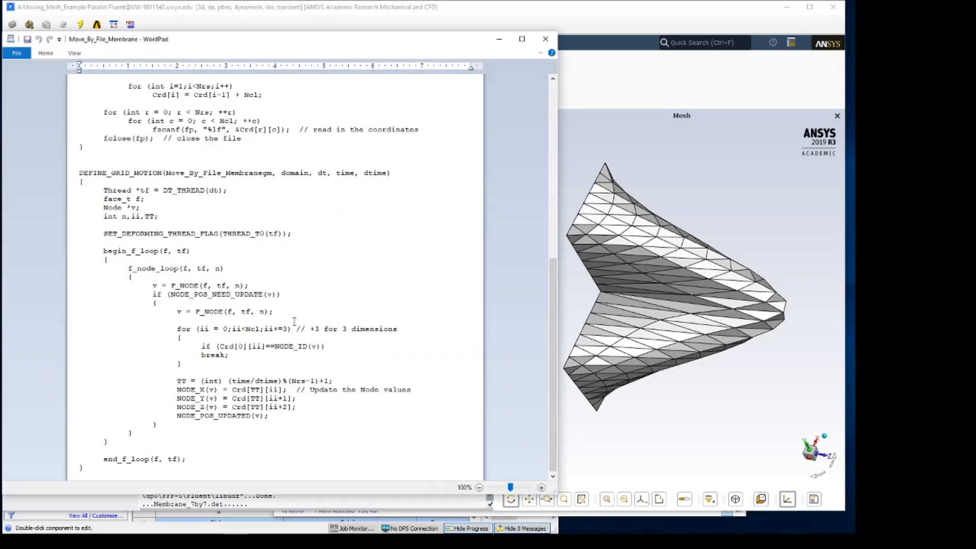
- Highlight the fopen data file name and DEFINE_GRID_MOTION function name, then close the source
{"action": "scroll", "scroll_direction": "up", "scroll_amount": 3}
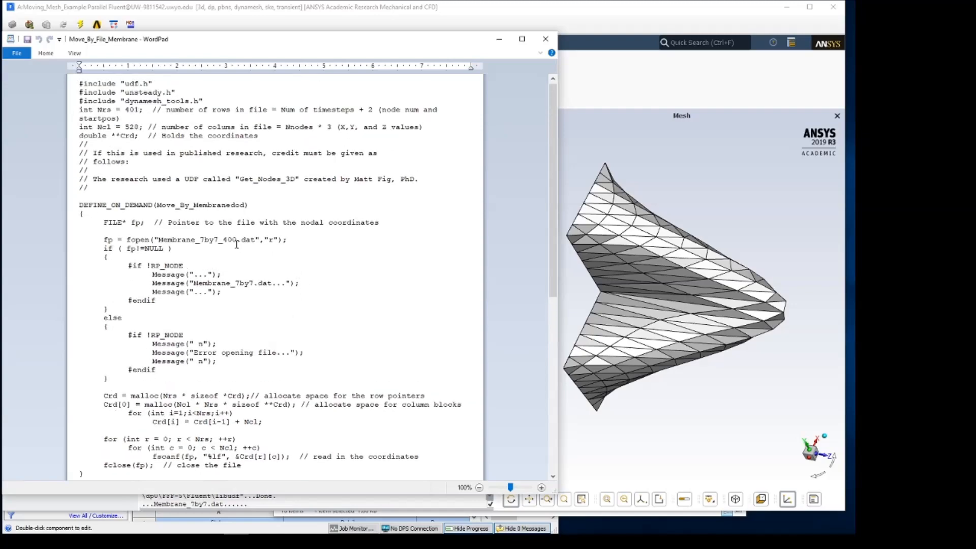
{"action": "double_click", "coordinate": [197, 240]}
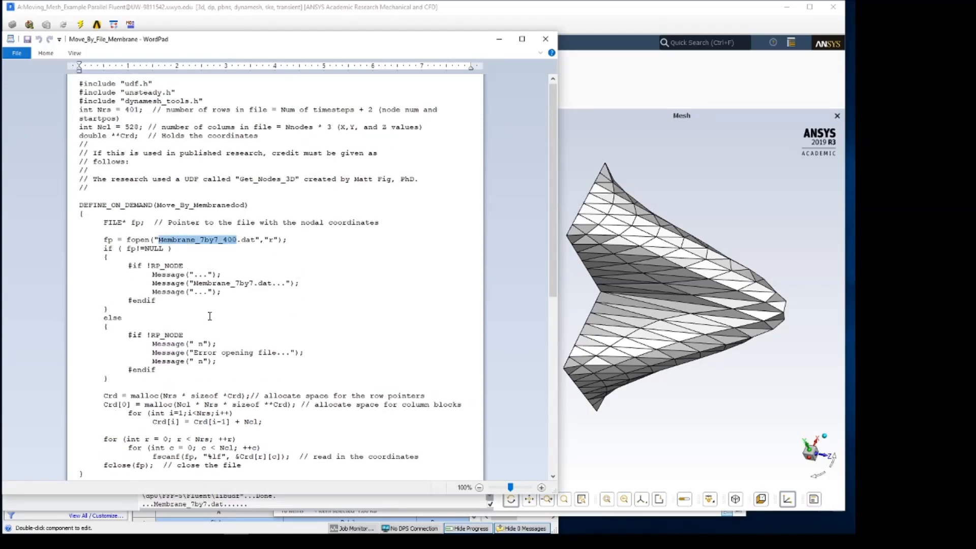
{"action": "scroll", "scroll_direction": "down", "scroll_amount": 3}
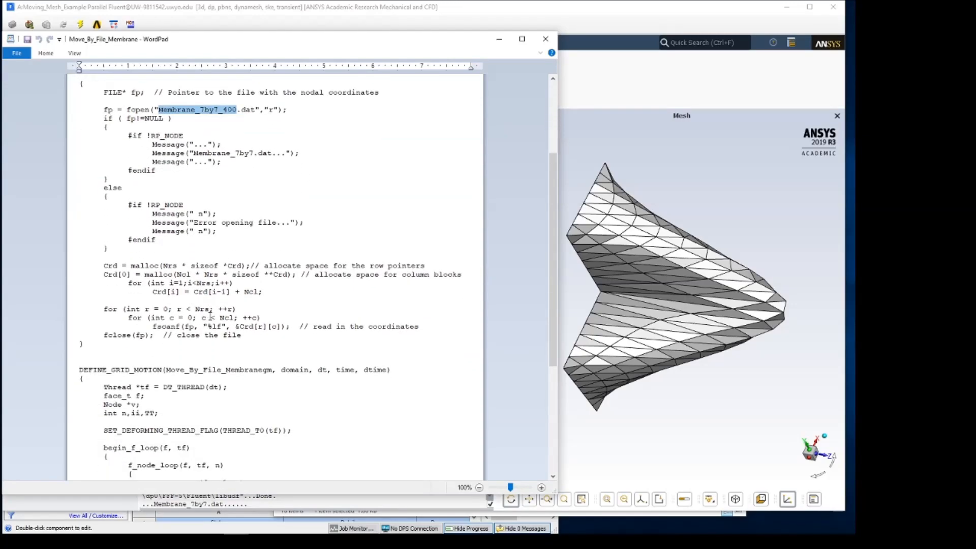
{"action": "scroll", "scroll_direction": "down", "scroll_amount": 3}
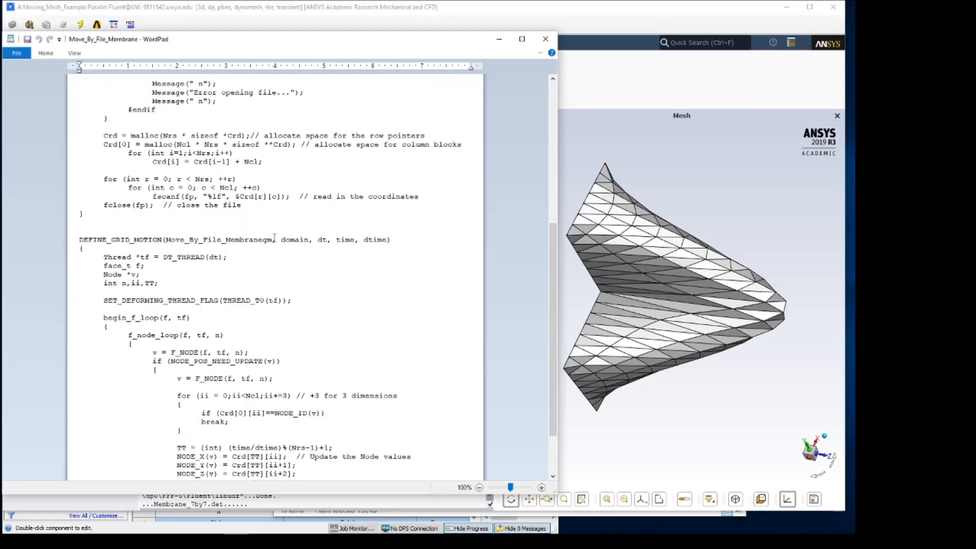
{"action": "double_click", "coordinate": [230, 239]}
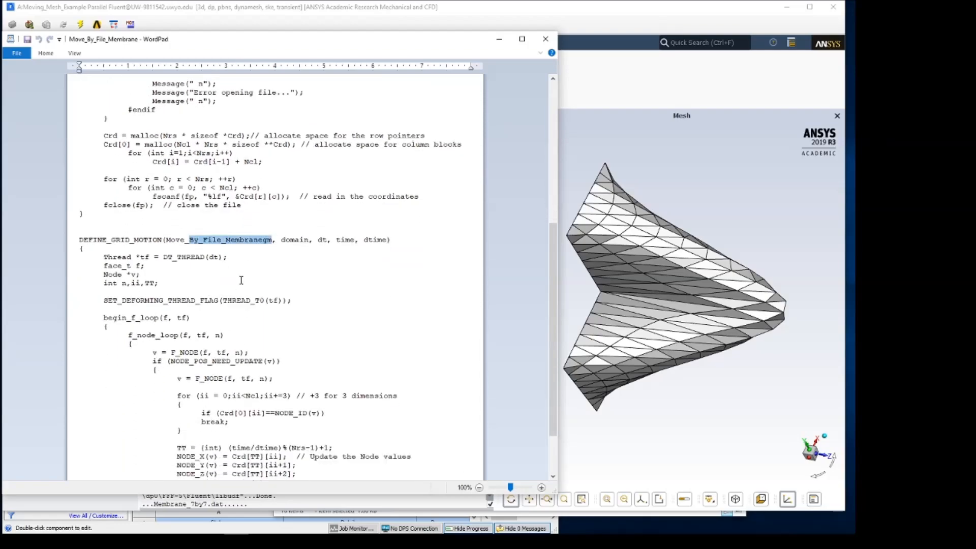
{"action": "scroll", "scroll_direction": "down", "scroll_amount": 3}
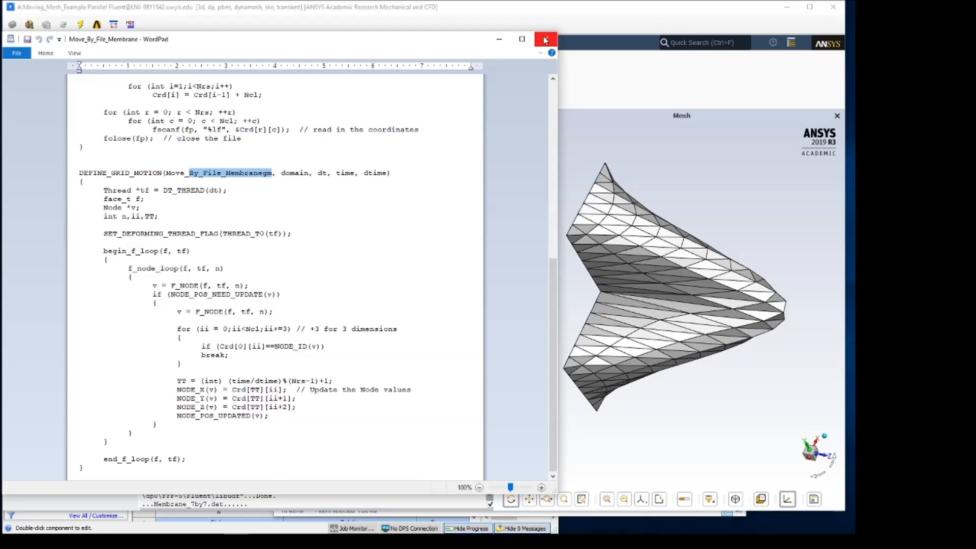
{"action": "left_click", "coordinate": [544, 39]}
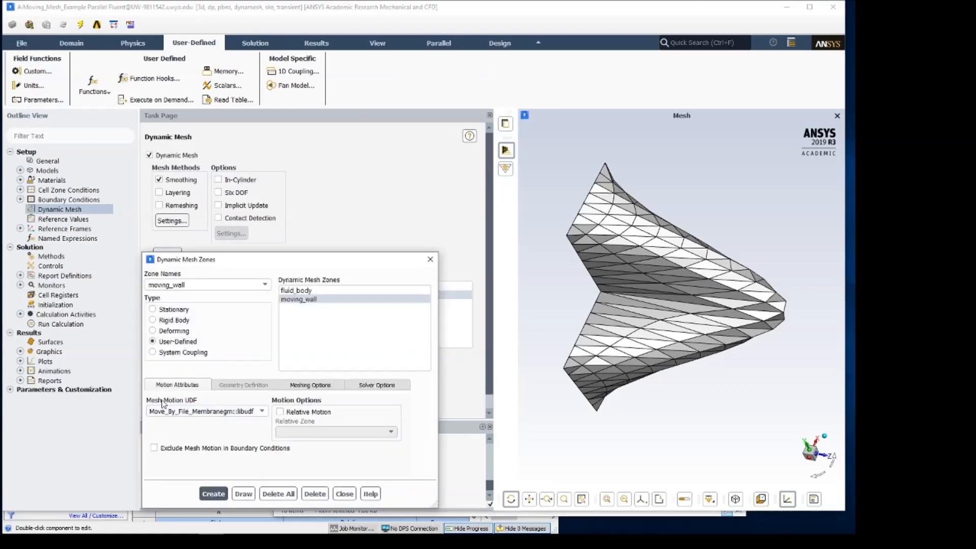
{"action": "mouse_move", "coordinate": [207, 422]}
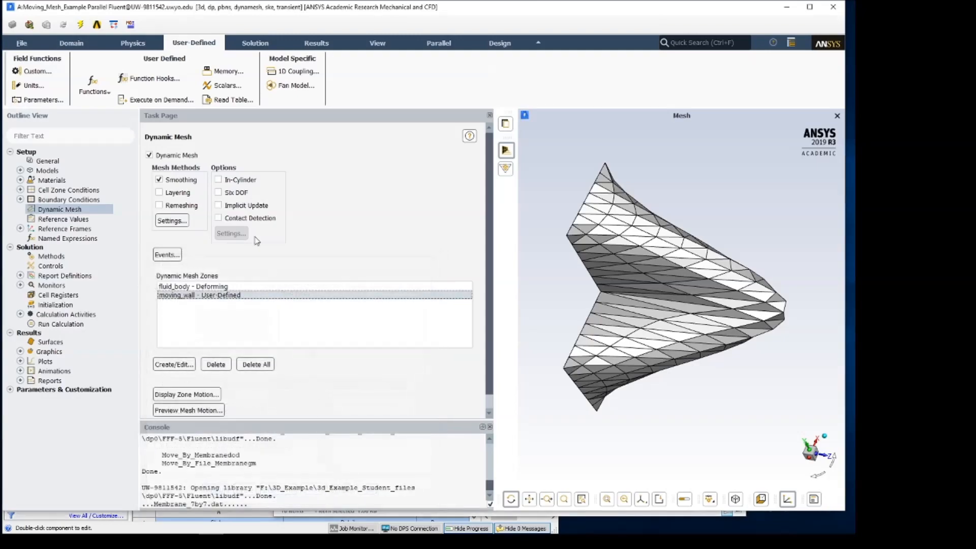
- Execute Move_By_Membranedod::libudf from Execute on Demand, then close the dialog
{"action": "left_click", "coordinate": [161, 100]}
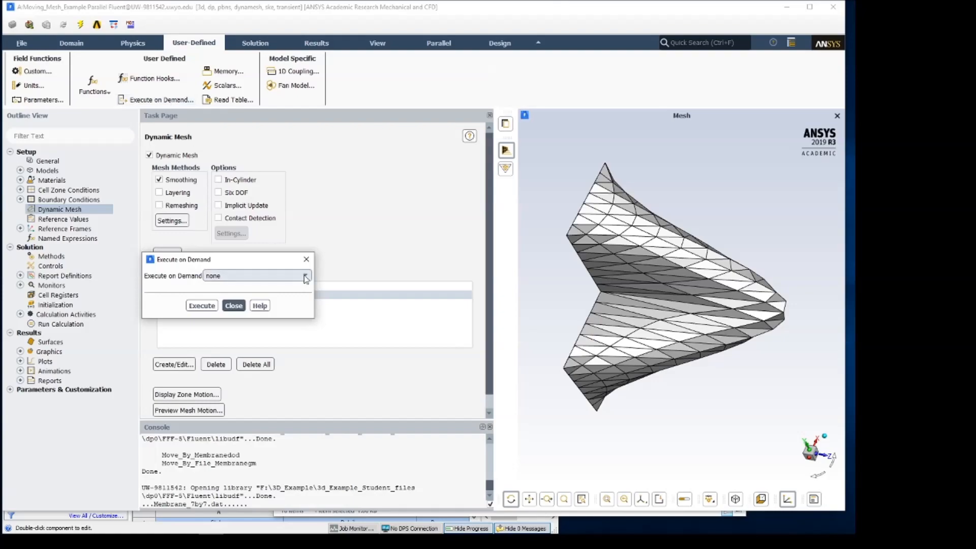
{"action": "left_click", "coordinate": [304, 275]}
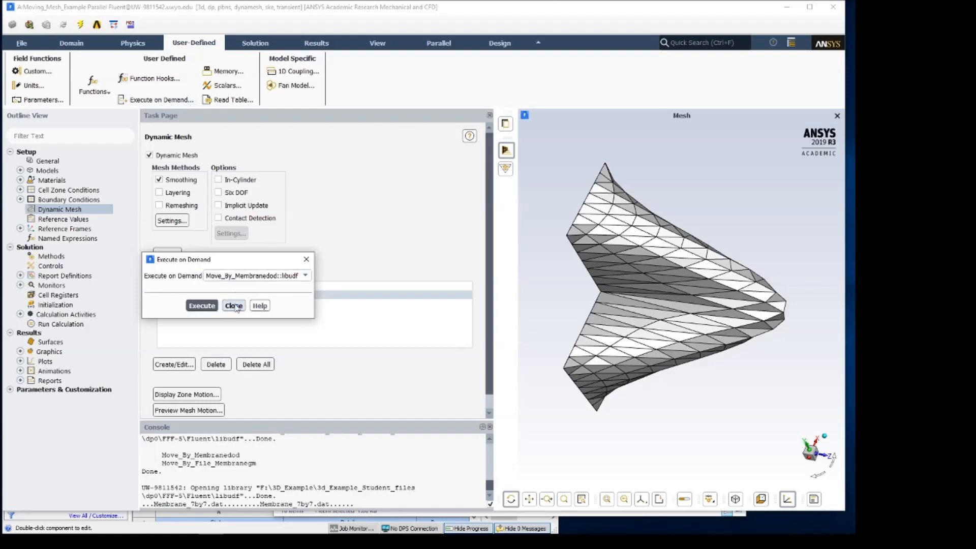
{"action": "left_click", "coordinate": [233, 305]}
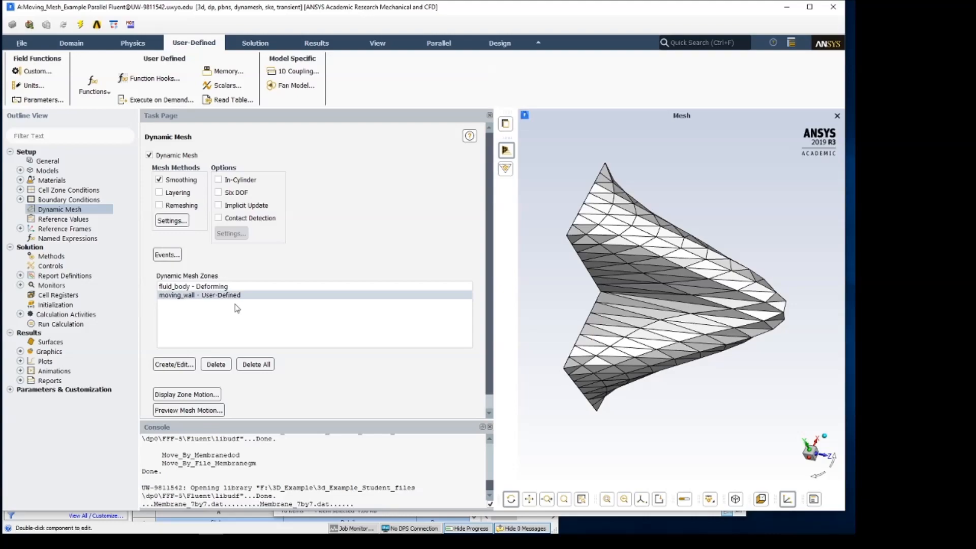
{"action": "mouse_move", "coordinate": [70, 304]}
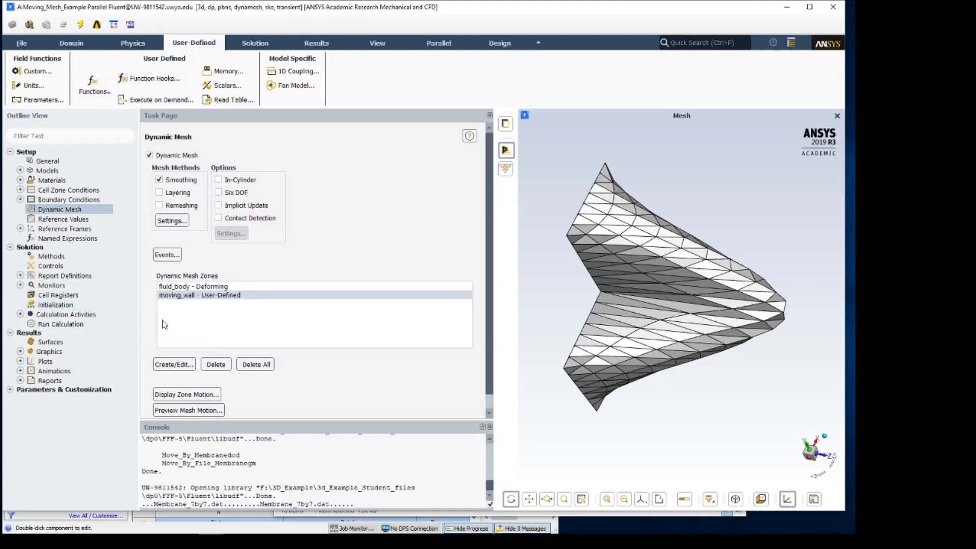
{"action": "mouse_move", "coordinate": [301, 378]}
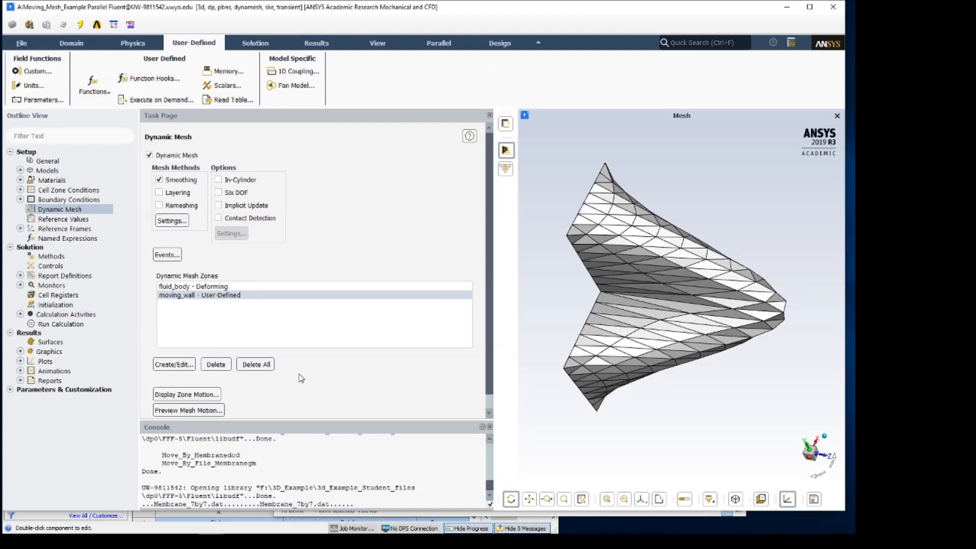